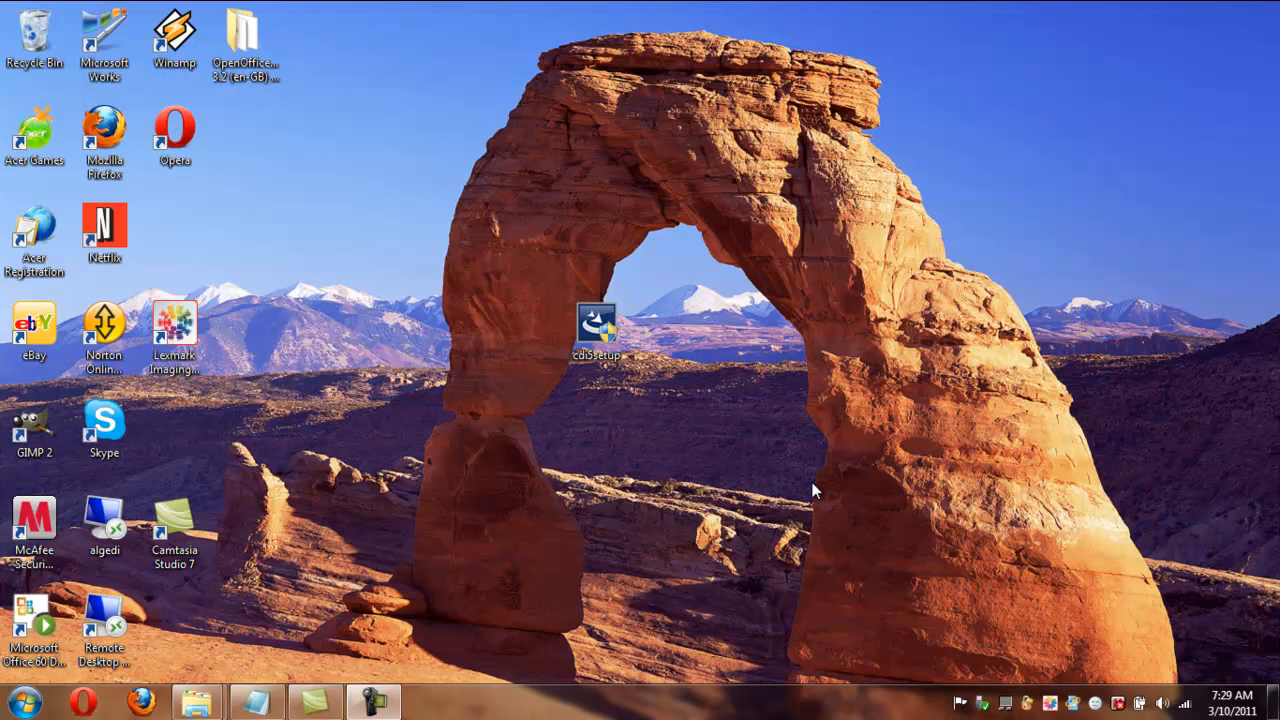
mouse_move(756, 404)
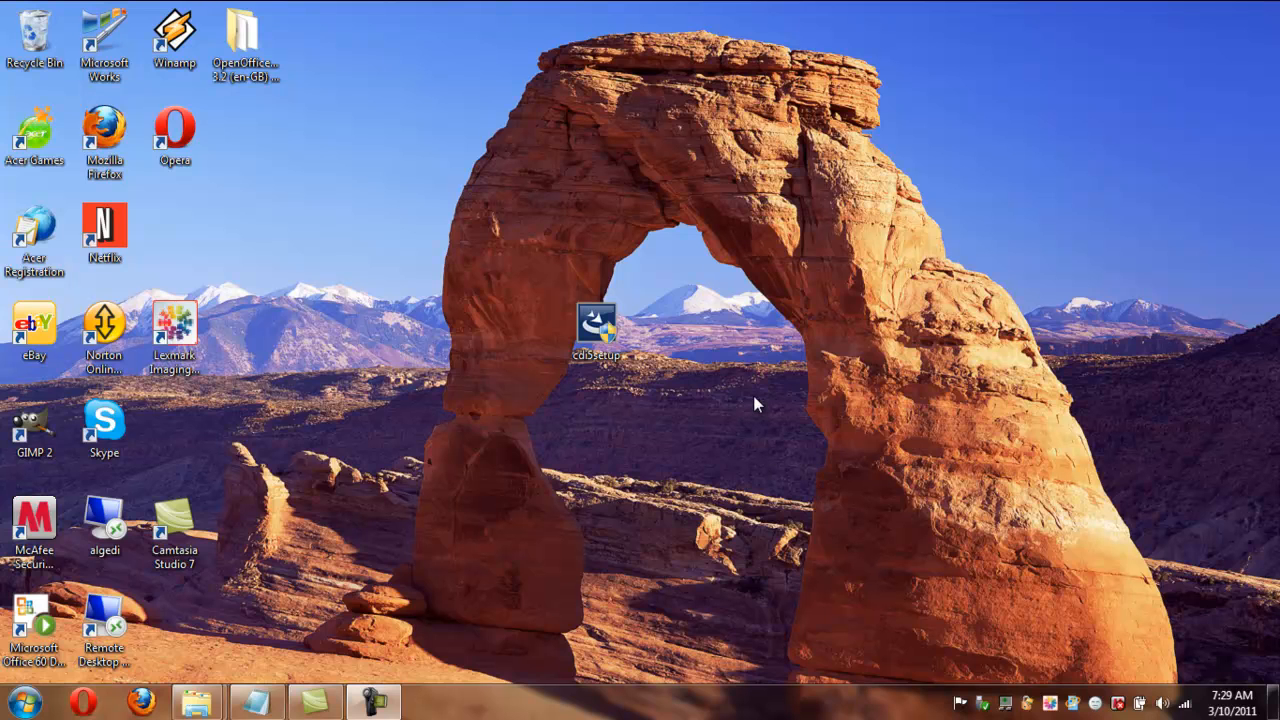
- Launch the Centerprise 5.0 installer and move past its welcome page
click(596, 328)
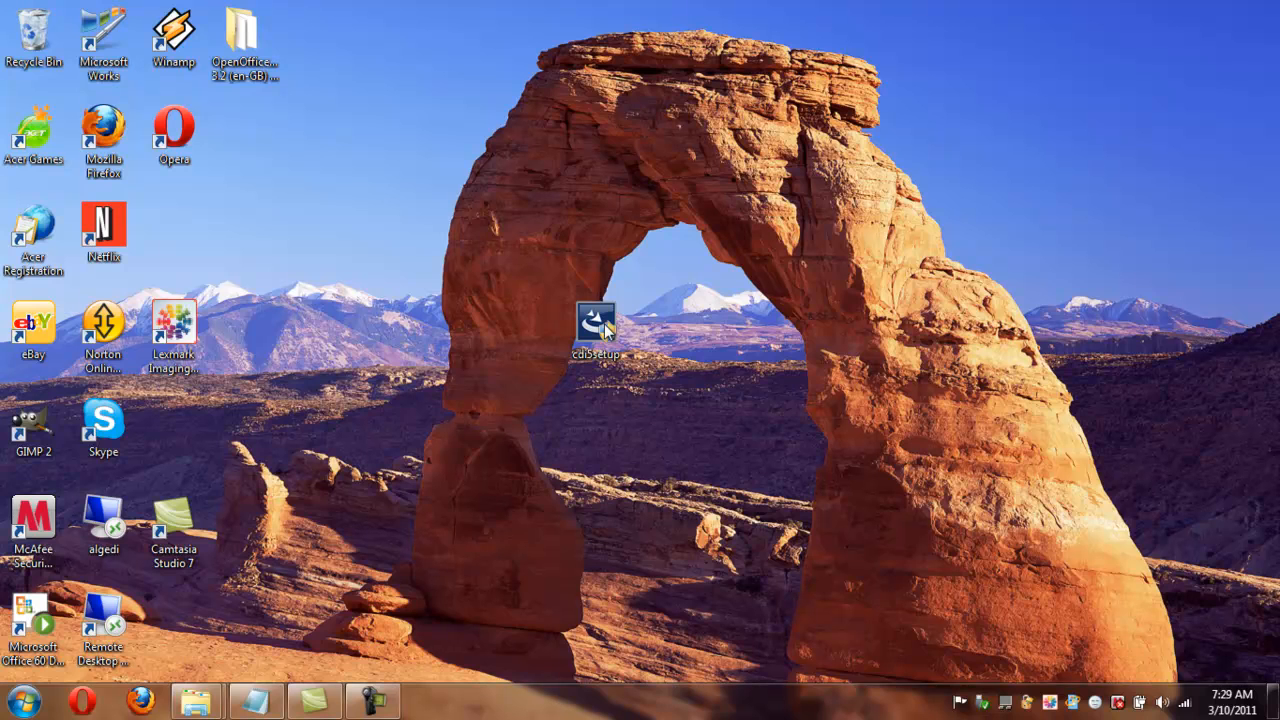
double_click(596, 324)
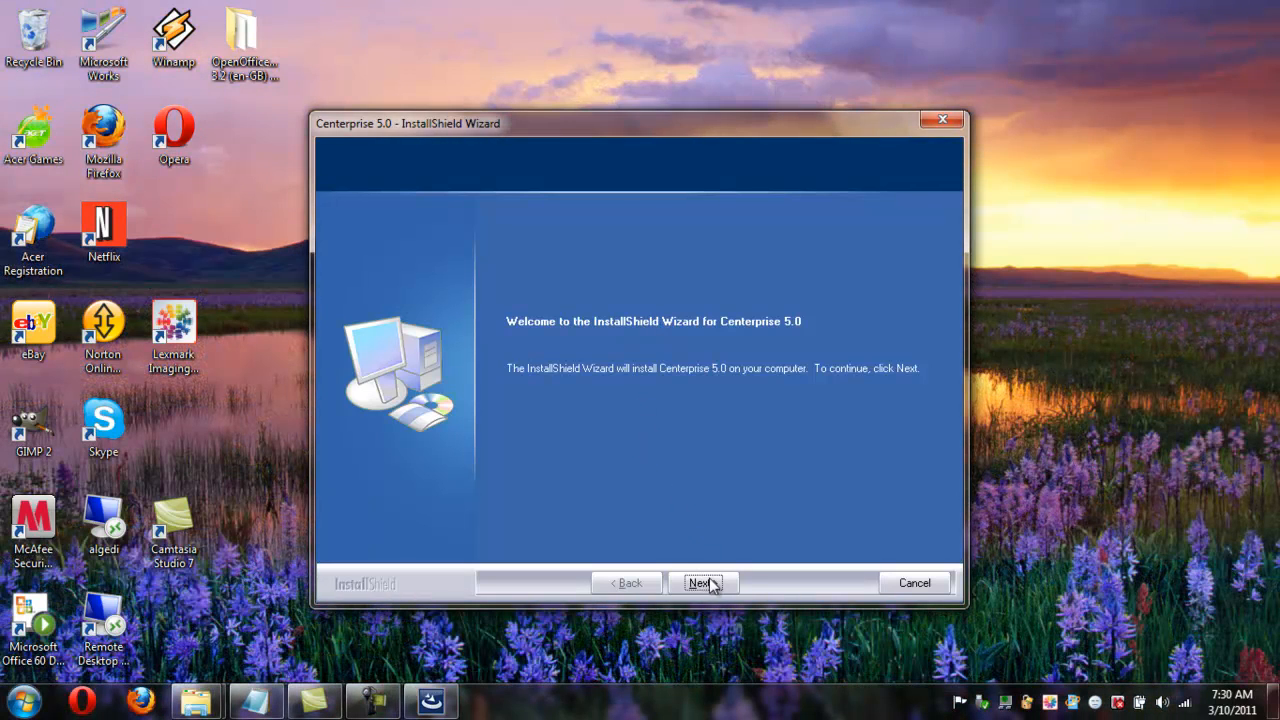
click(700, 584)
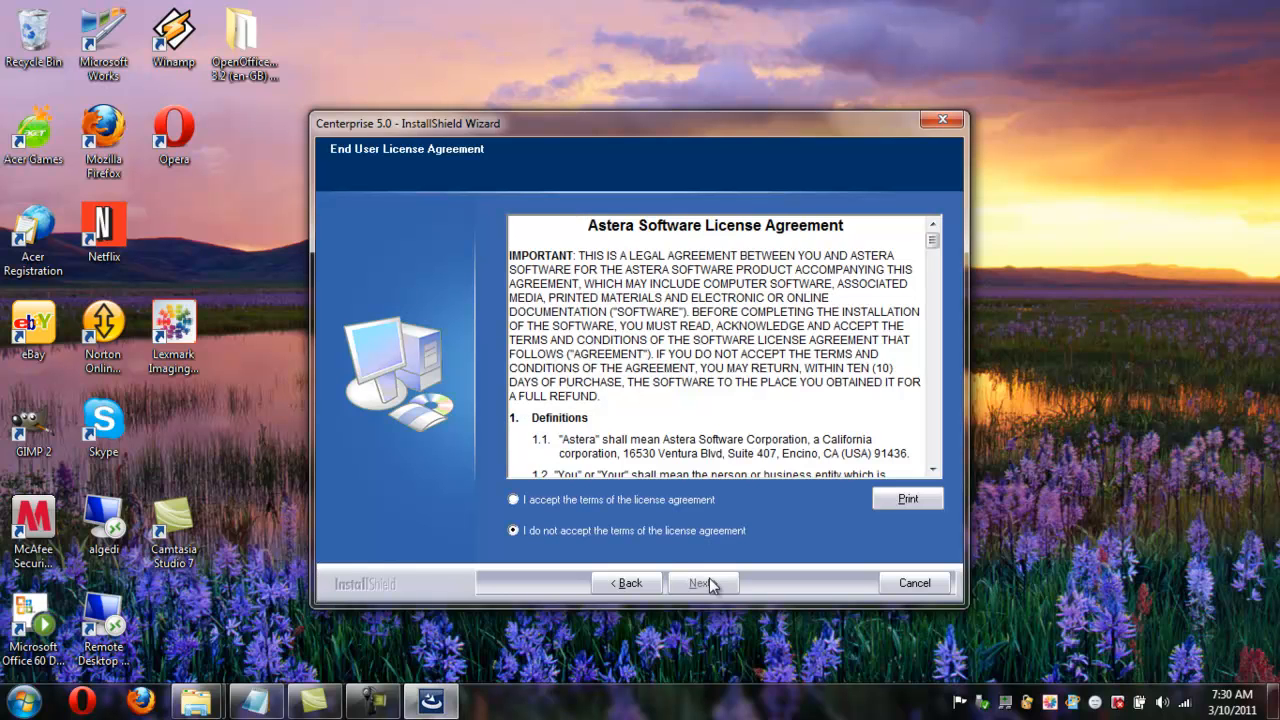
- Accept the license agreement and enter astera as the company name
click(512, 500)
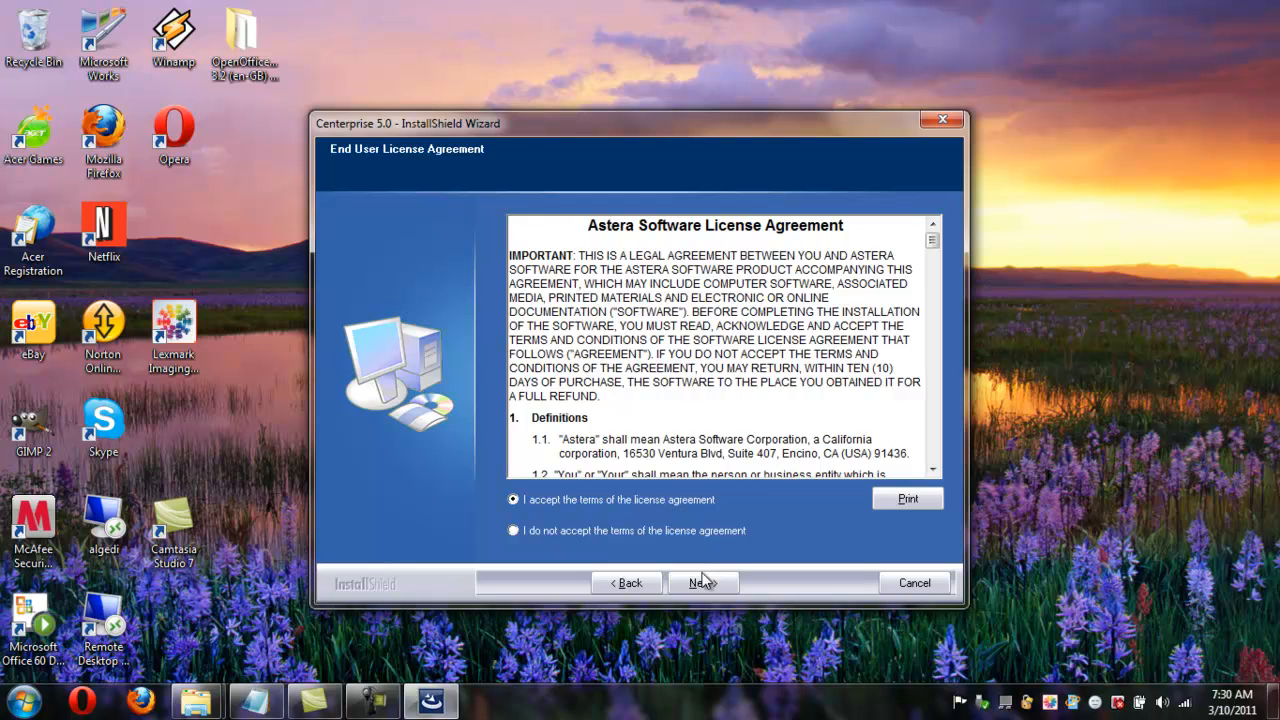
click(700, 584)
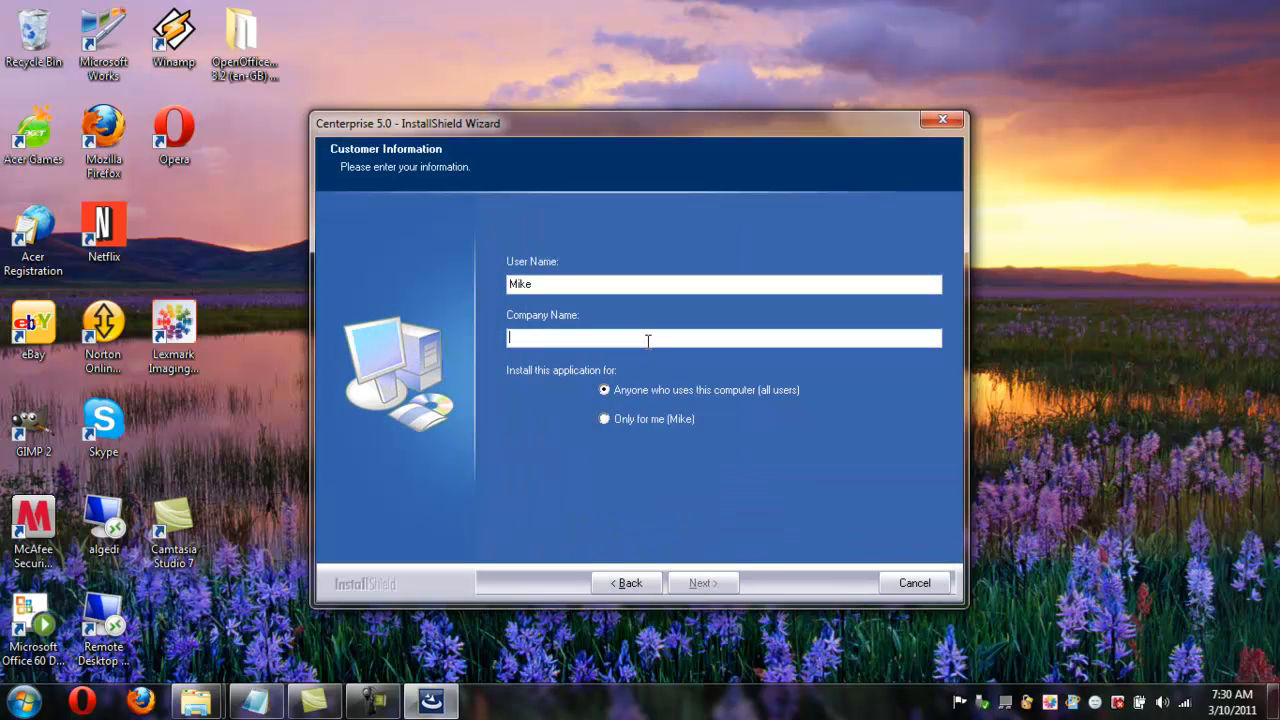
text(astera)
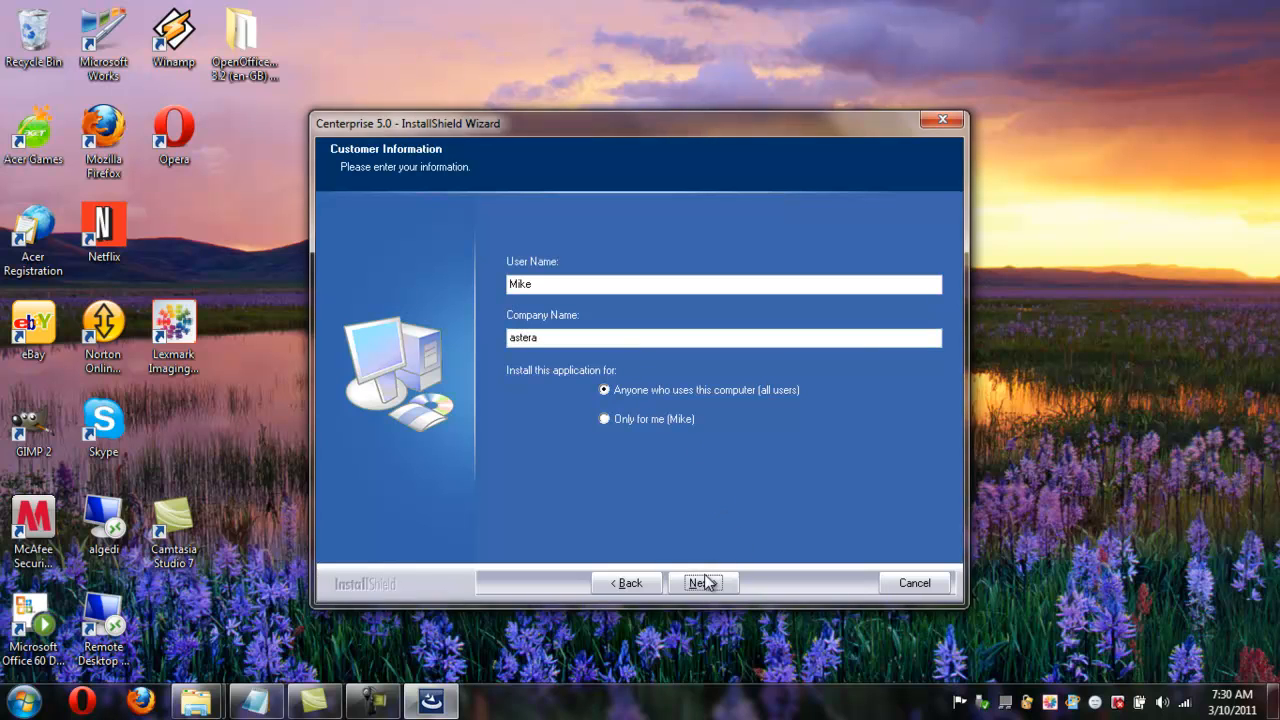
- Submit the customer information and review the Studio Only, Studio and Server, and Custom setup descriptions
click(700, 584)
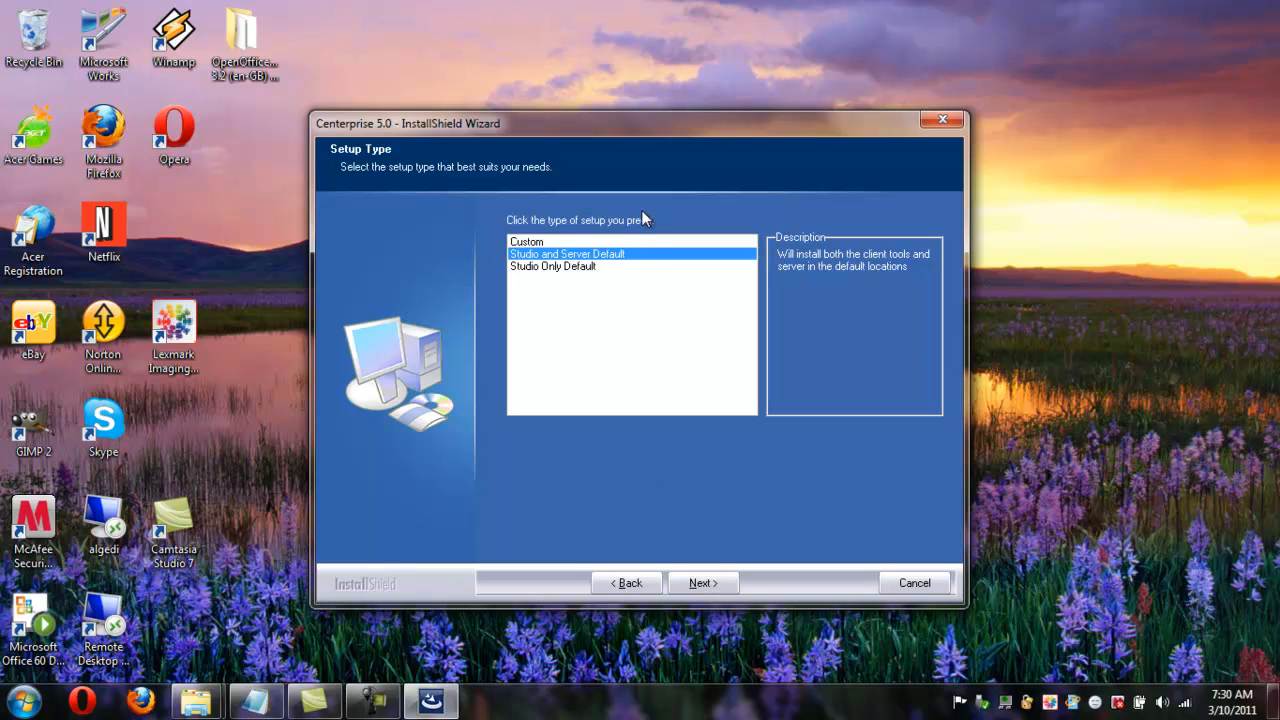
mouse_move(620, 276)
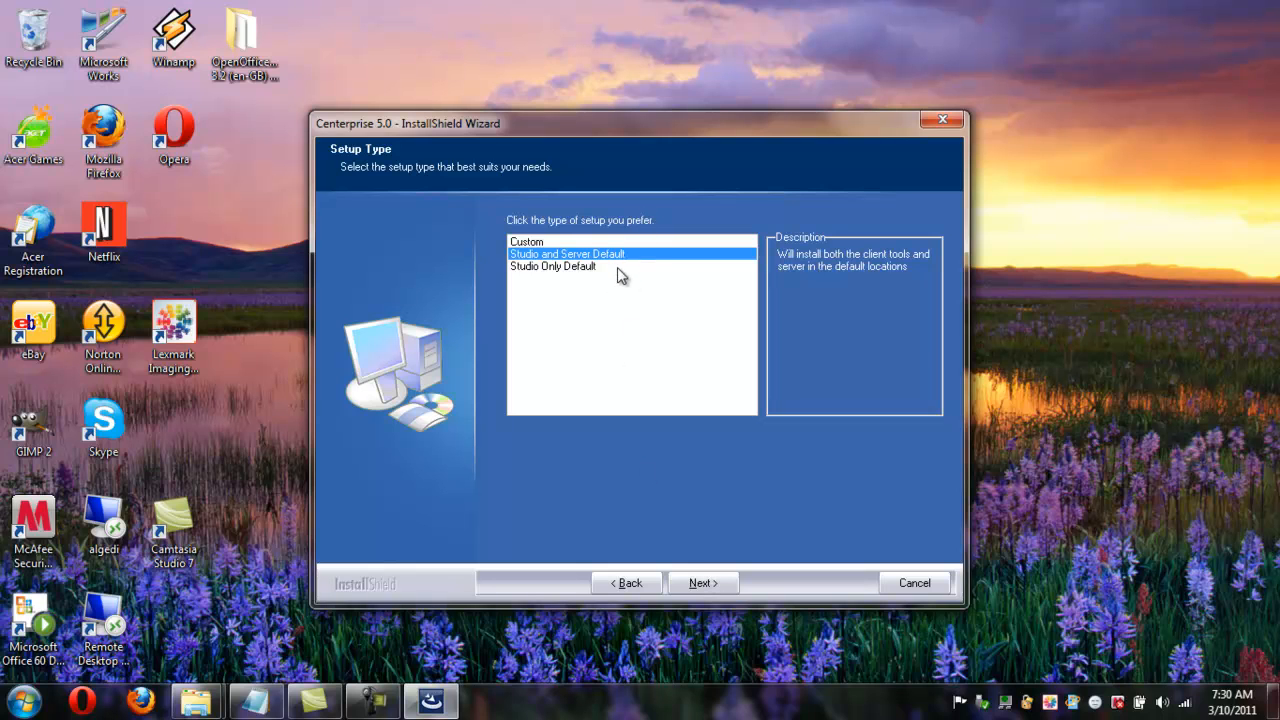
mouse_move(576, 250)
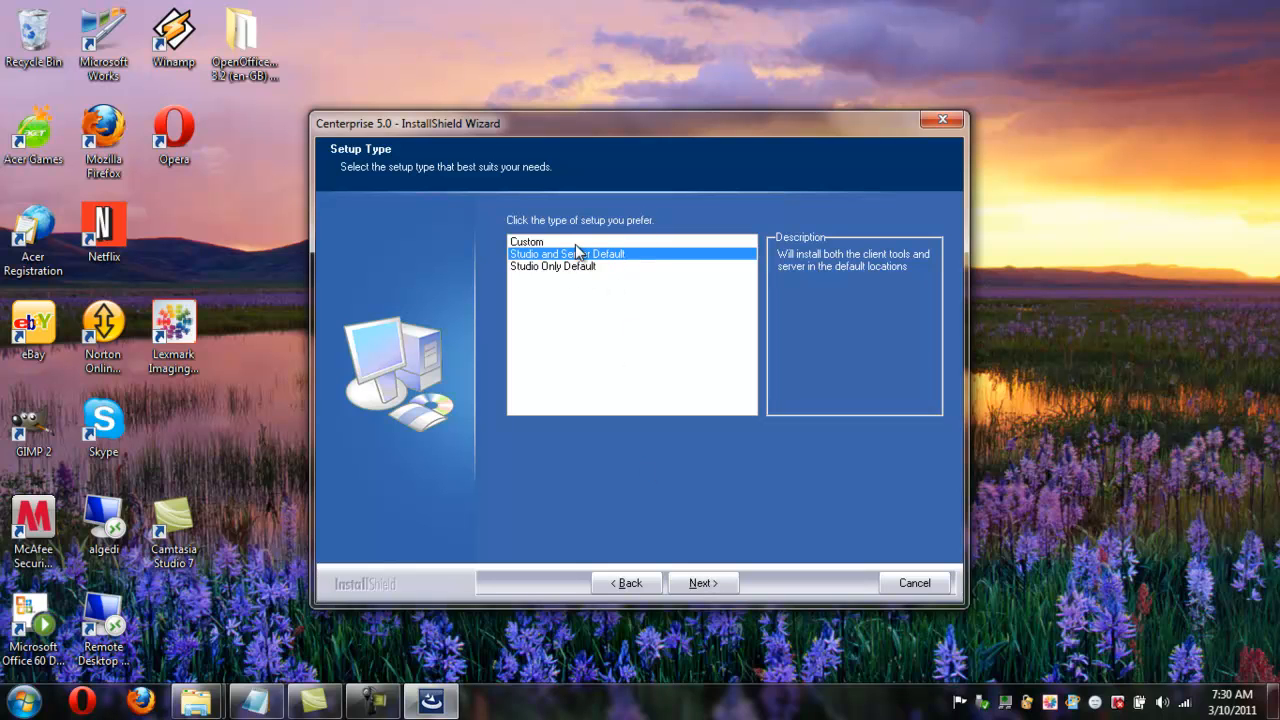
click(552, 266)
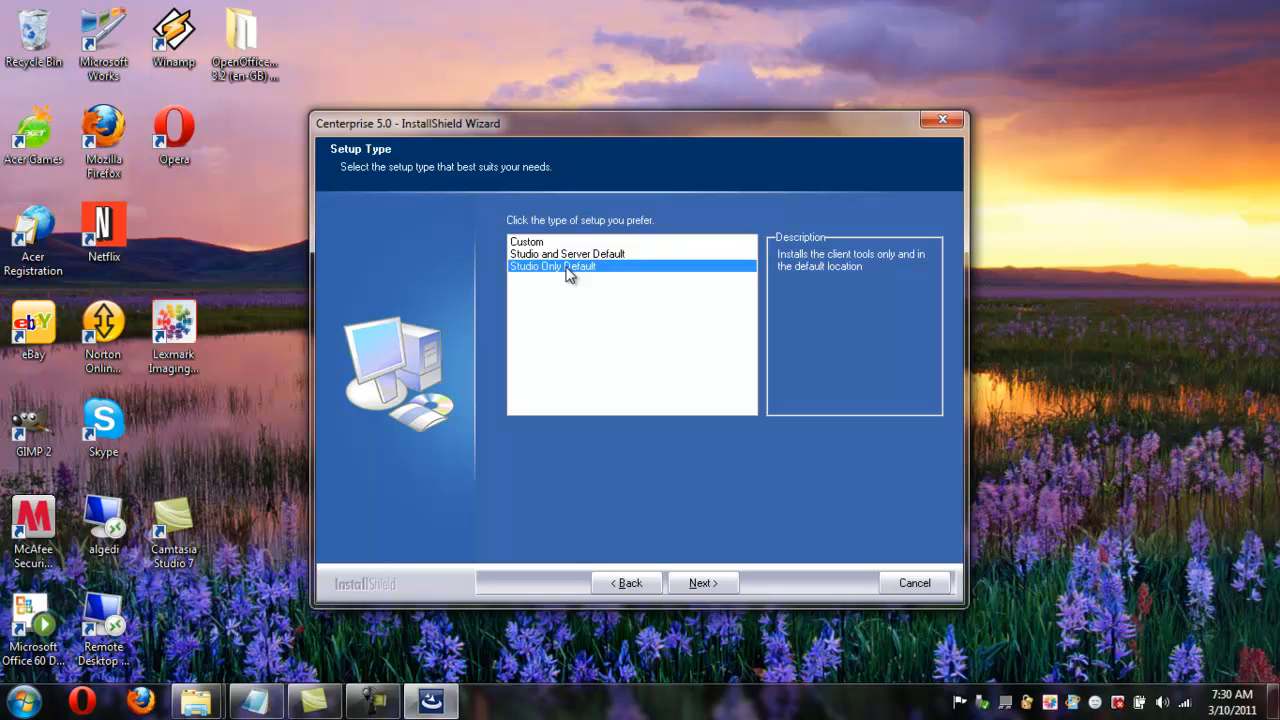
mouse_move(576, 272)
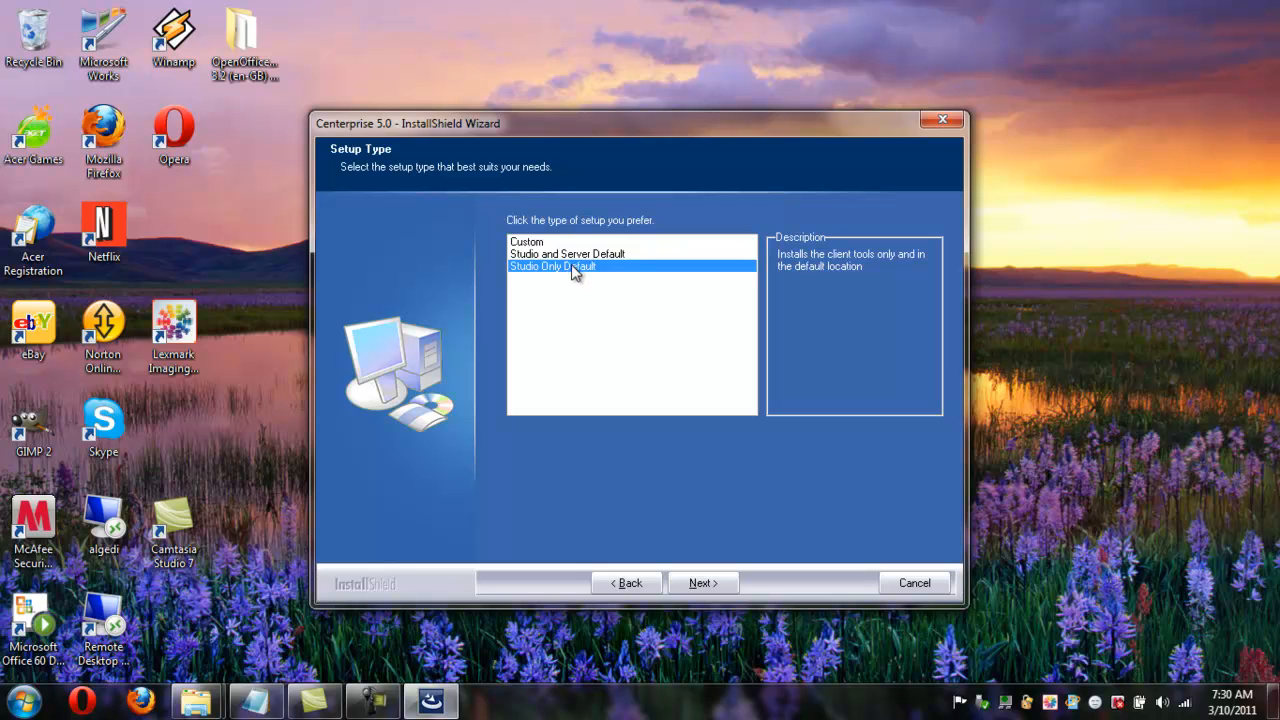
click(568, 254)
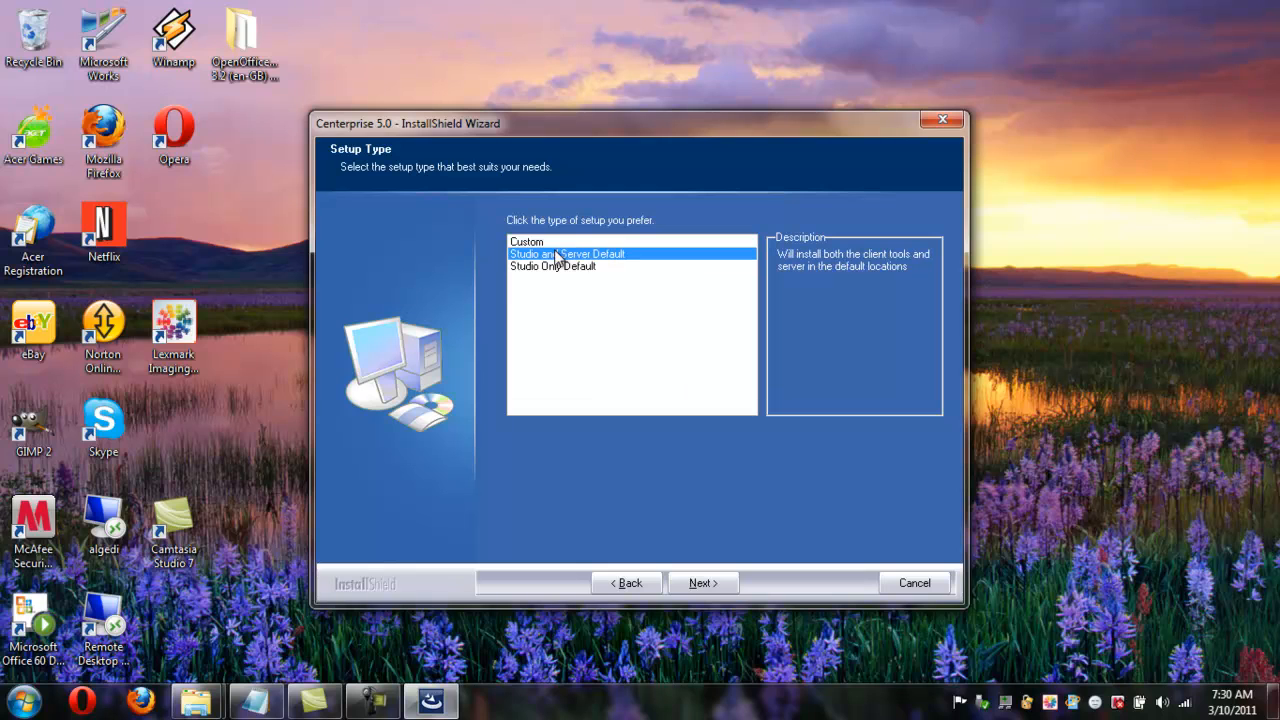
mouse_move(612, 304)
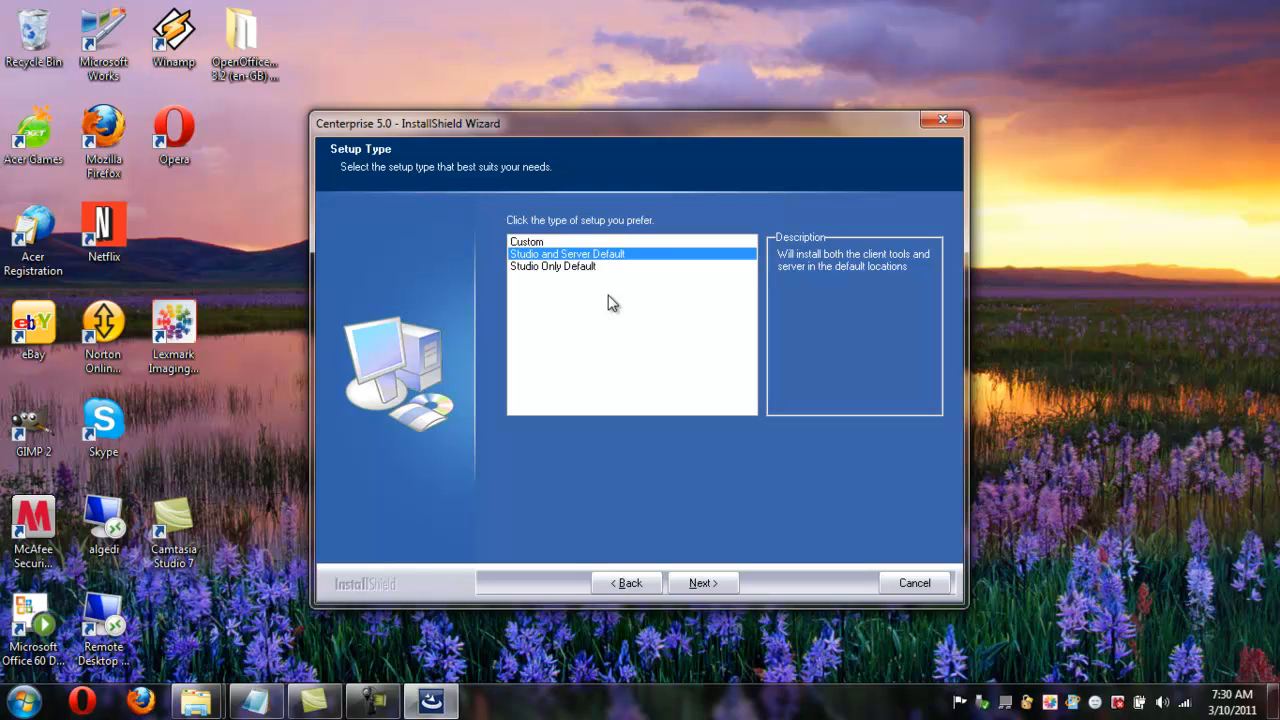
mouse_move(596, 296)
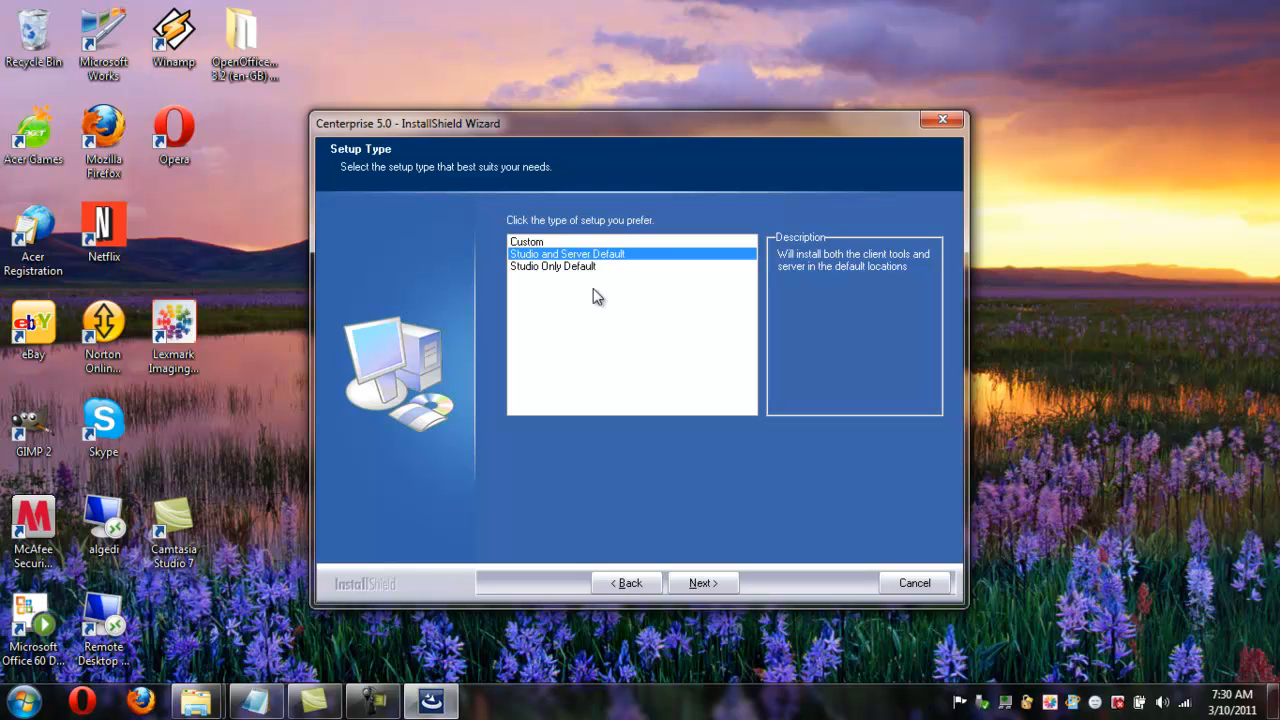
click(528, 240)
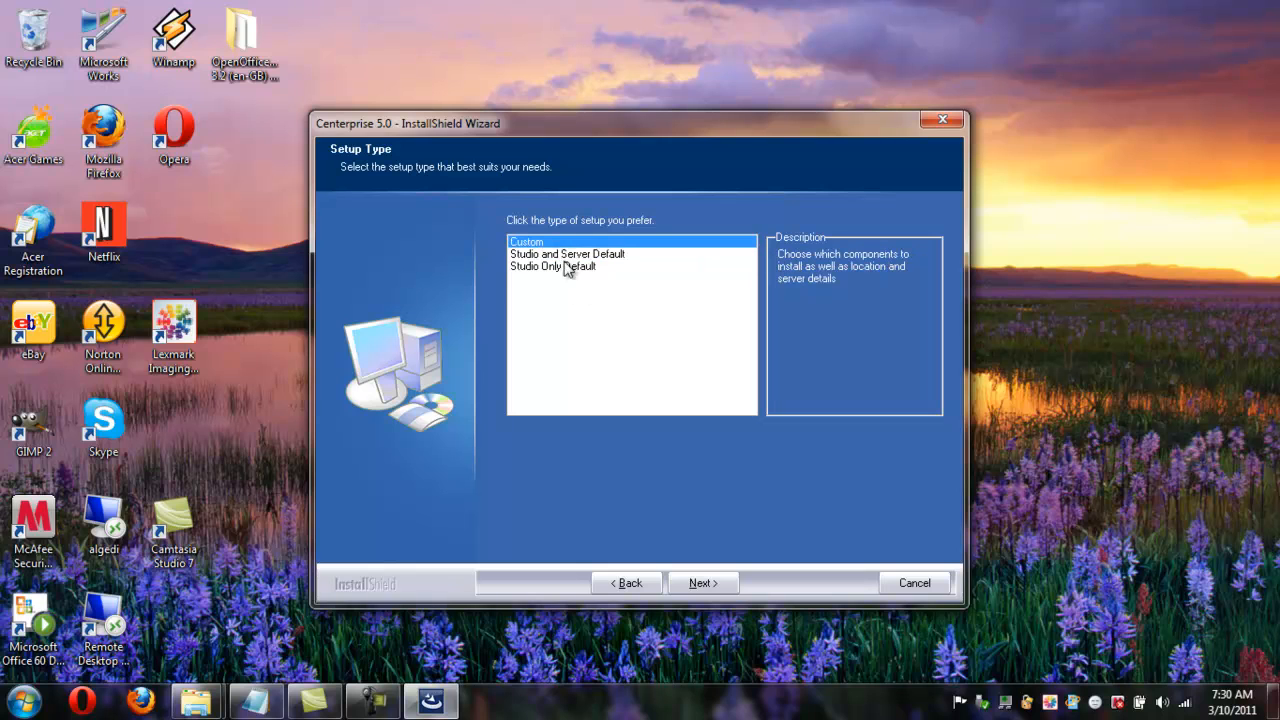
mouse_move(600, 336)
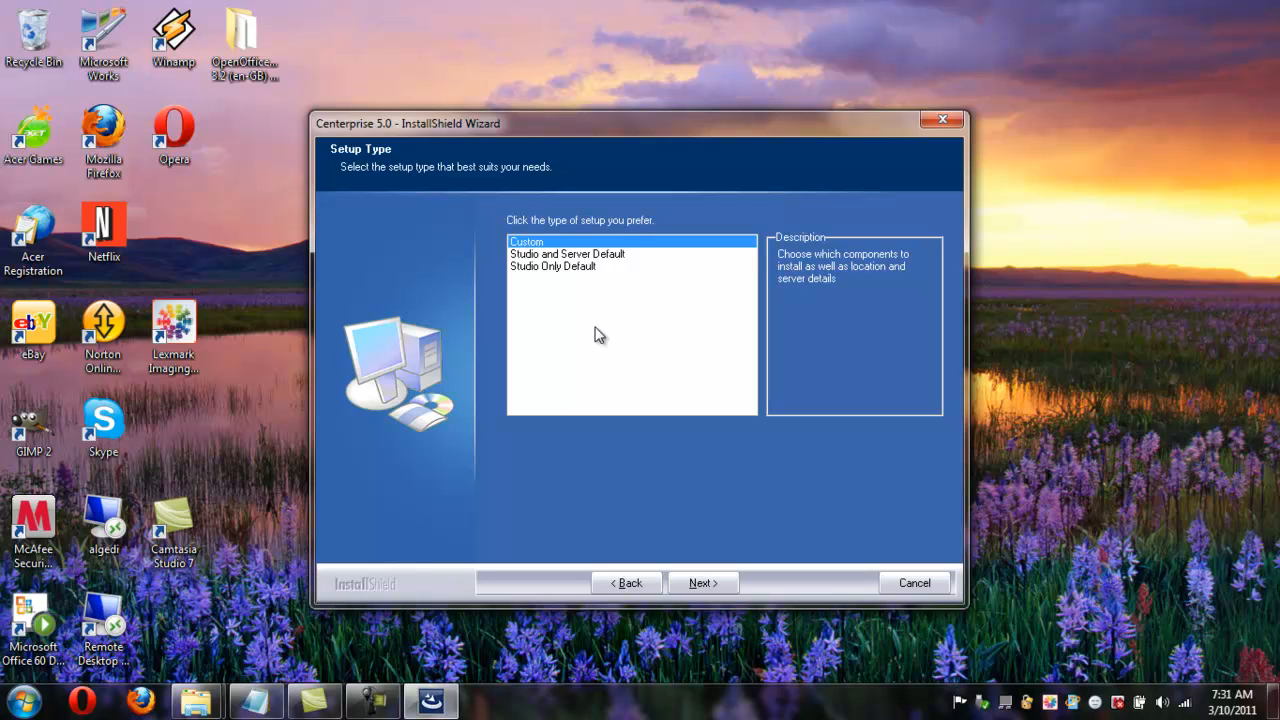
mouse_move(638, 308)
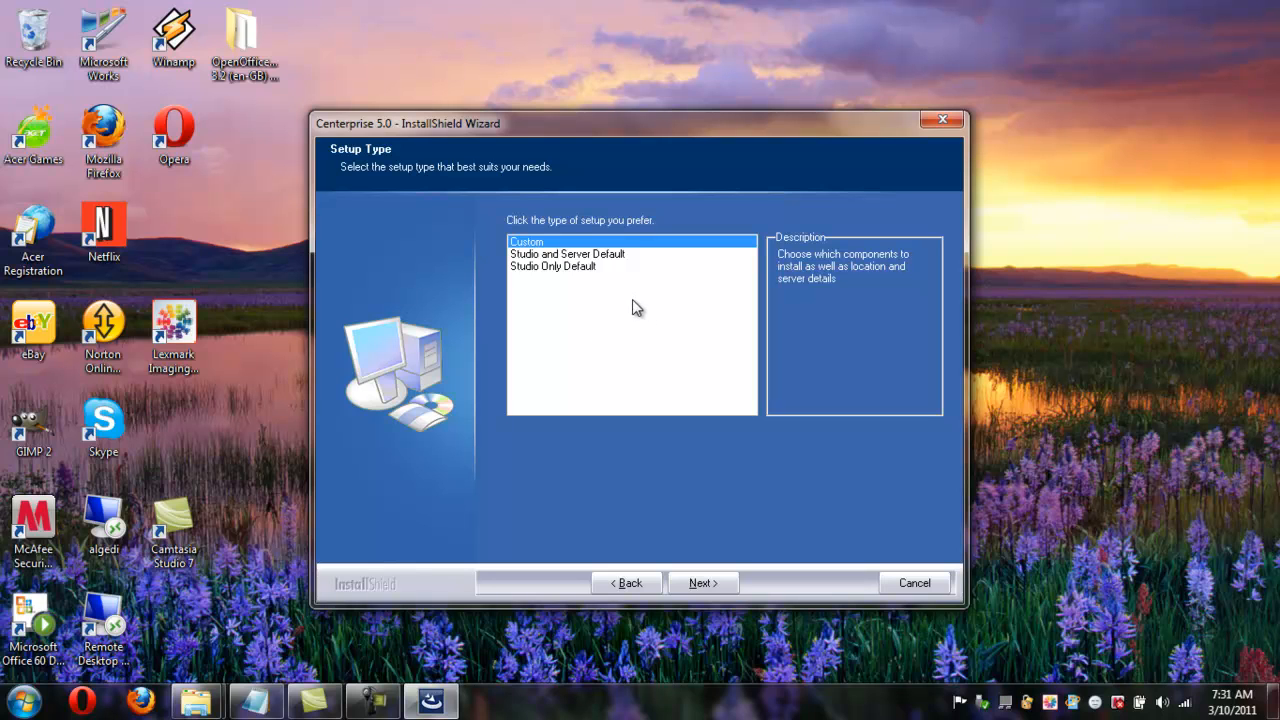
mouse_move(570, 252)
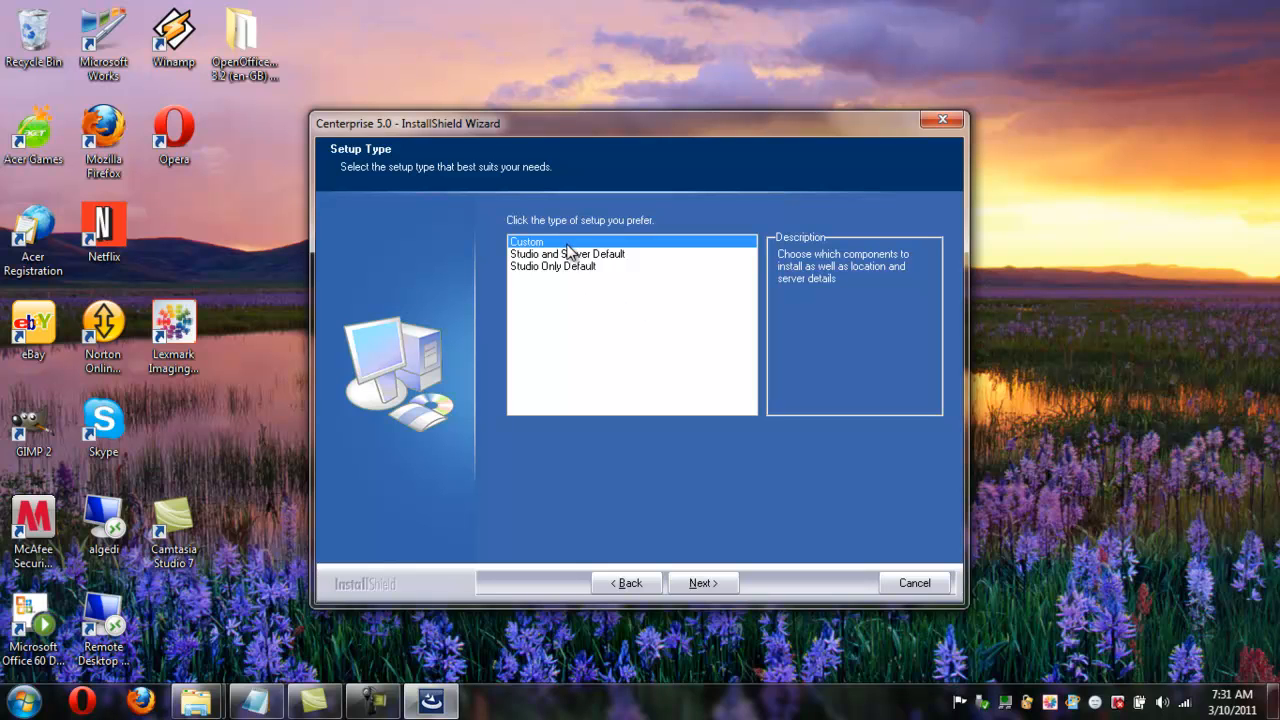
mouse_move(596, 296)
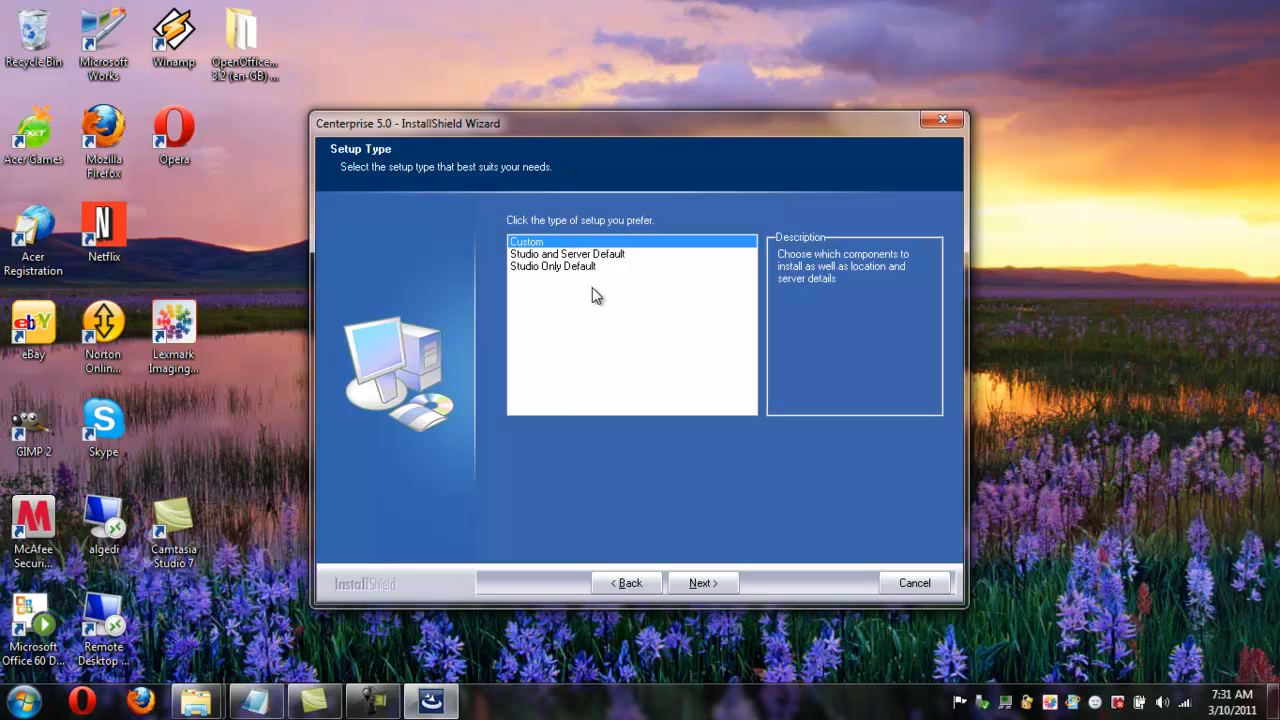
mouse_move(688, 412)
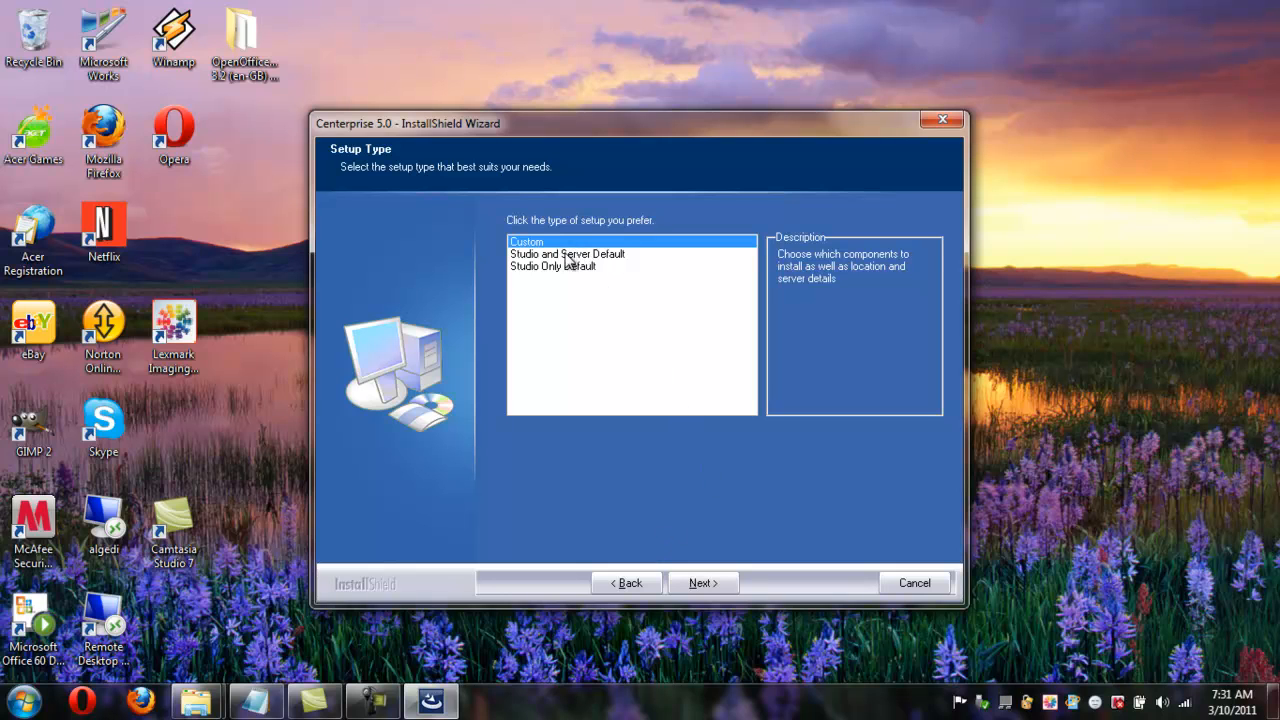
- Choose Studio and Server Default and continue to the ready-to-install page
click(568, 254)
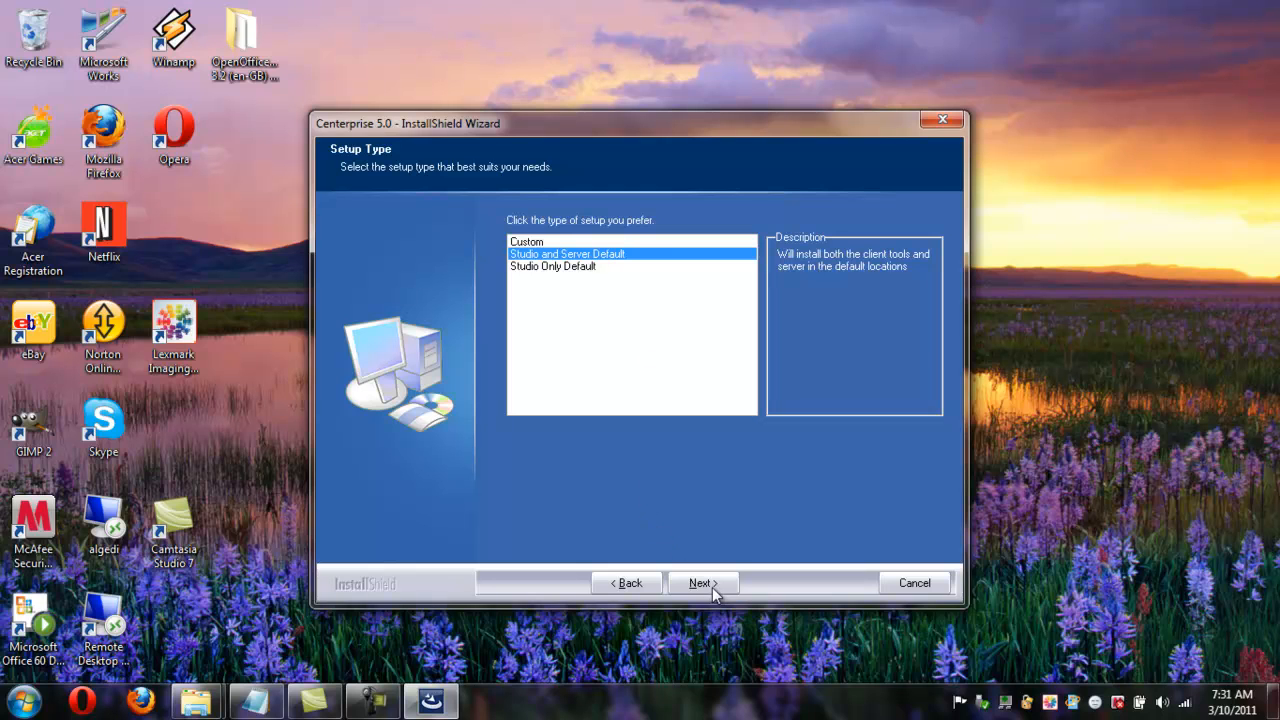
click(700, 584)
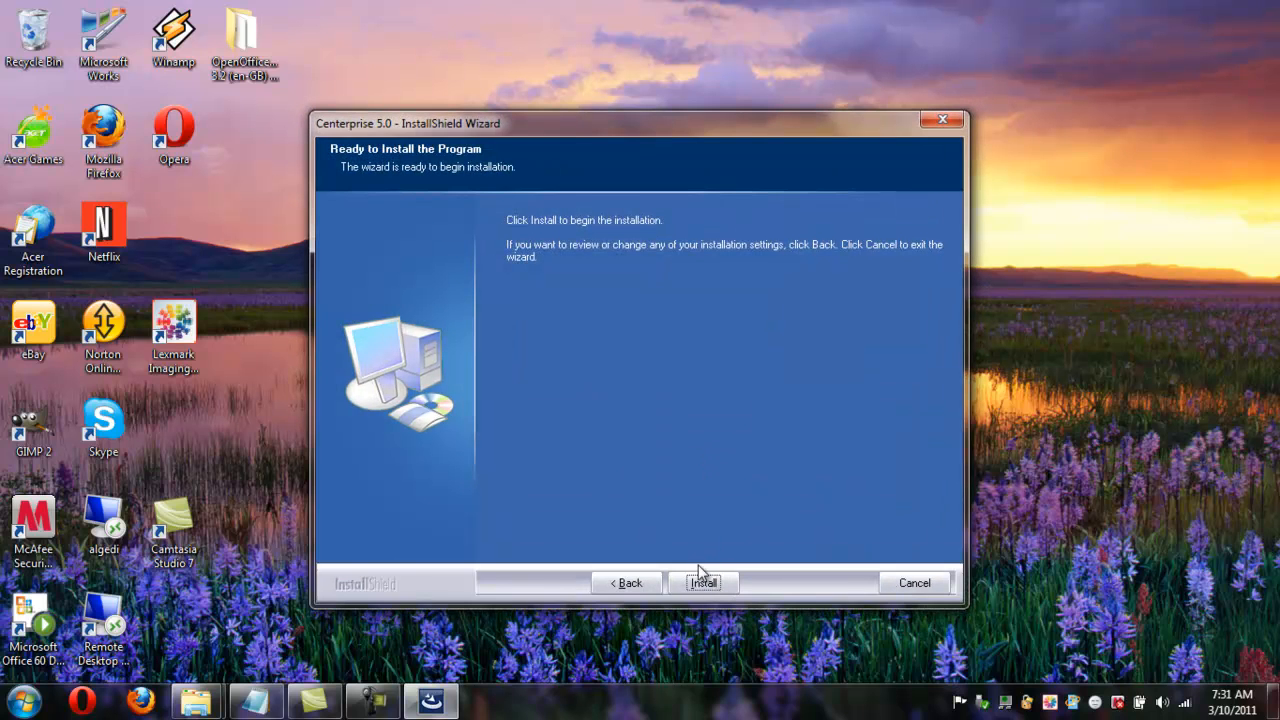
- Start the installation and keep the current Windows colour scheme without further prompts
click(704, 584)
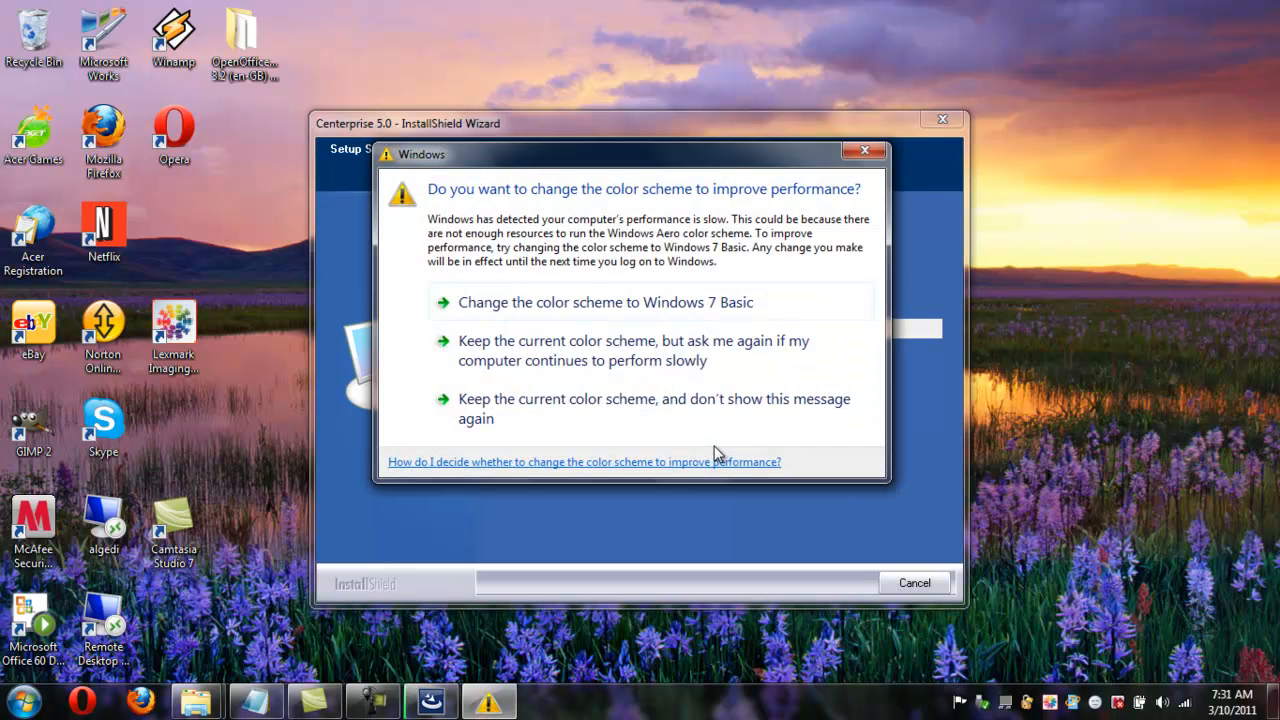
mouse_move(668, 328)
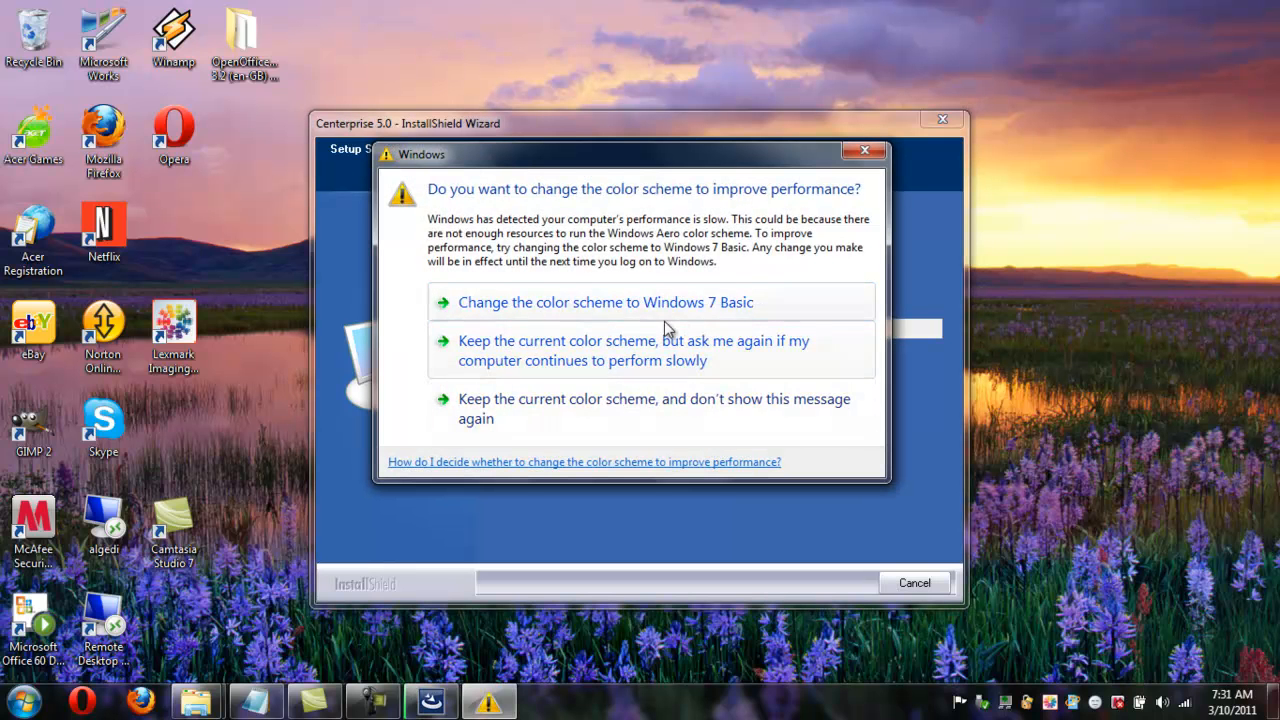
mouse_move(640, 320)
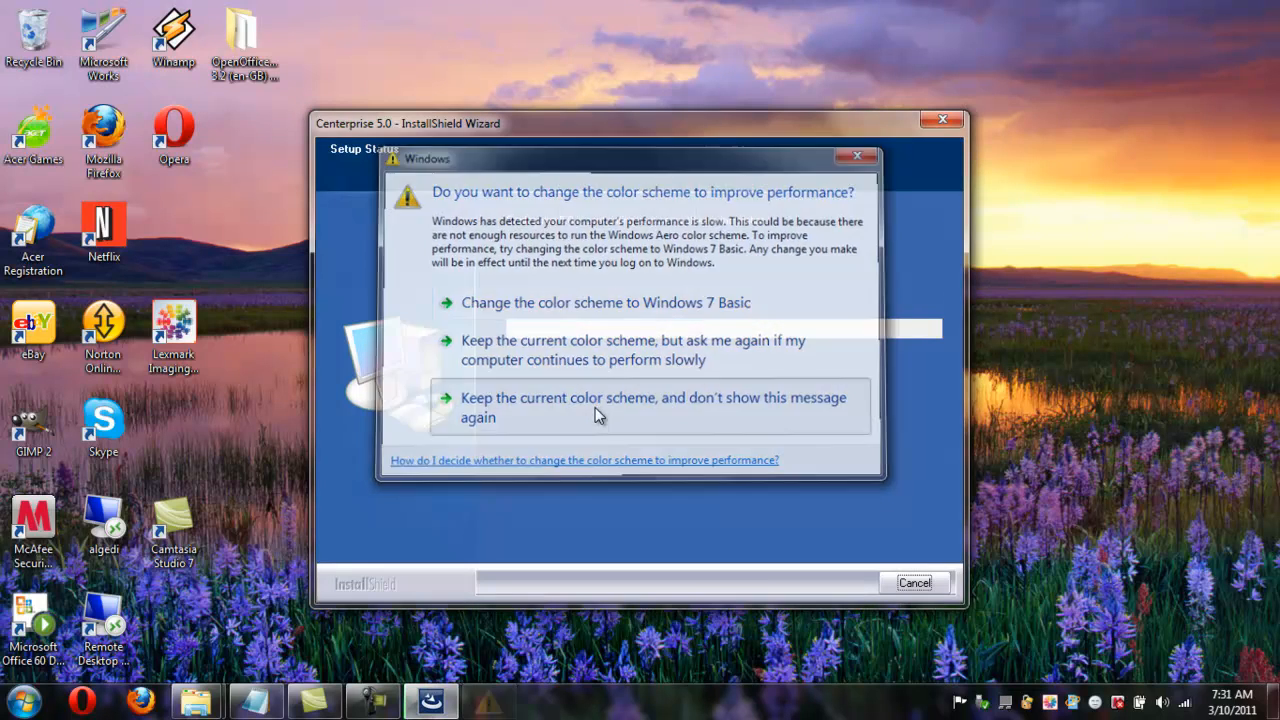
click(652, 408)
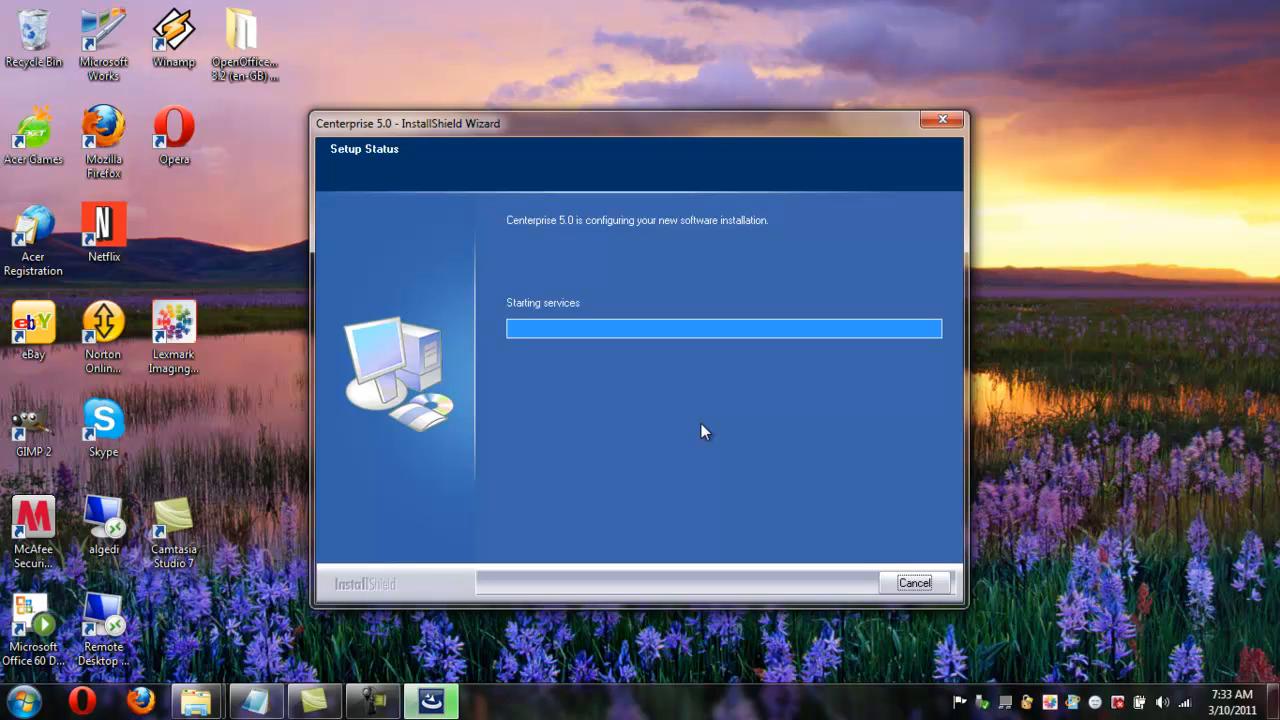
mouse_move(676, 376)
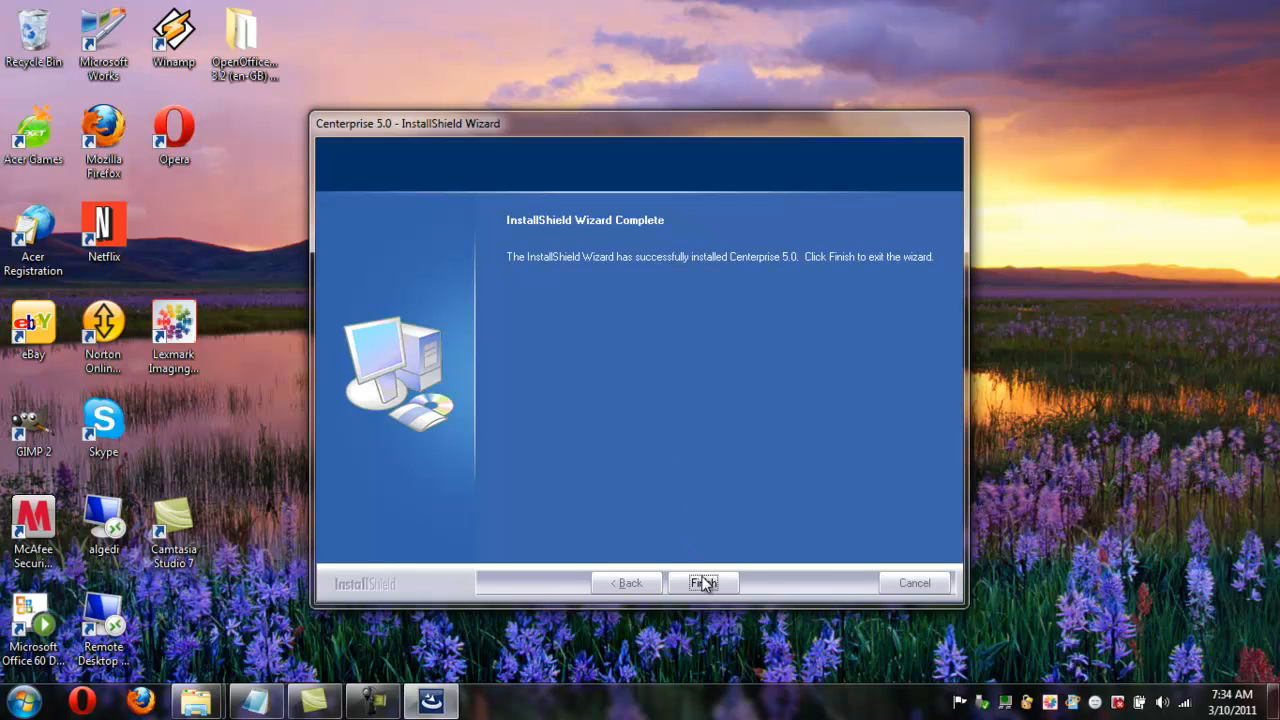
- Close the finished wizard and open the Astera Software group under All Programs
click(704, 584)
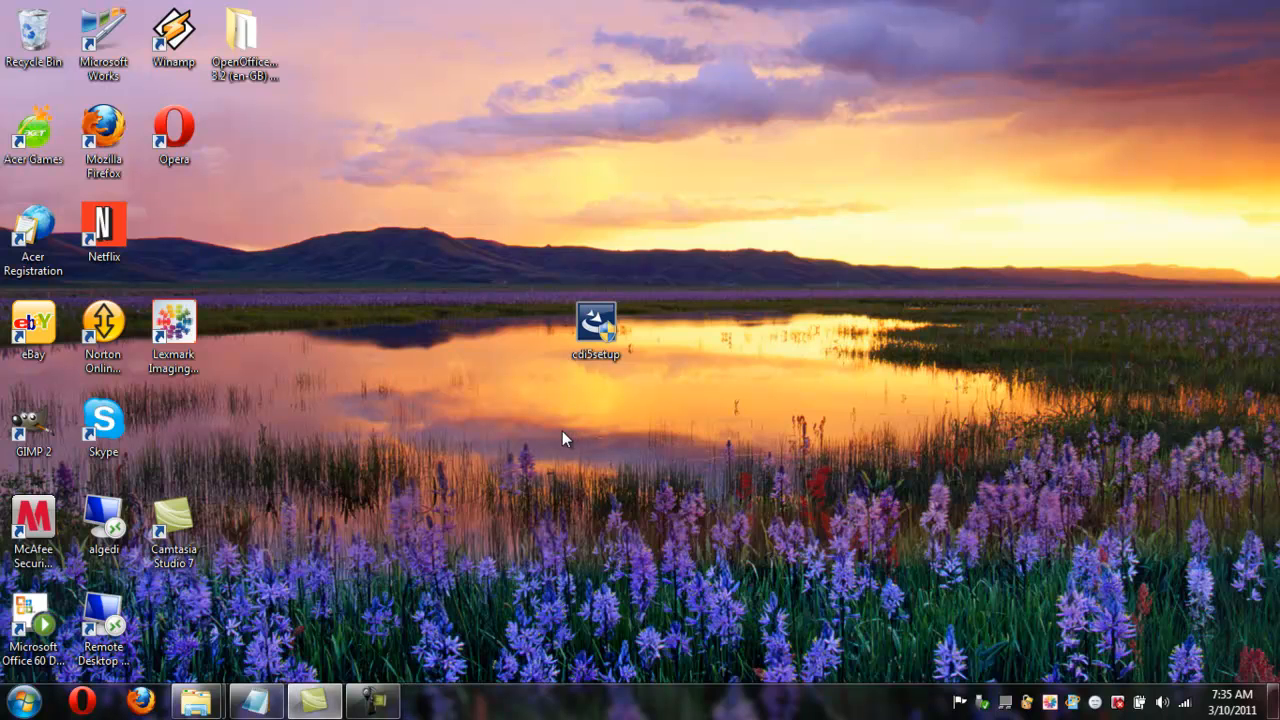
mouse_move(370, 476)
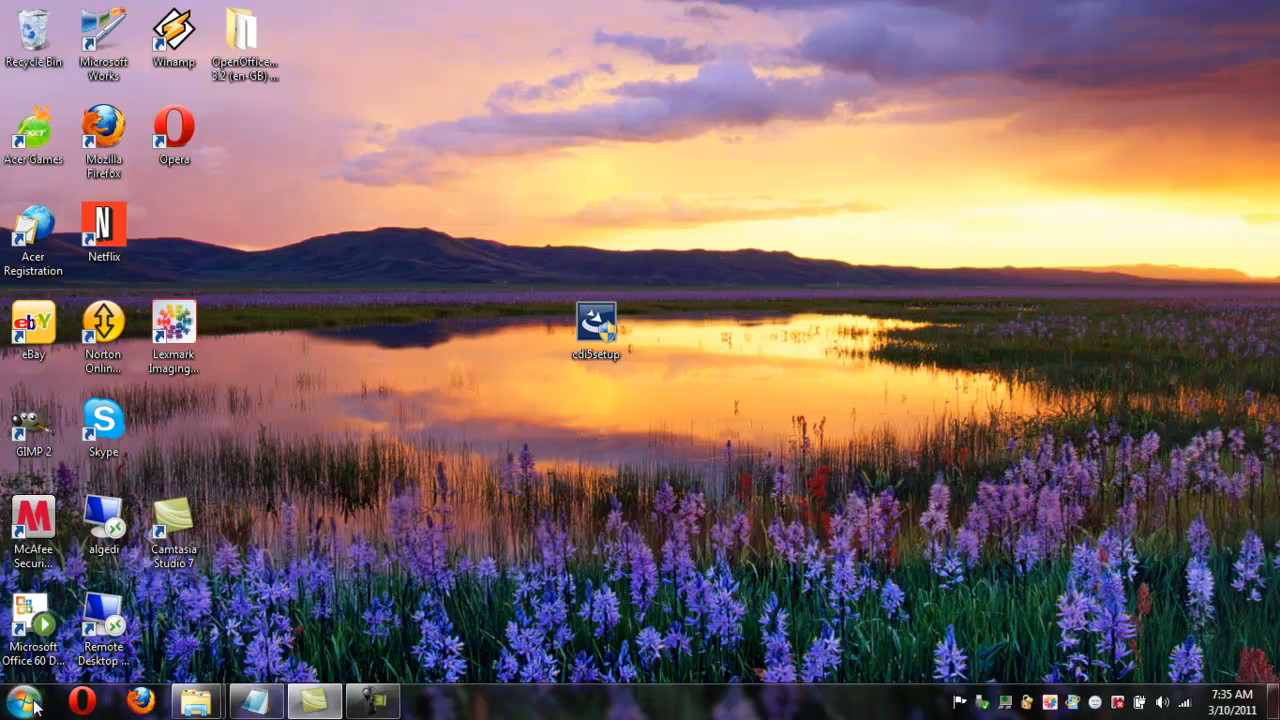
click(16, 700)
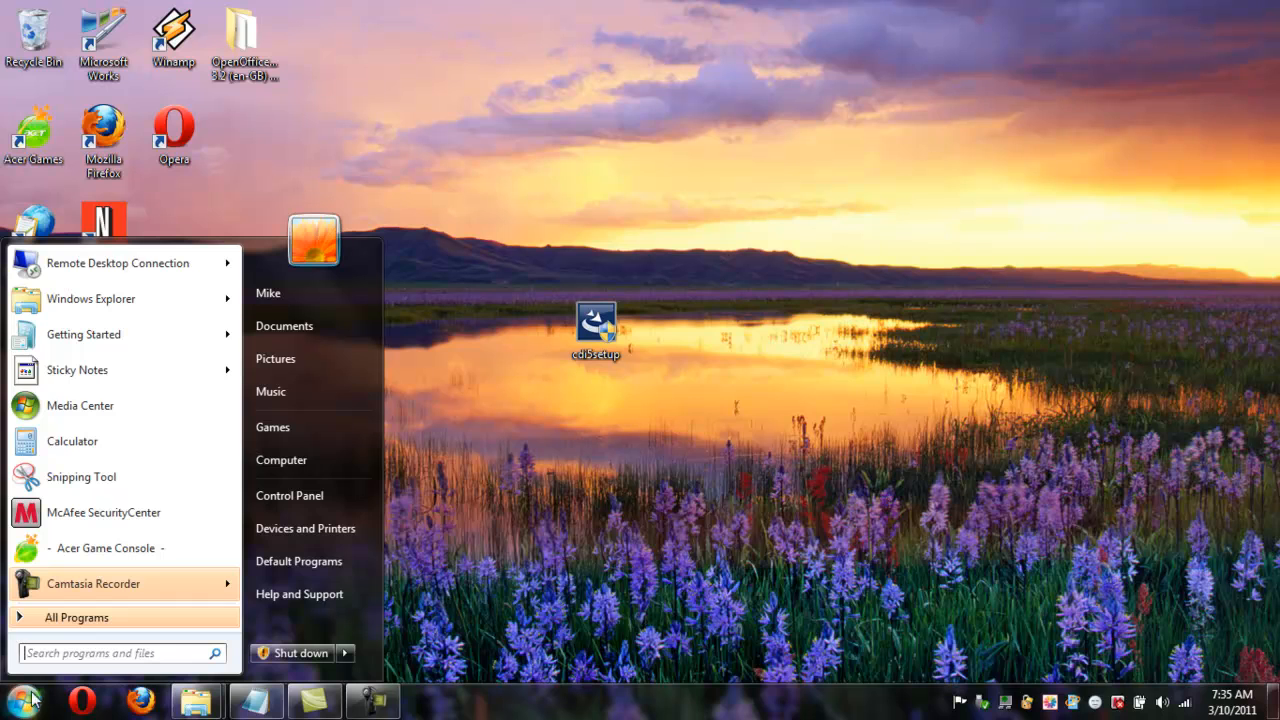
mouse_move(76, 616)
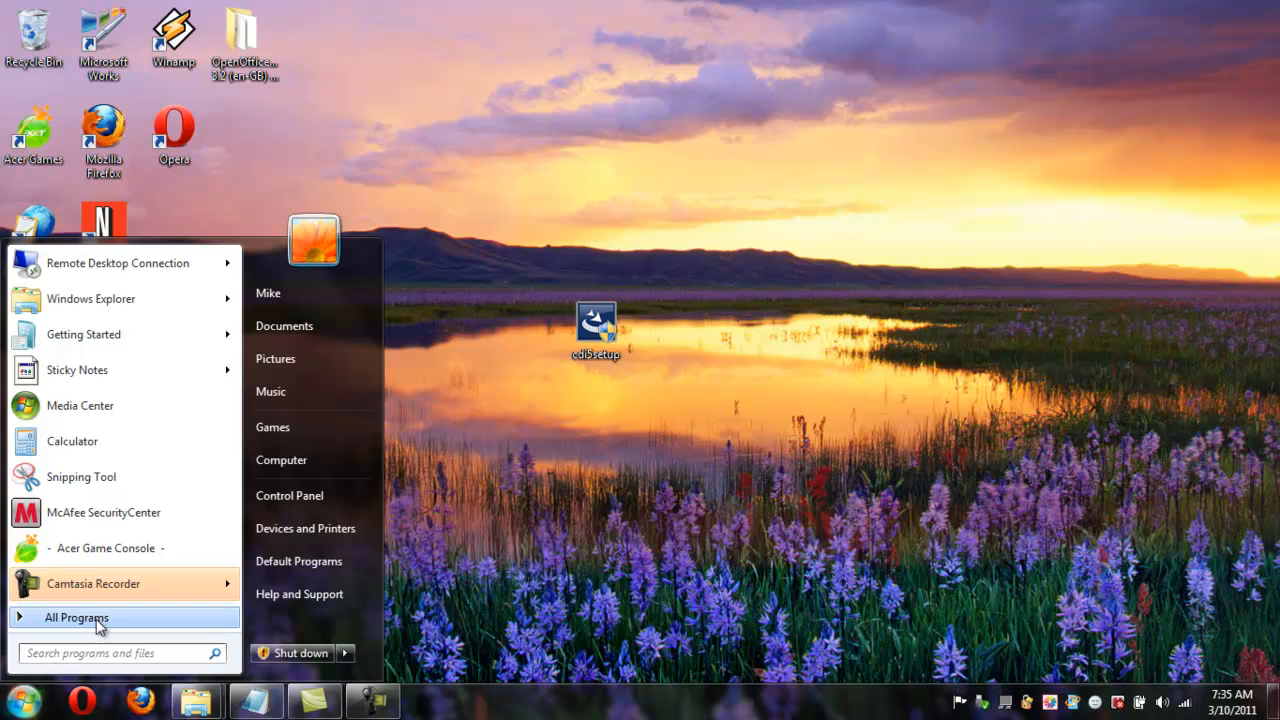
click(76, 616)
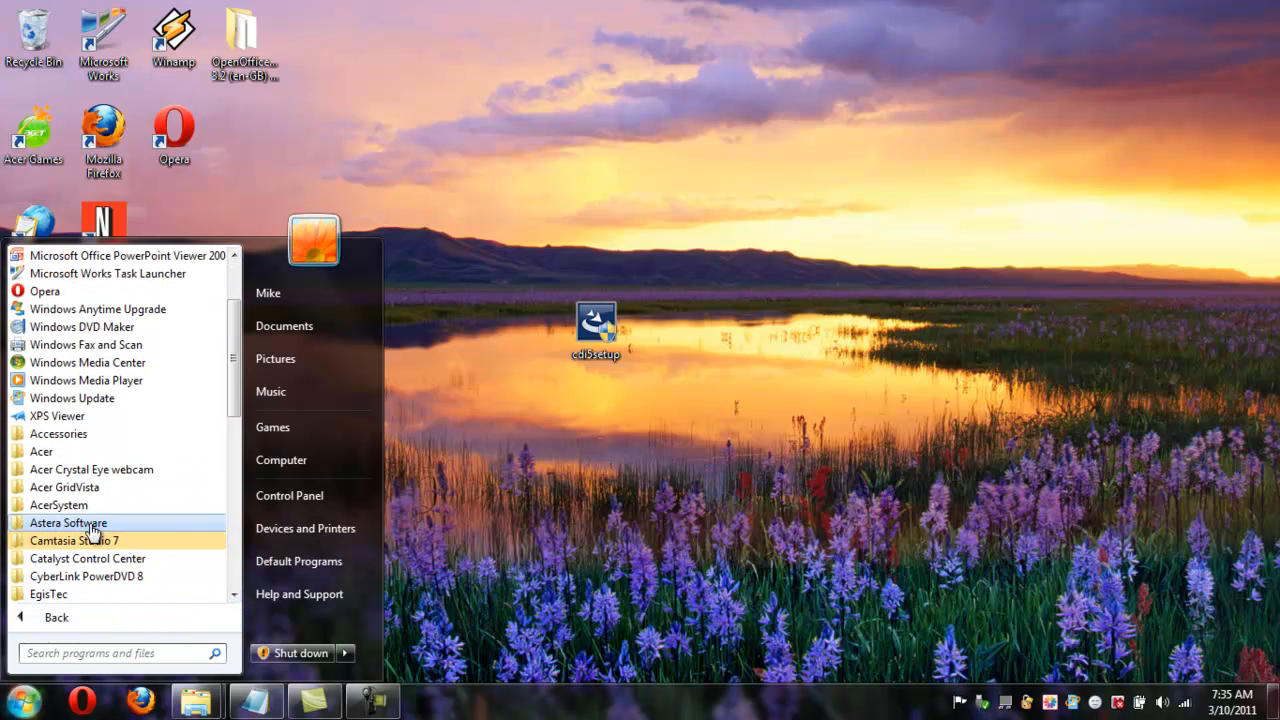
click(68, 522)
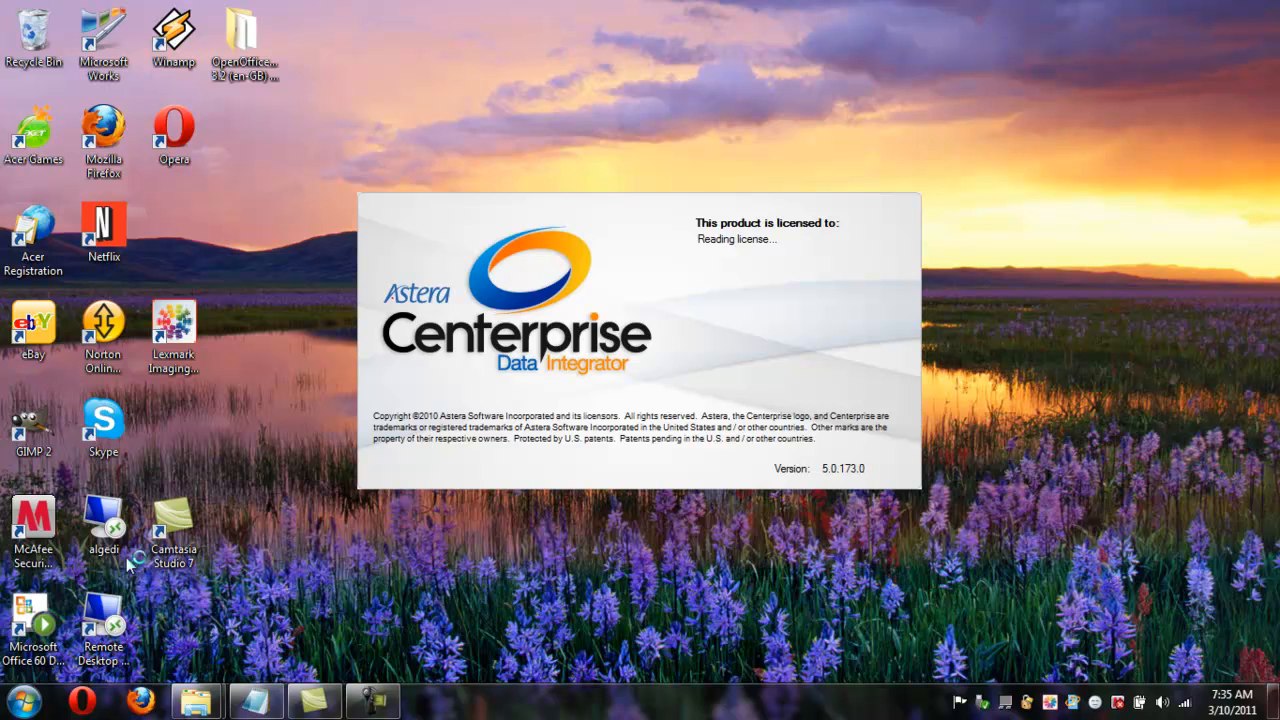
mouse_move(132, 564)
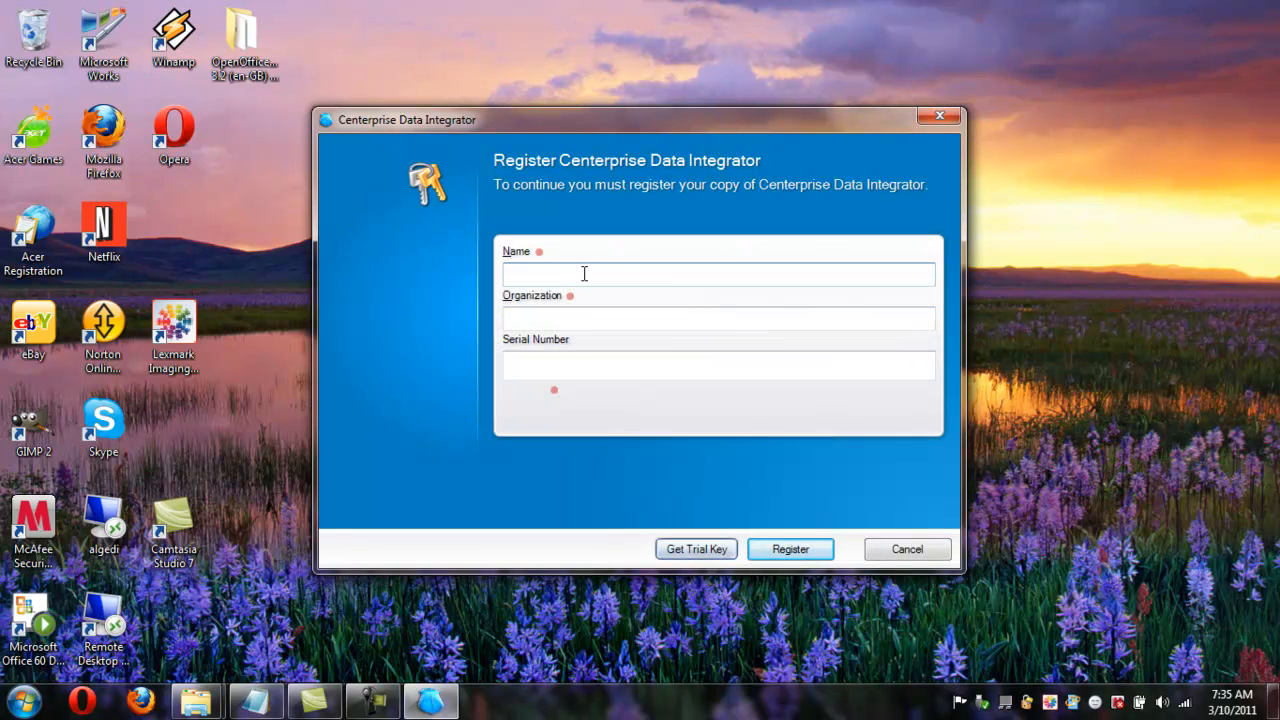
- Enter mike and astera in the registration form and select the first license key in Notepad
text(mike)
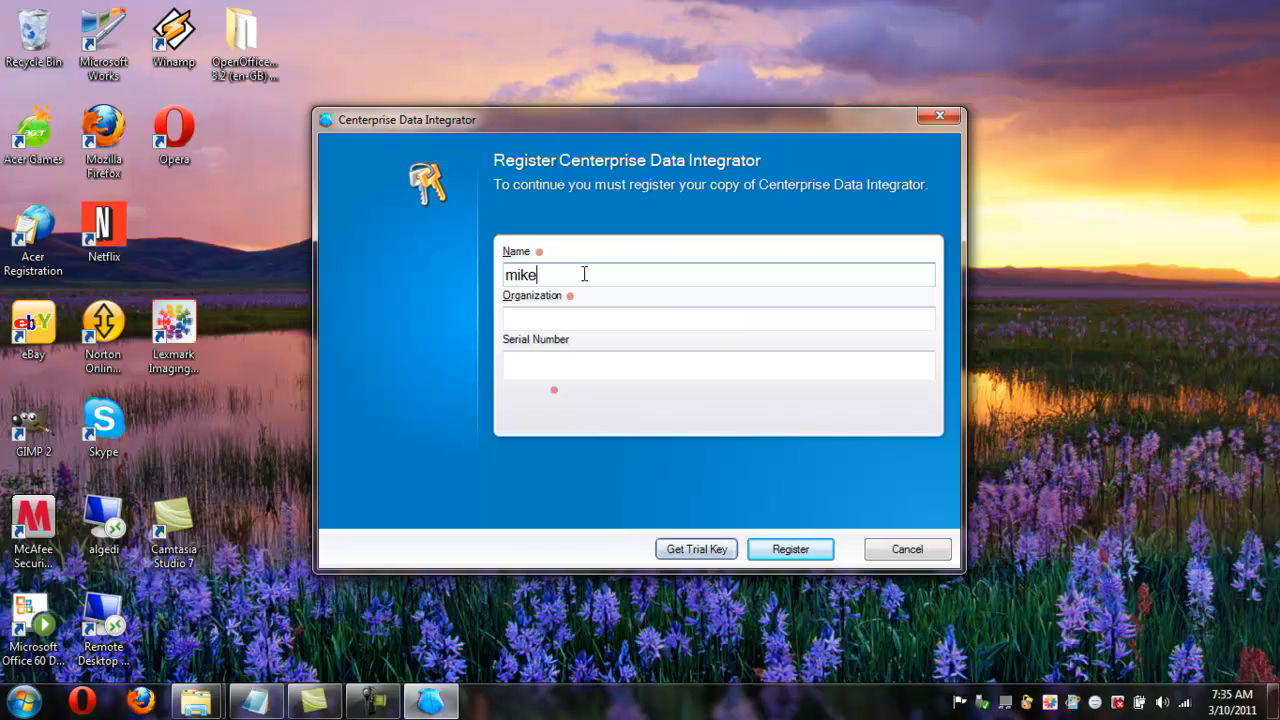
text(astera)
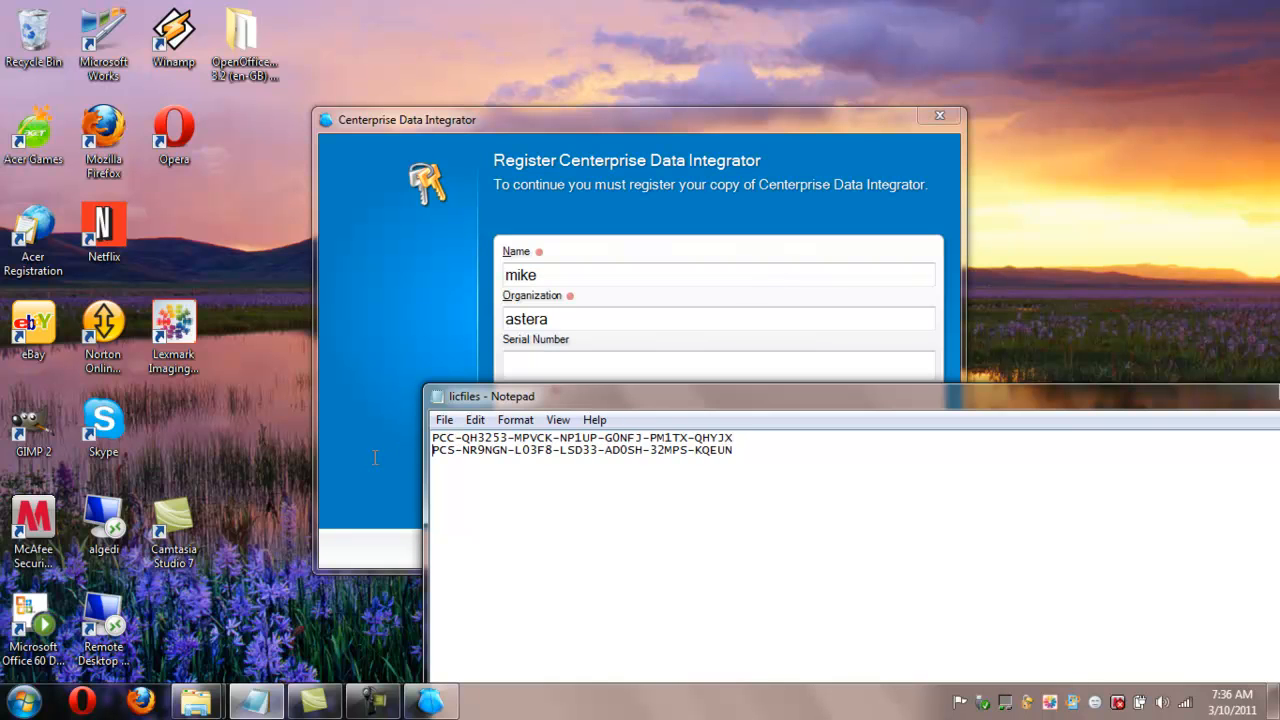
triple_click(580, 436)
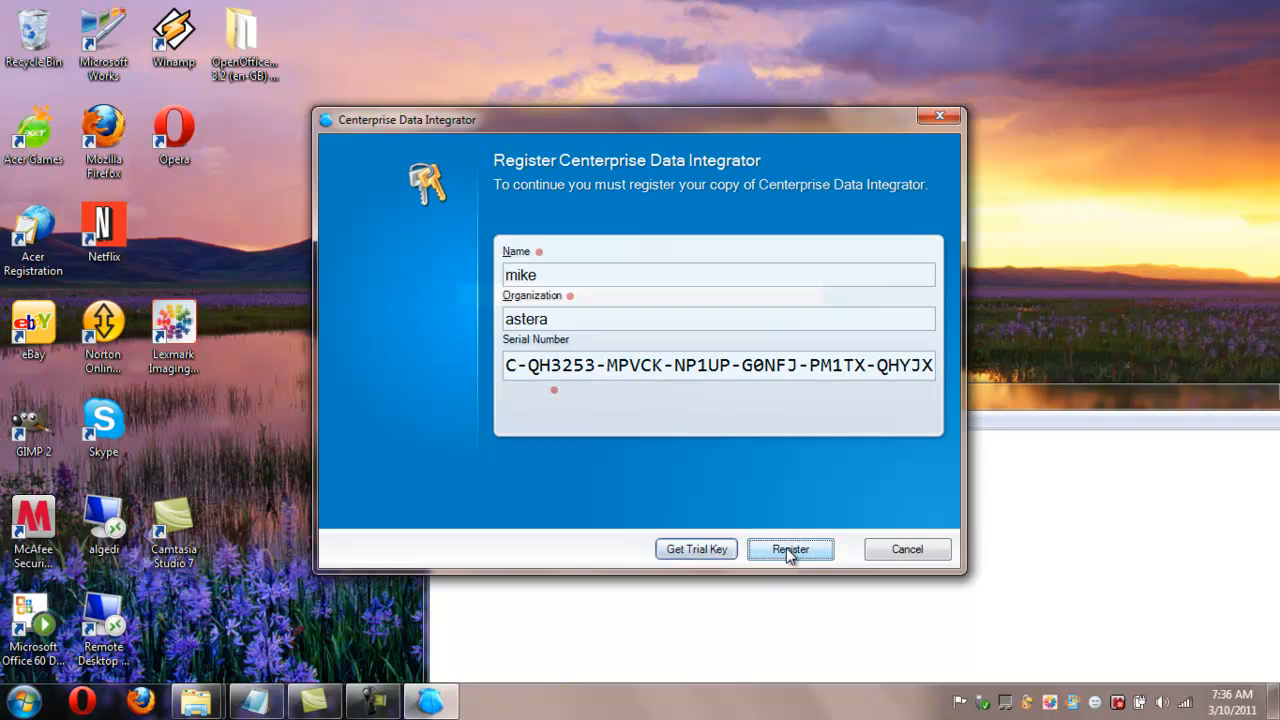
- Register the client and continue with the eight-day trial into the main workspace
click(790, 548)
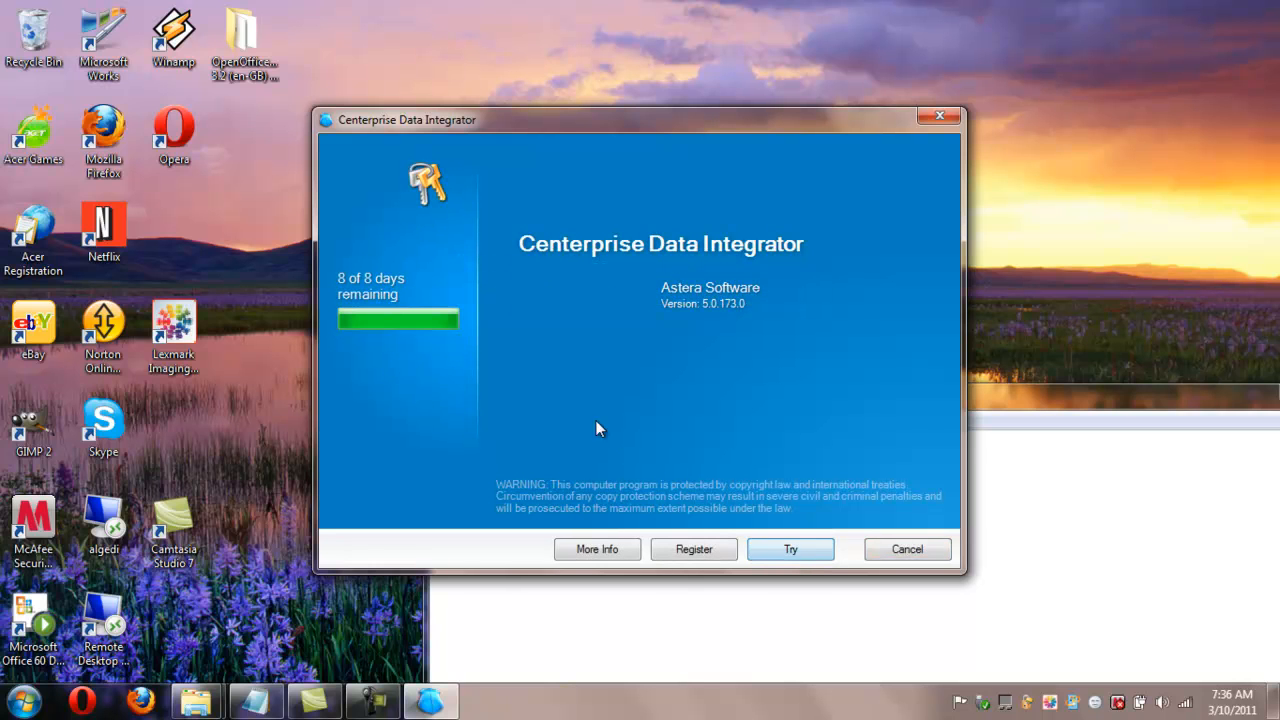
mouse_move(560, 444)
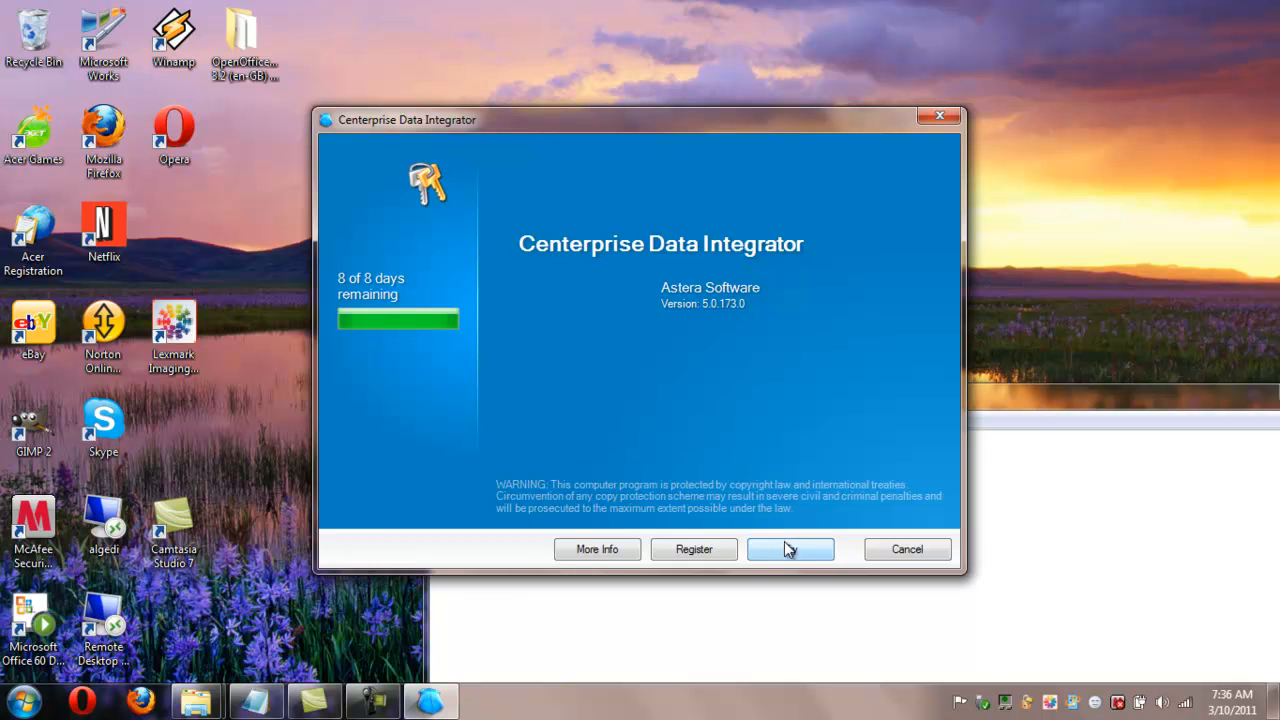
mouse_move(790, 550)
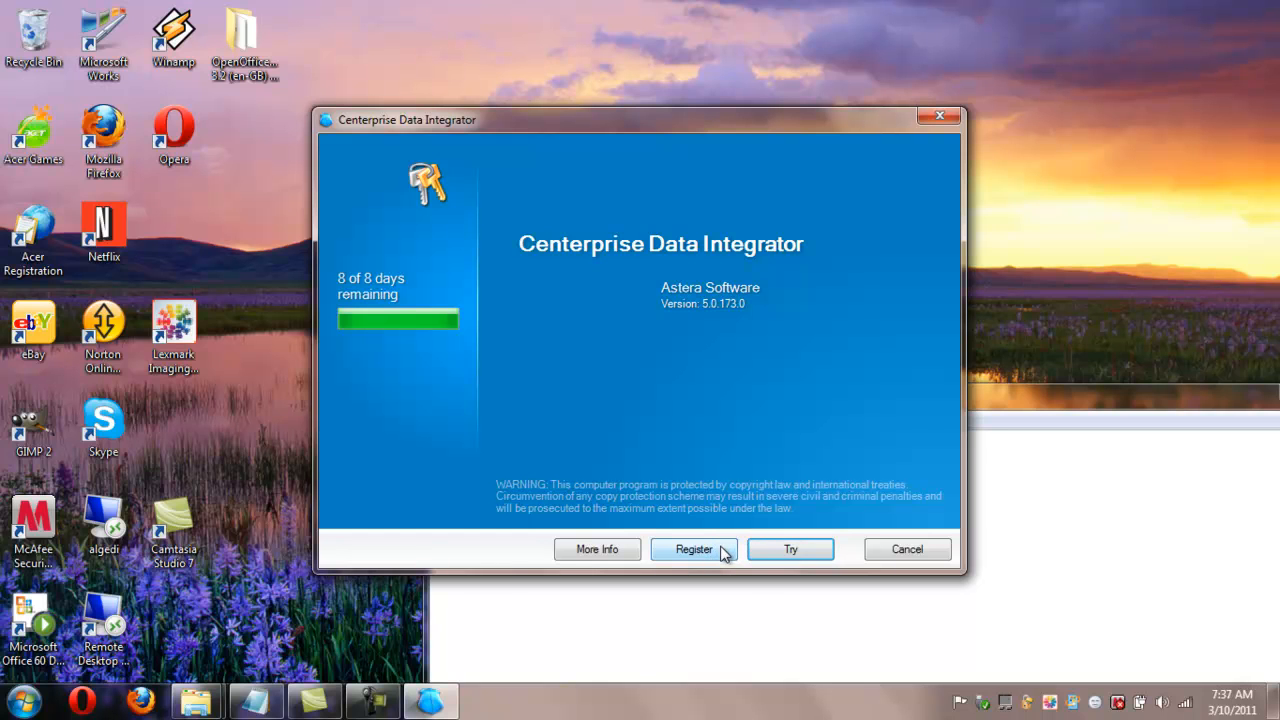
mouse_move(748, 380)
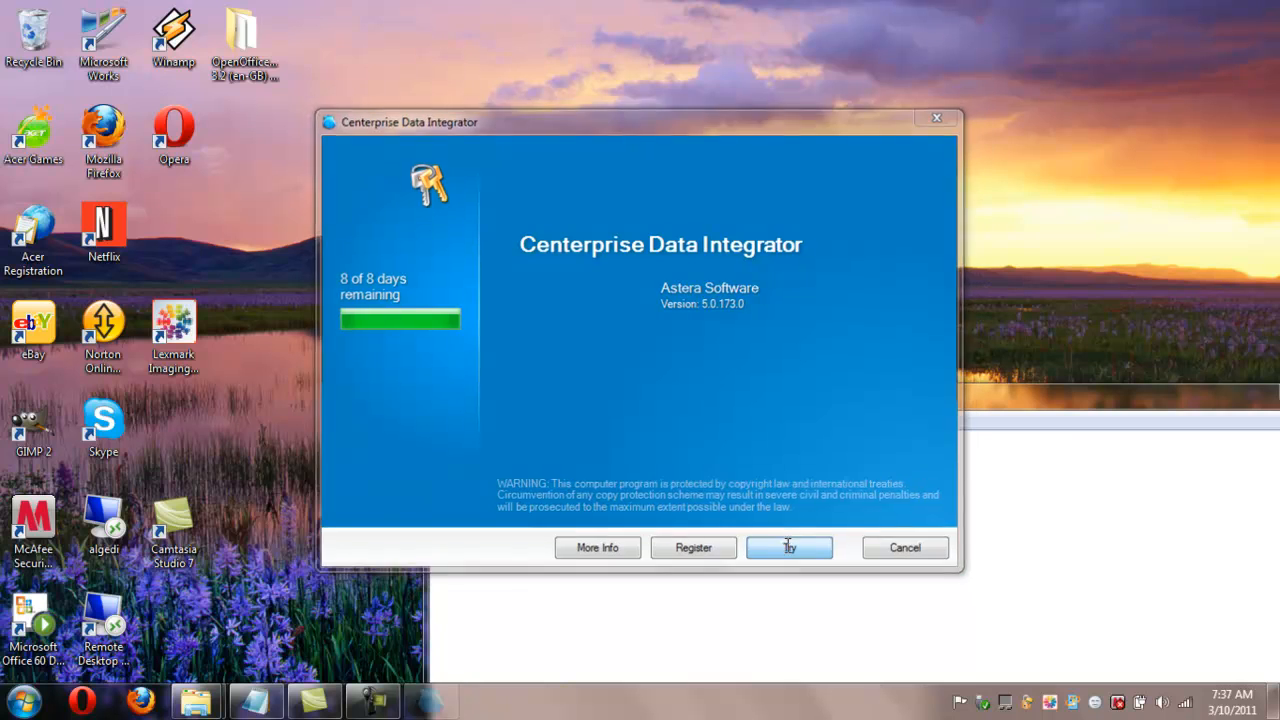
click(788, 548)
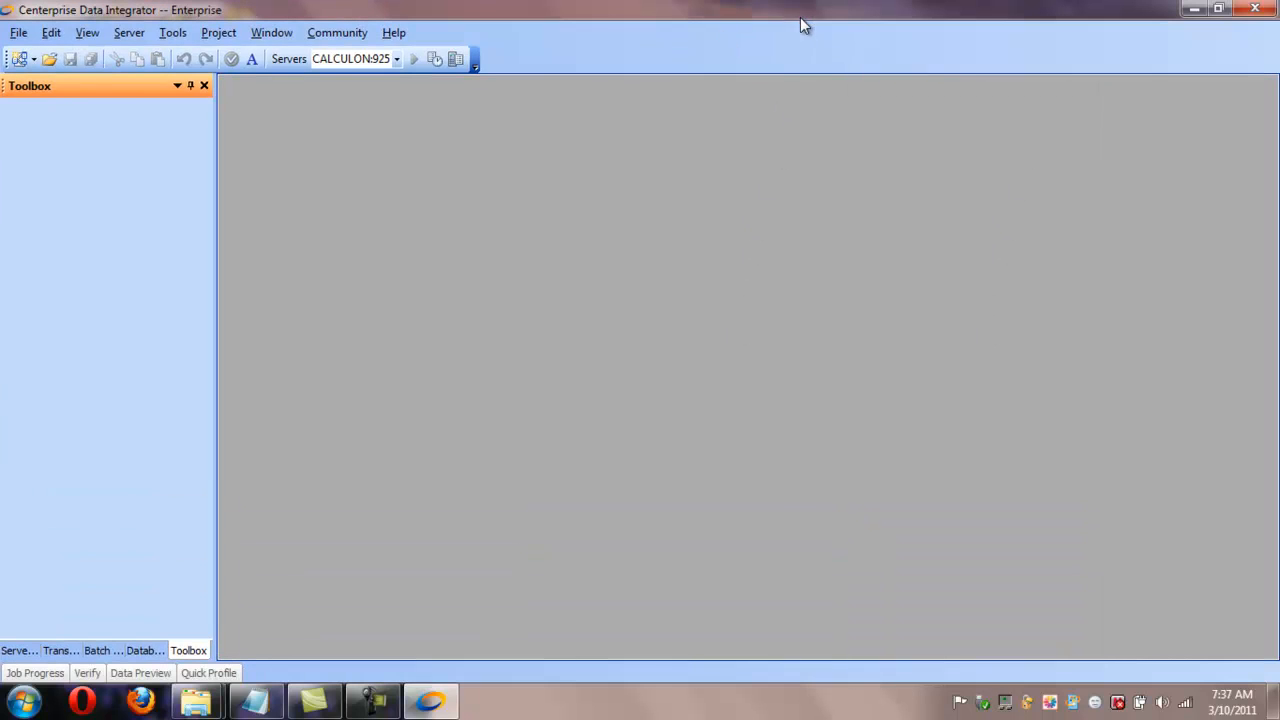
mouse_move(392, 32)
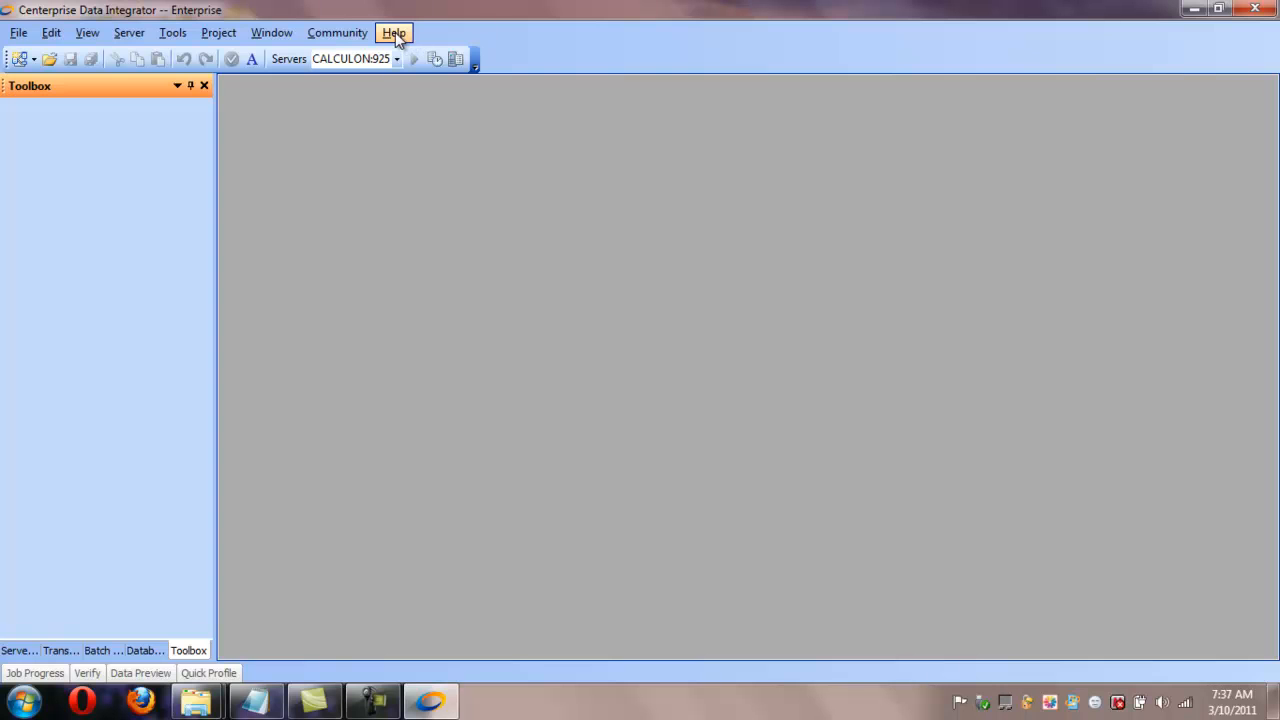
- Check the new license key in Help > About and close it
click(392, 32)
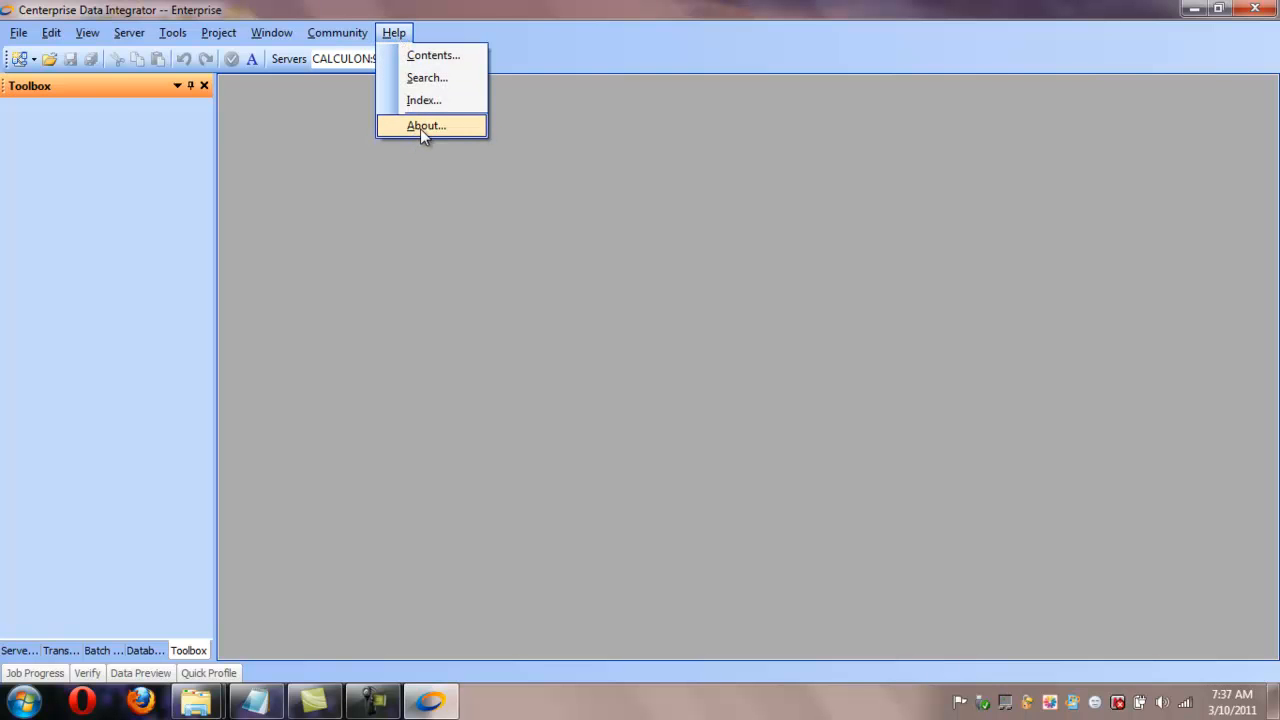
click(424, 124)
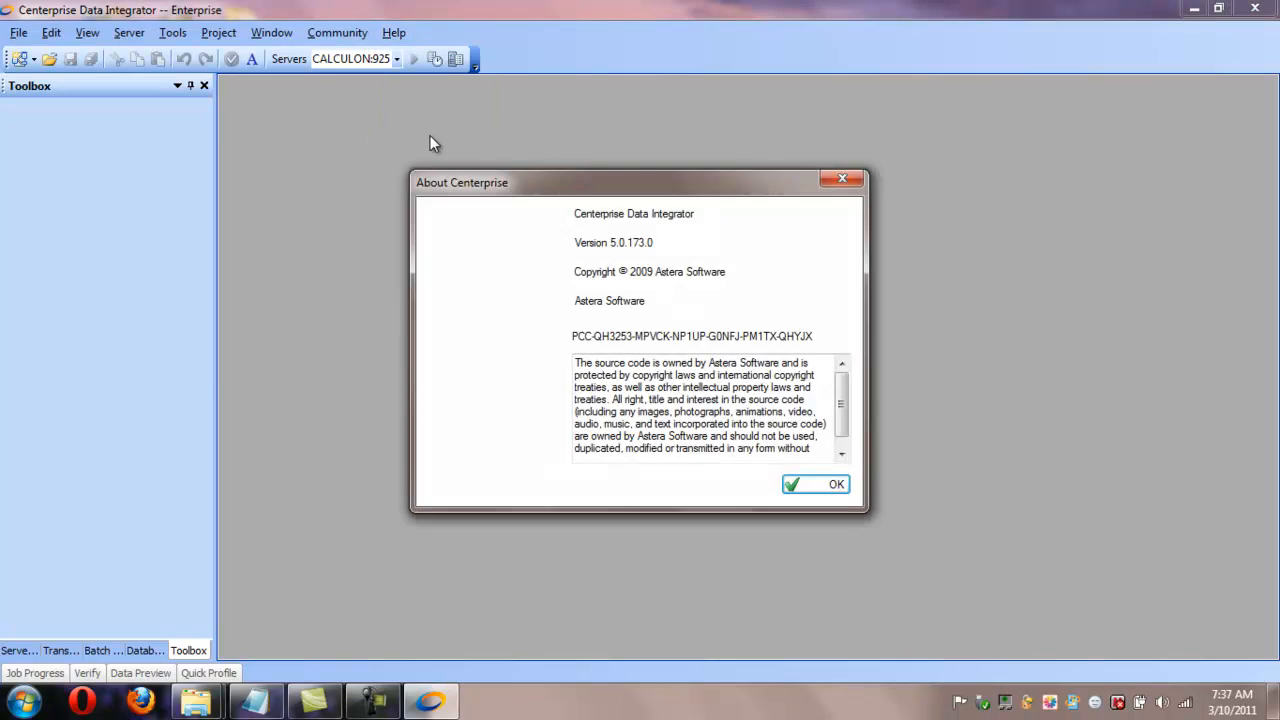
mouse_move(744, 396)
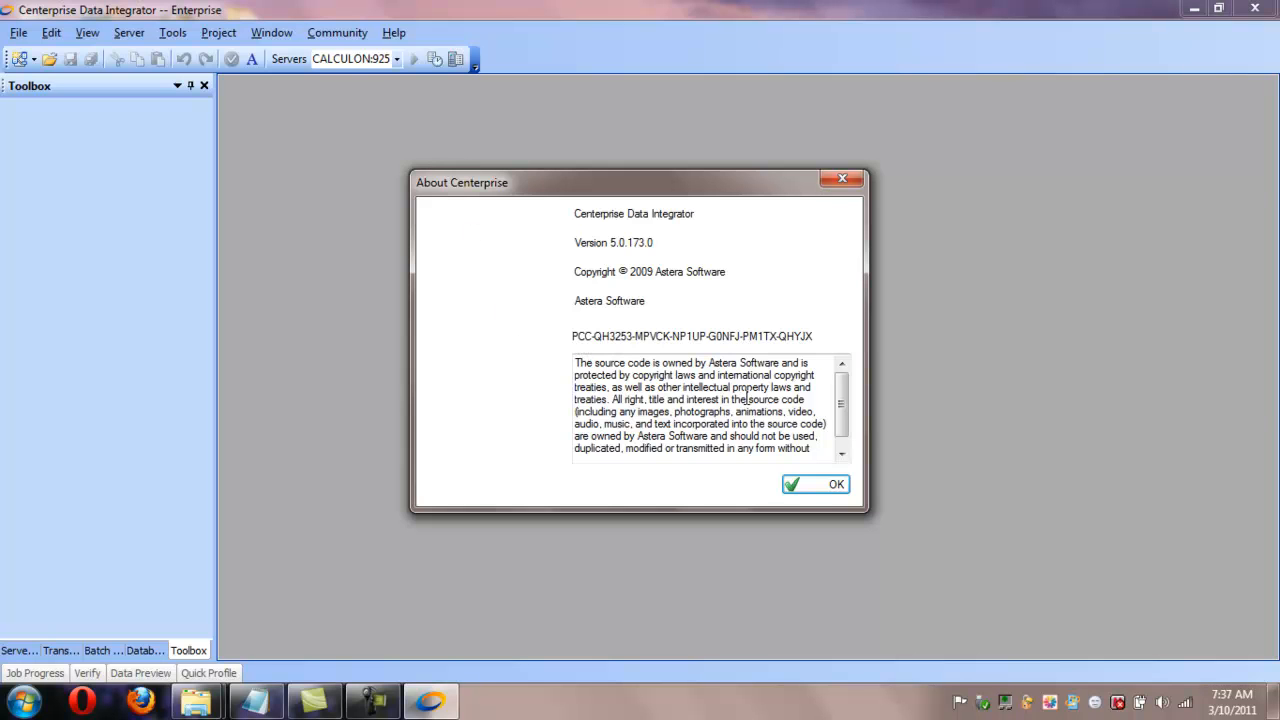
click(816, 484)
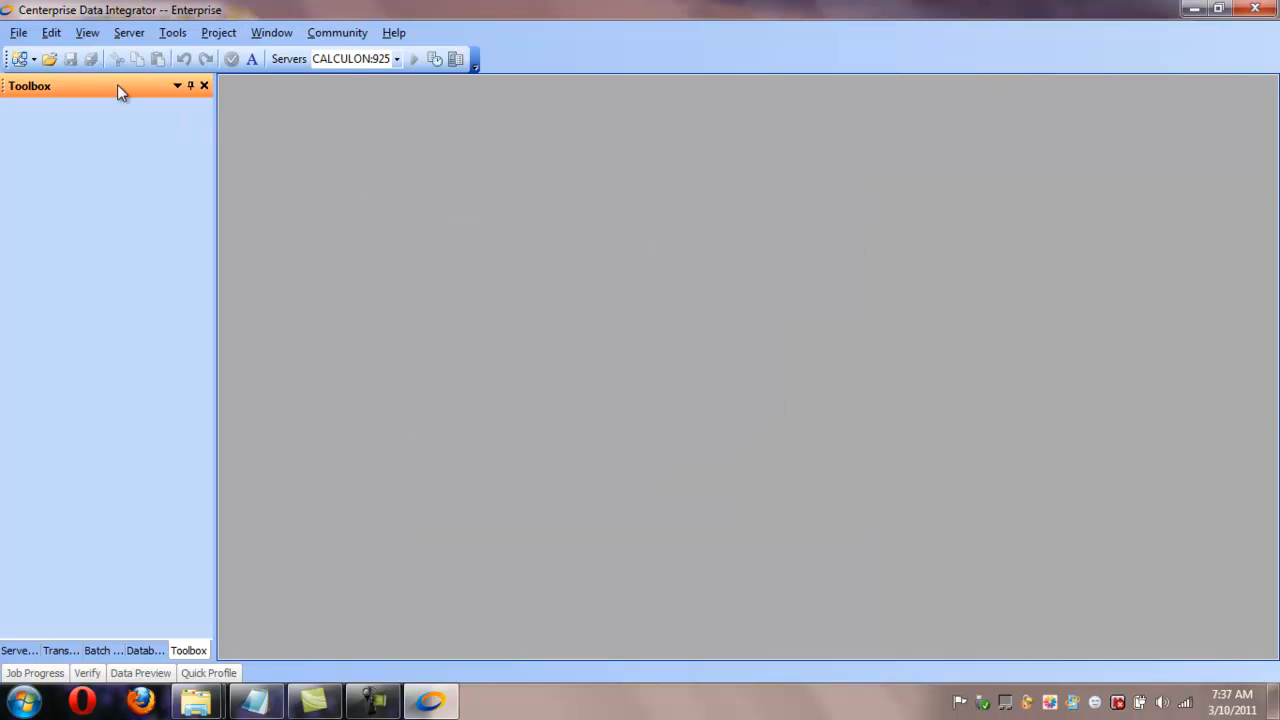
- Show Server Explorer and select the CALCULON server connection
click(128, 32)
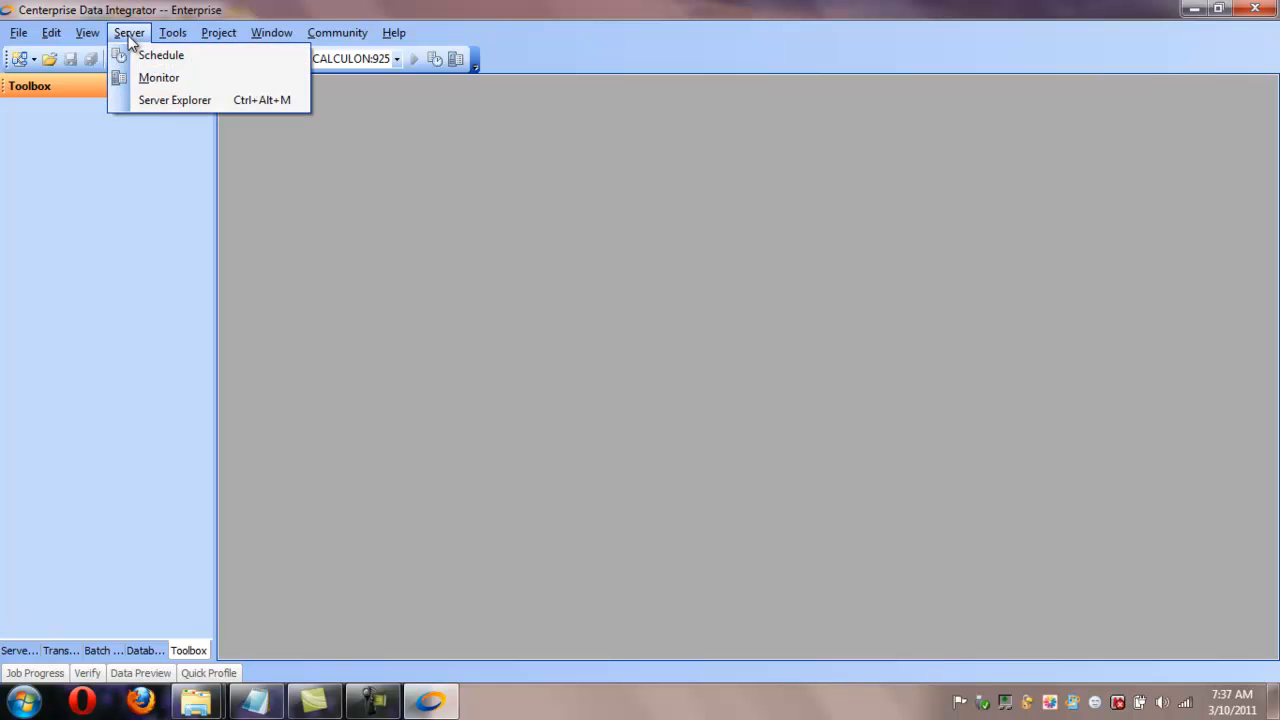
click(176, 100)
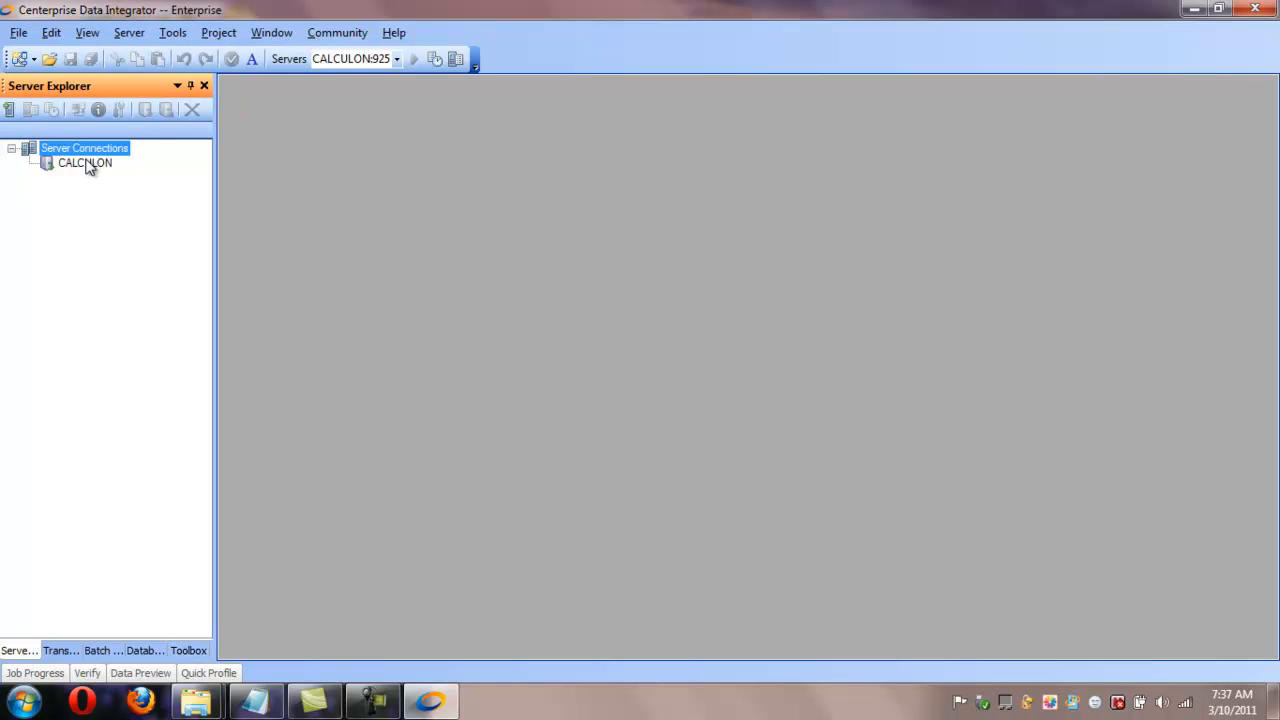
click(84, 162)
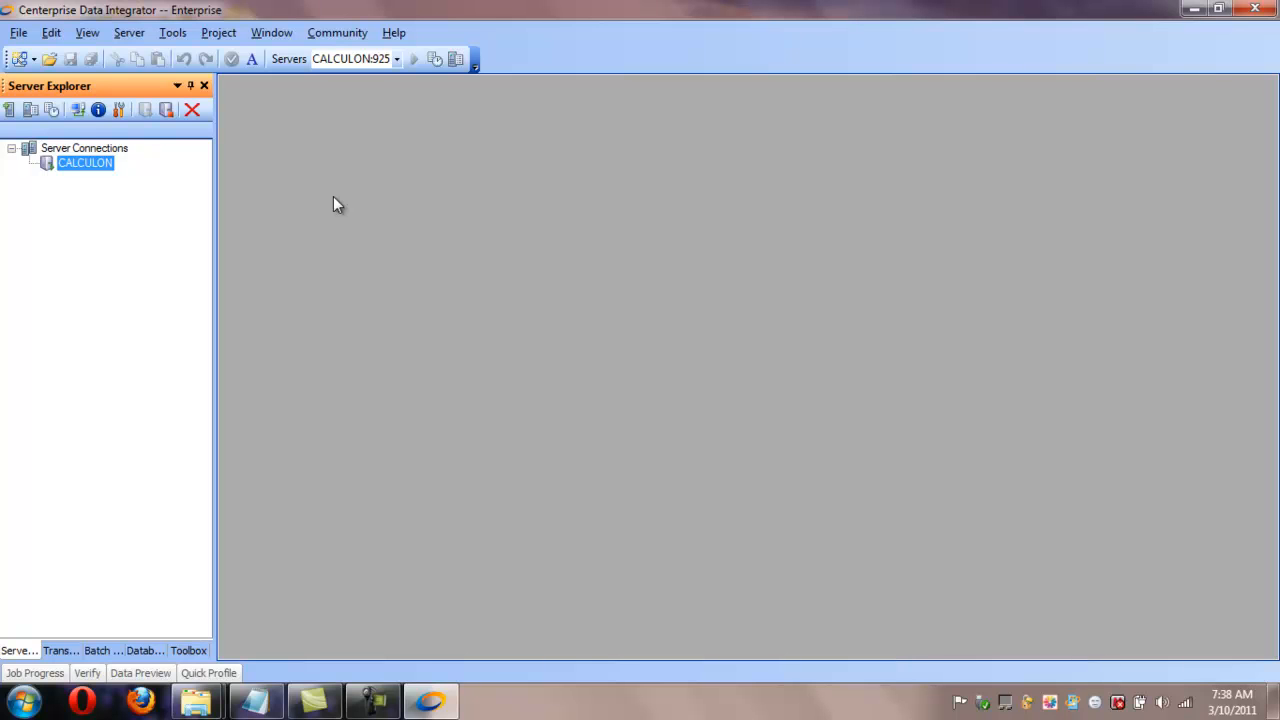
mouse_move(110, 452)
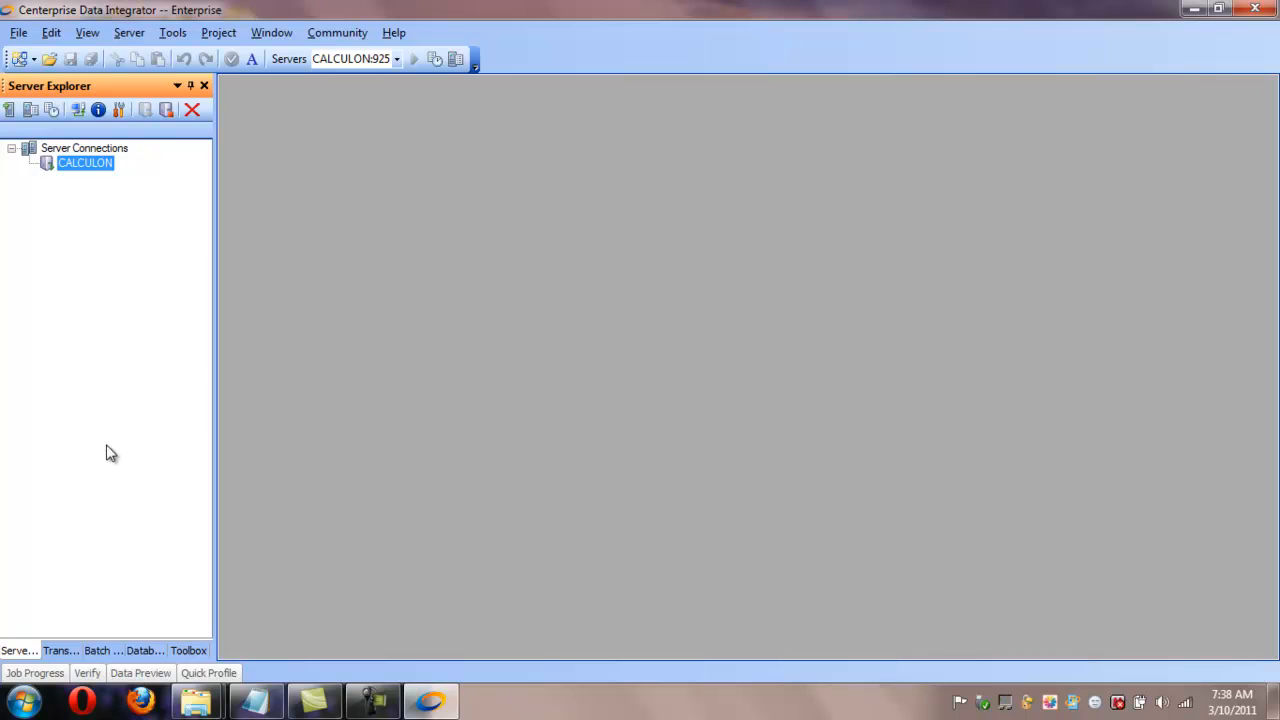
mouse_move(20, 700)
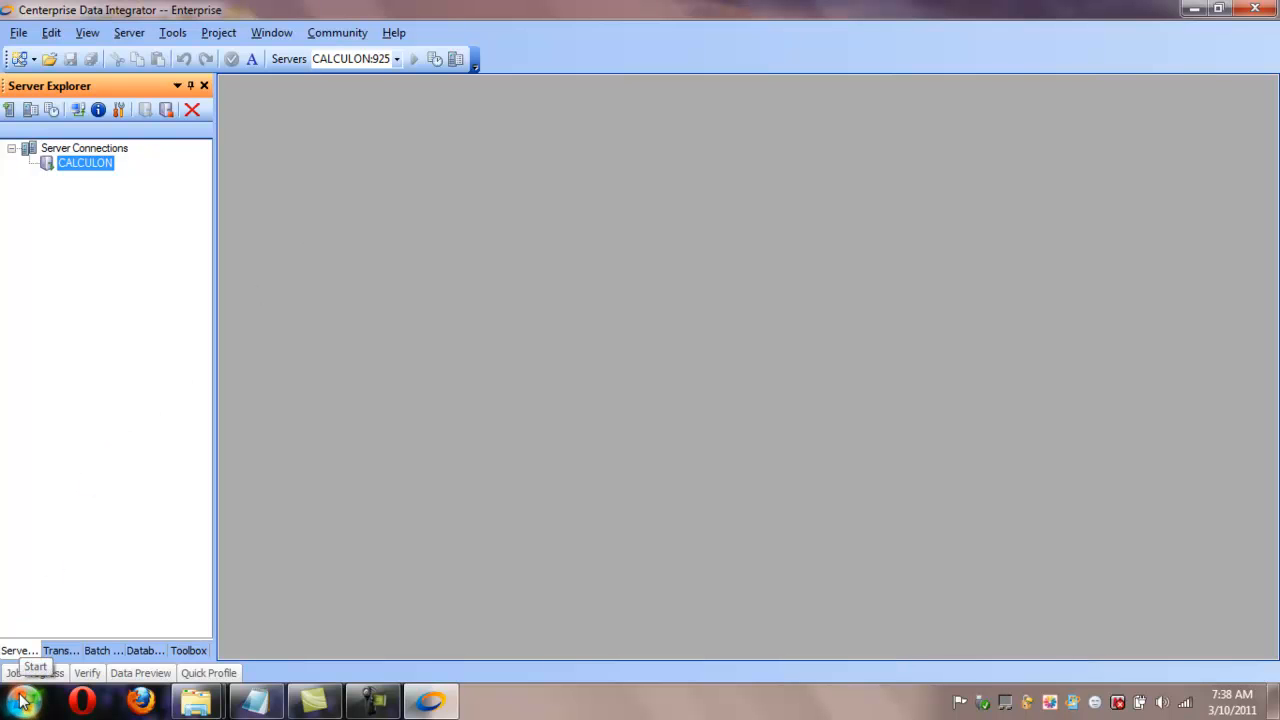
- Launch the Server License Manager from the Astera Software program group
click(20, 700)
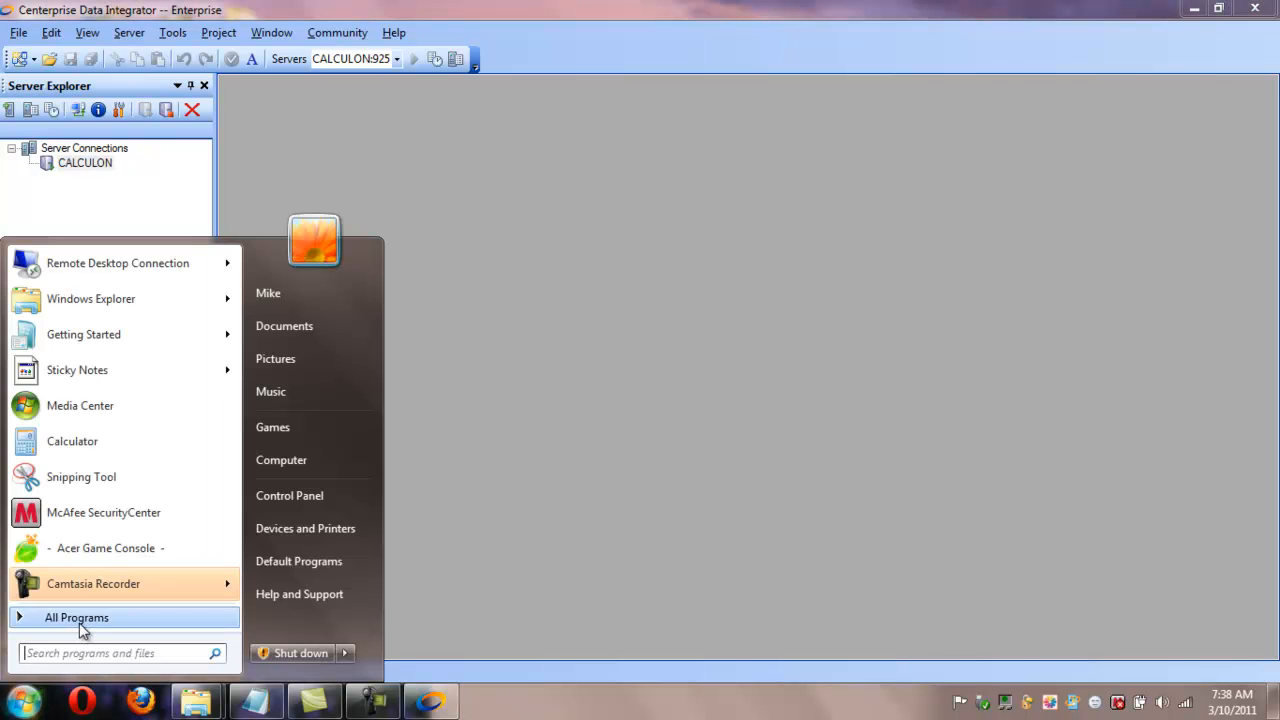
click(76, 616)
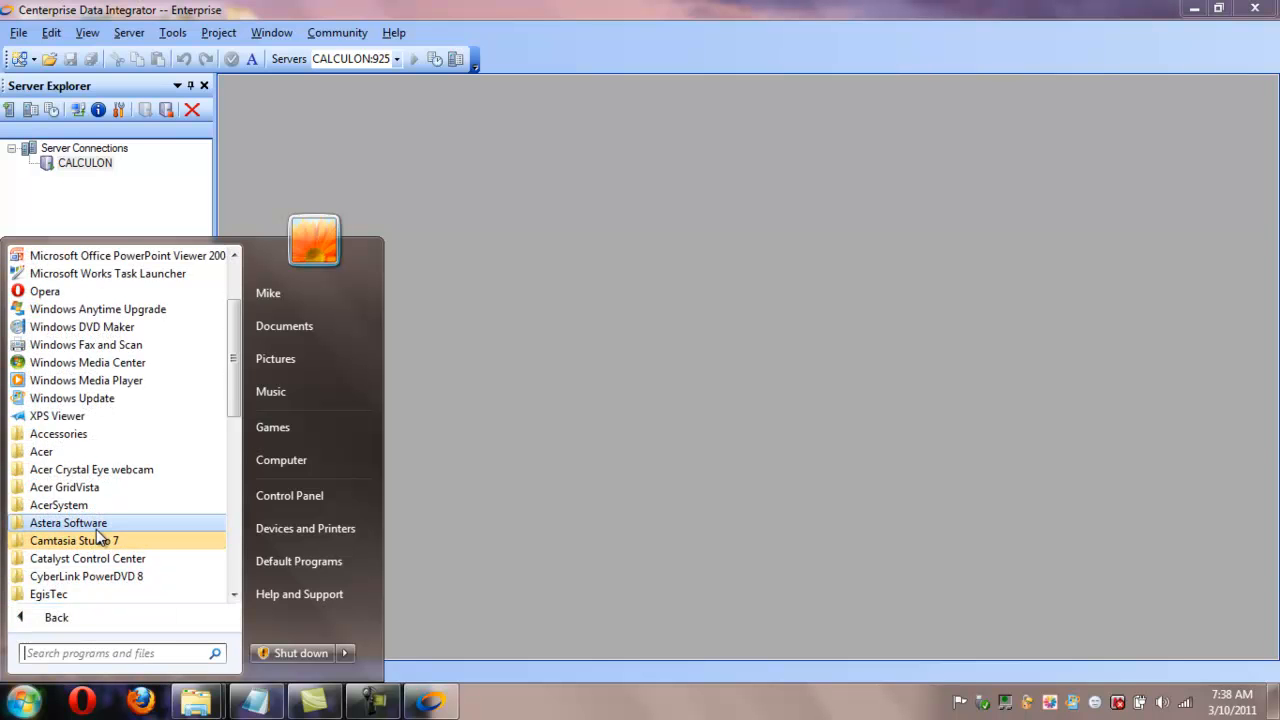
click(68, 522)
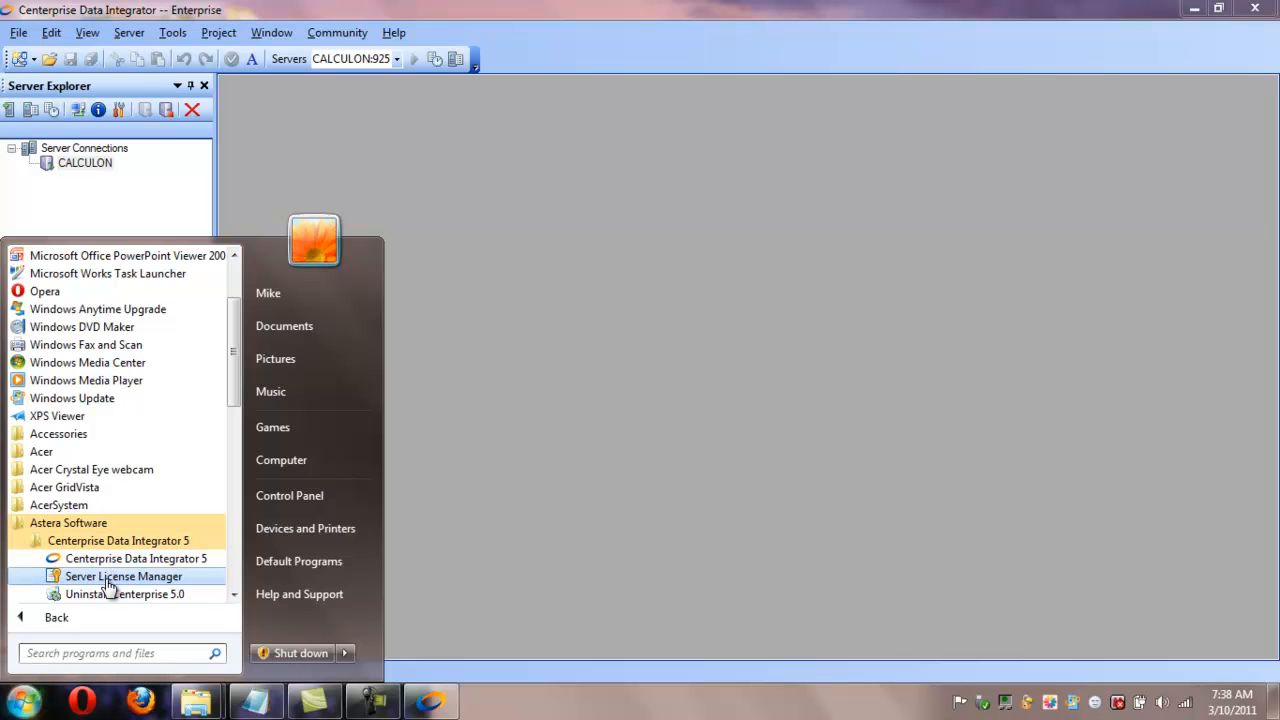
click(124, 576)
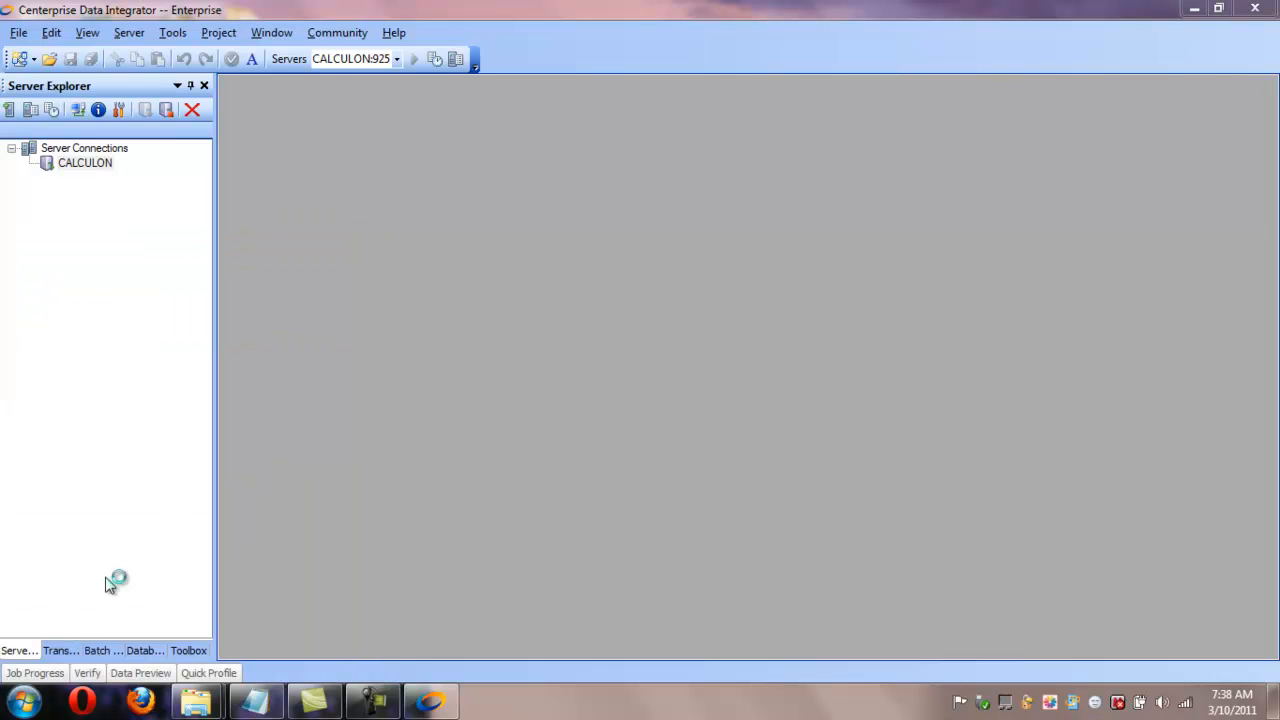
mouse_move(110, 584)
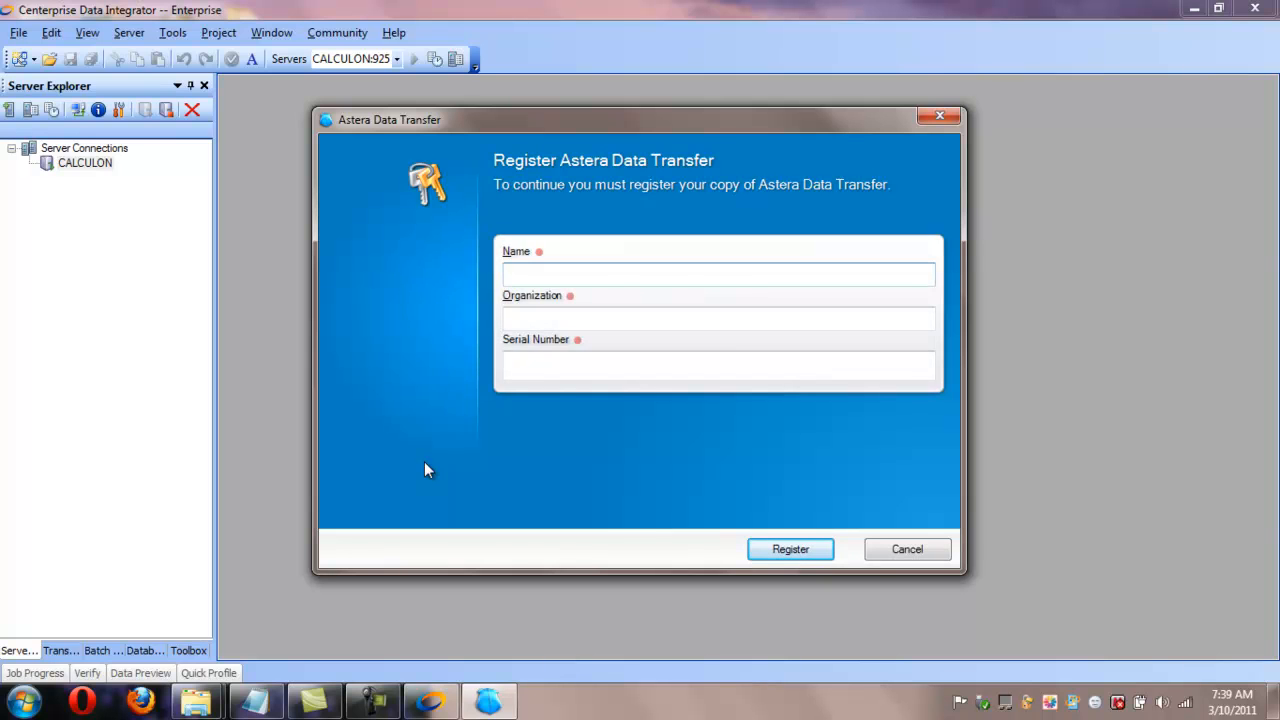
mouse_move(564, 170)
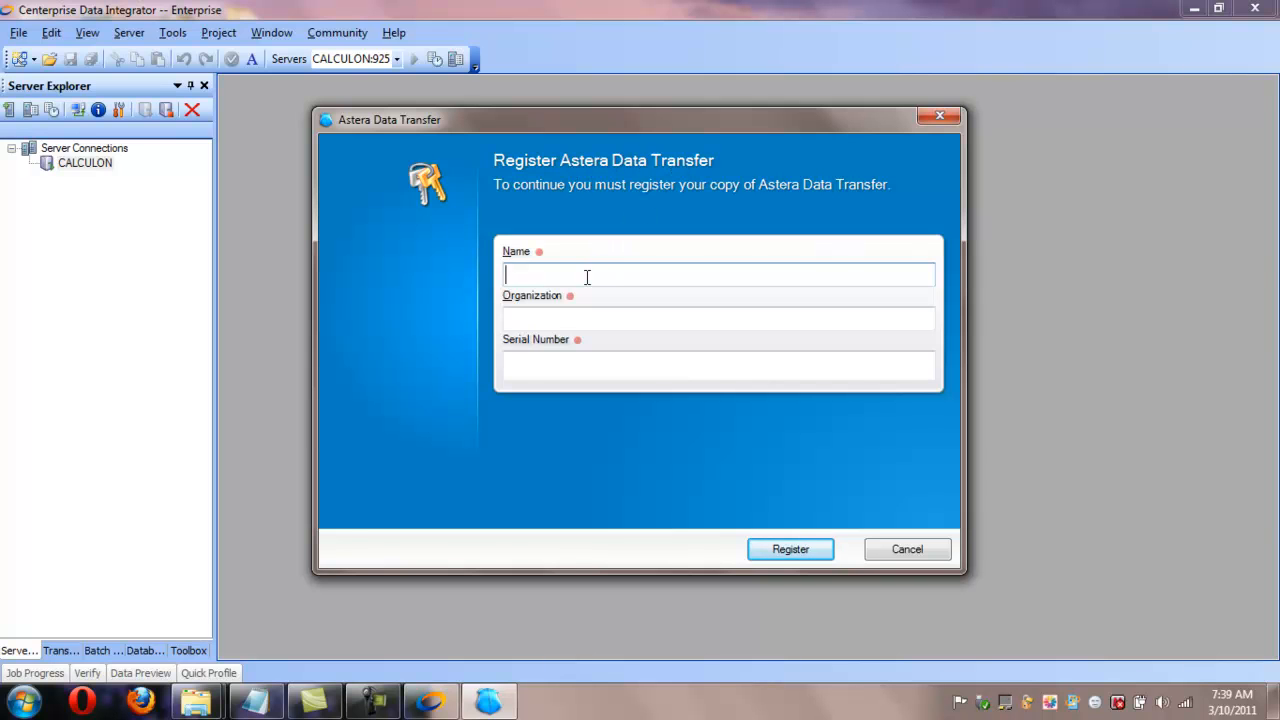
- Enter mike and astera in the server registration form and return to the Serial Number field
text(mike)
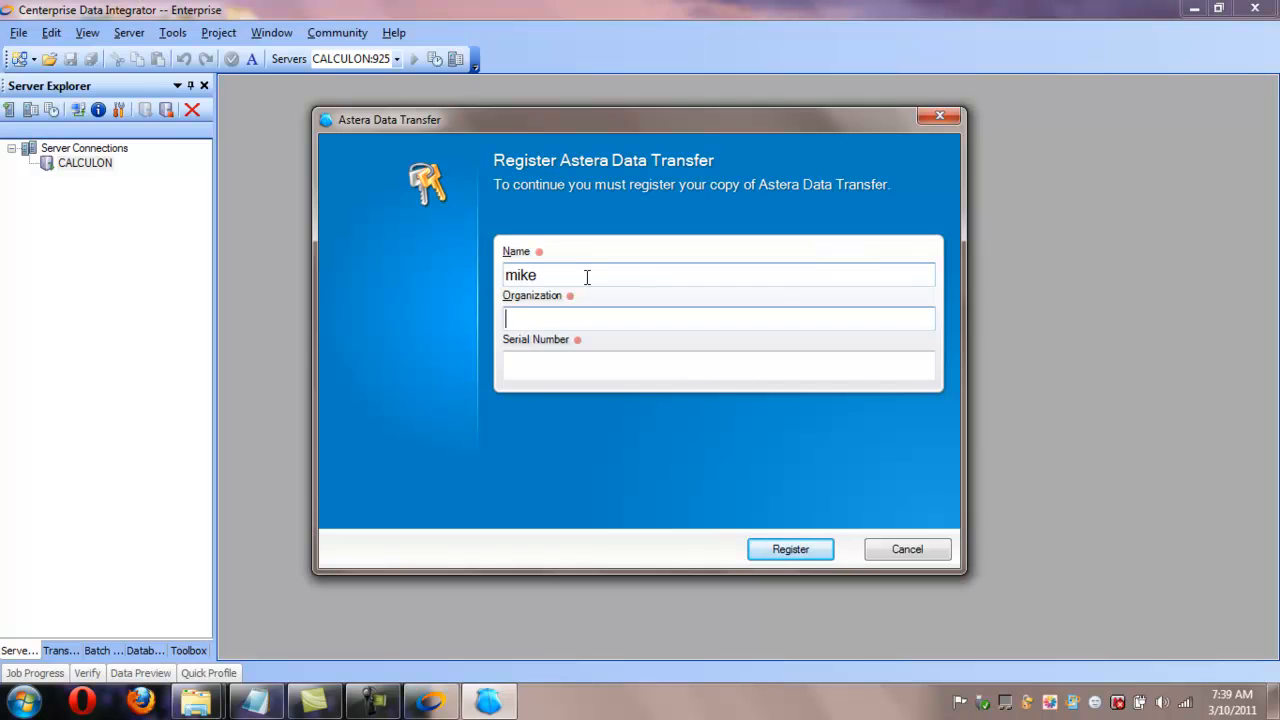
text(astera)
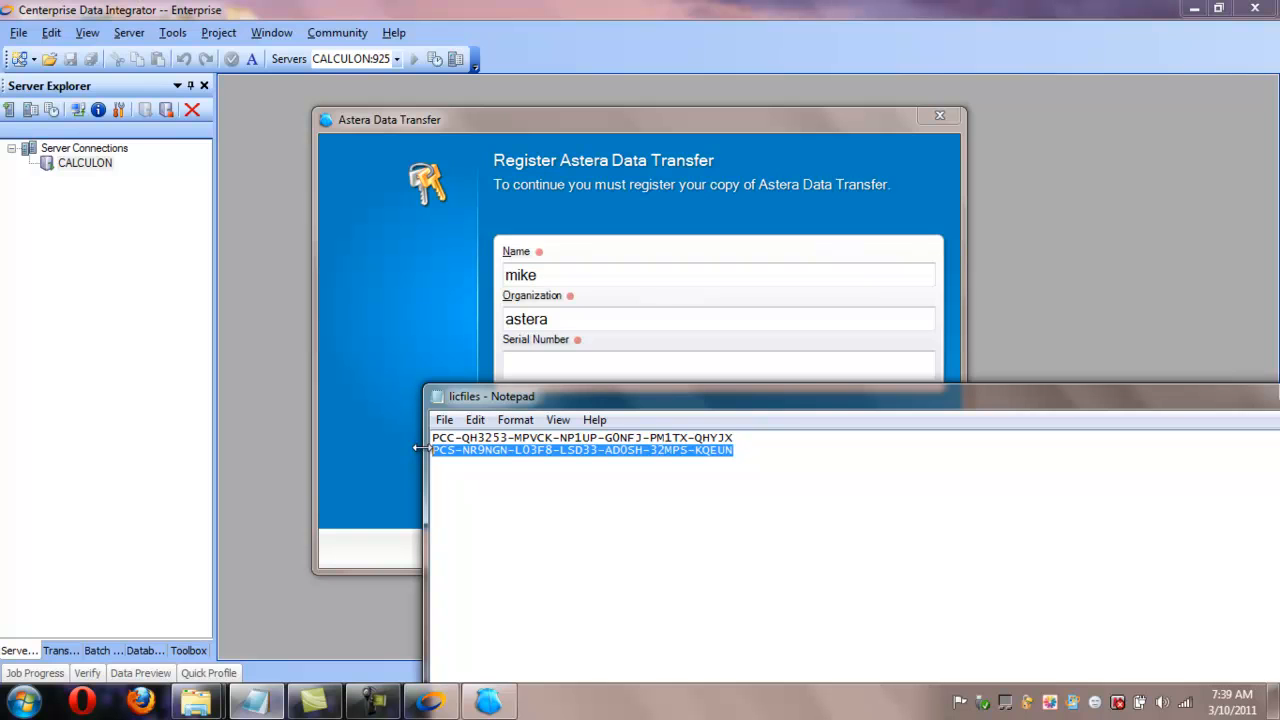
click(718, 364)
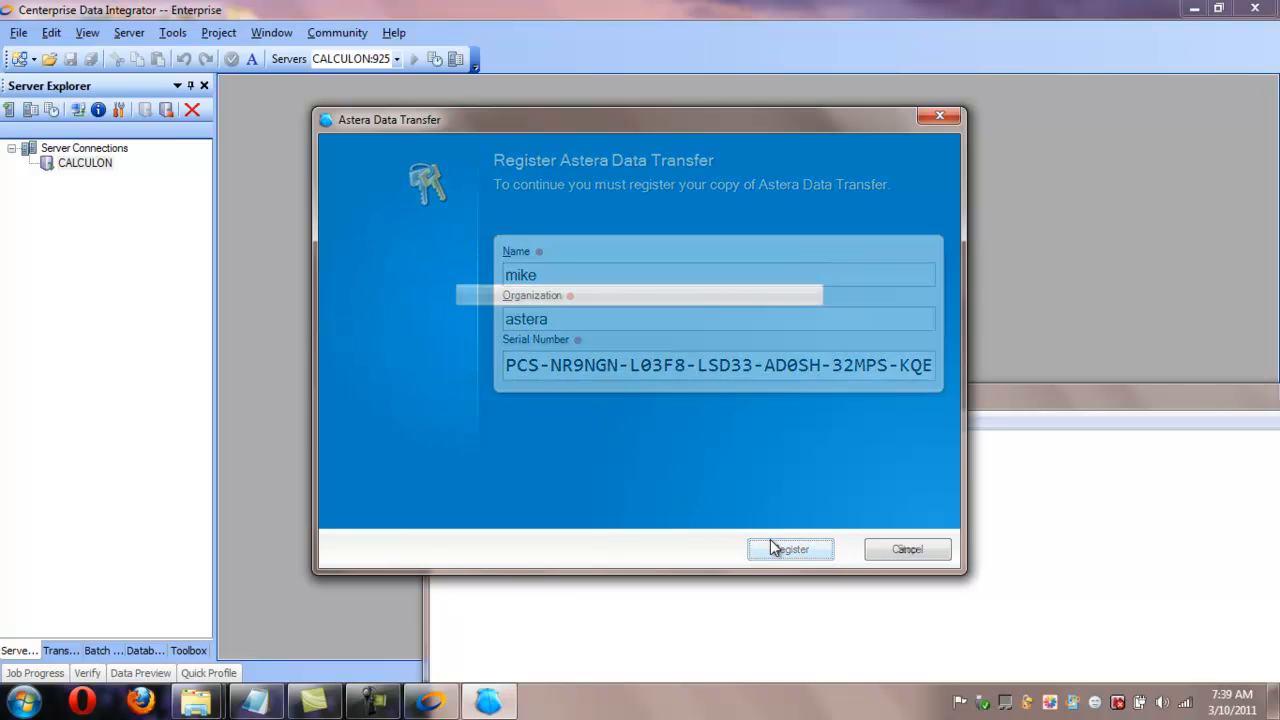
- Register the server license and acknowledge the license-updated message
click(790, 548)
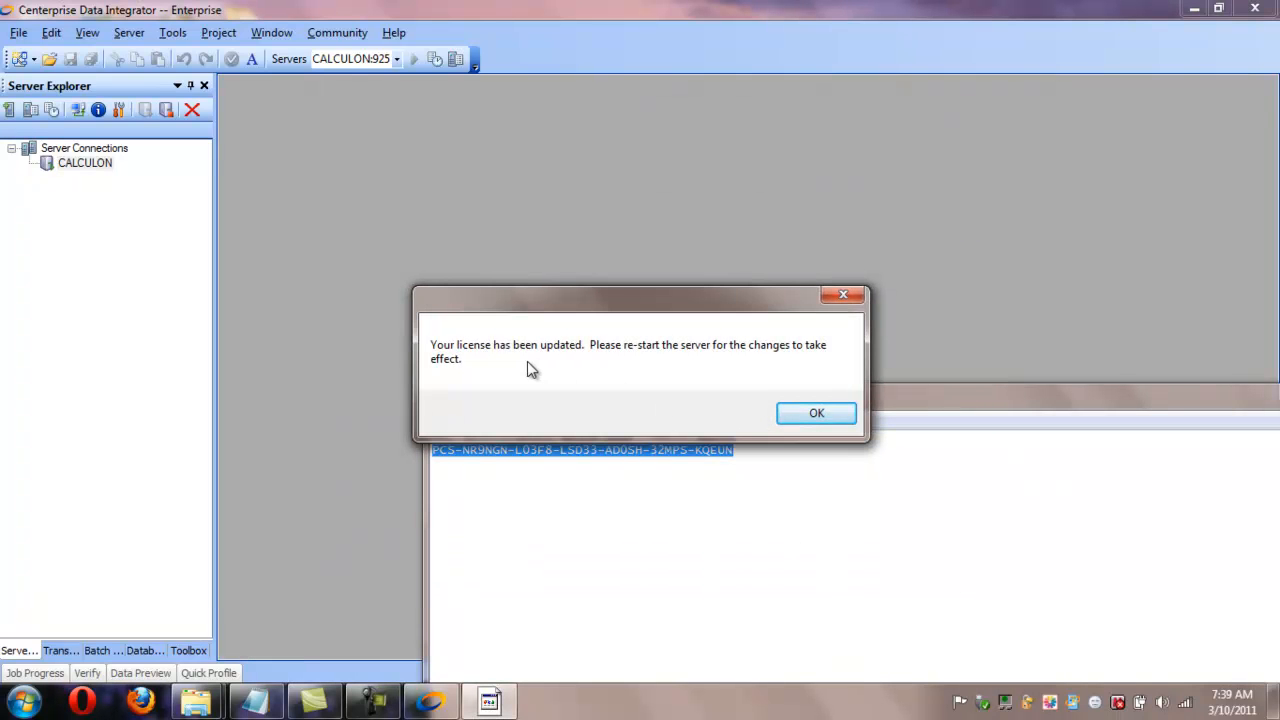
click(816, 412)
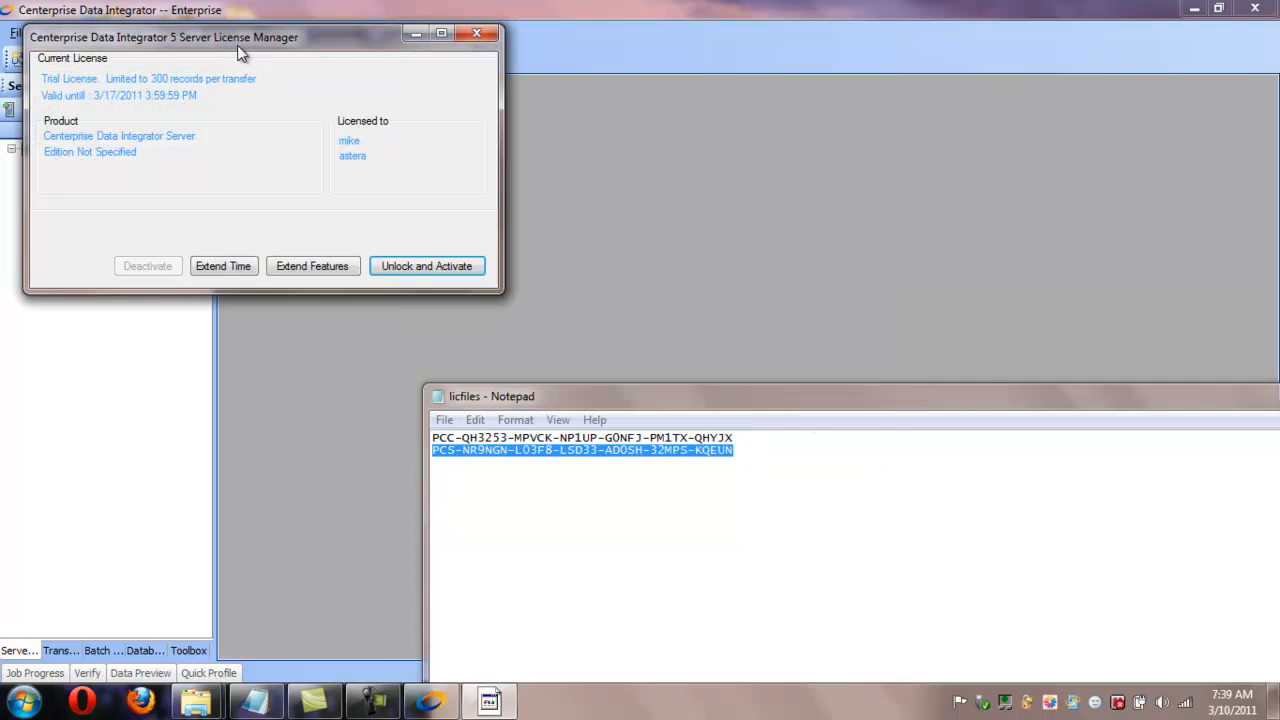
mouse_move(242, 56)
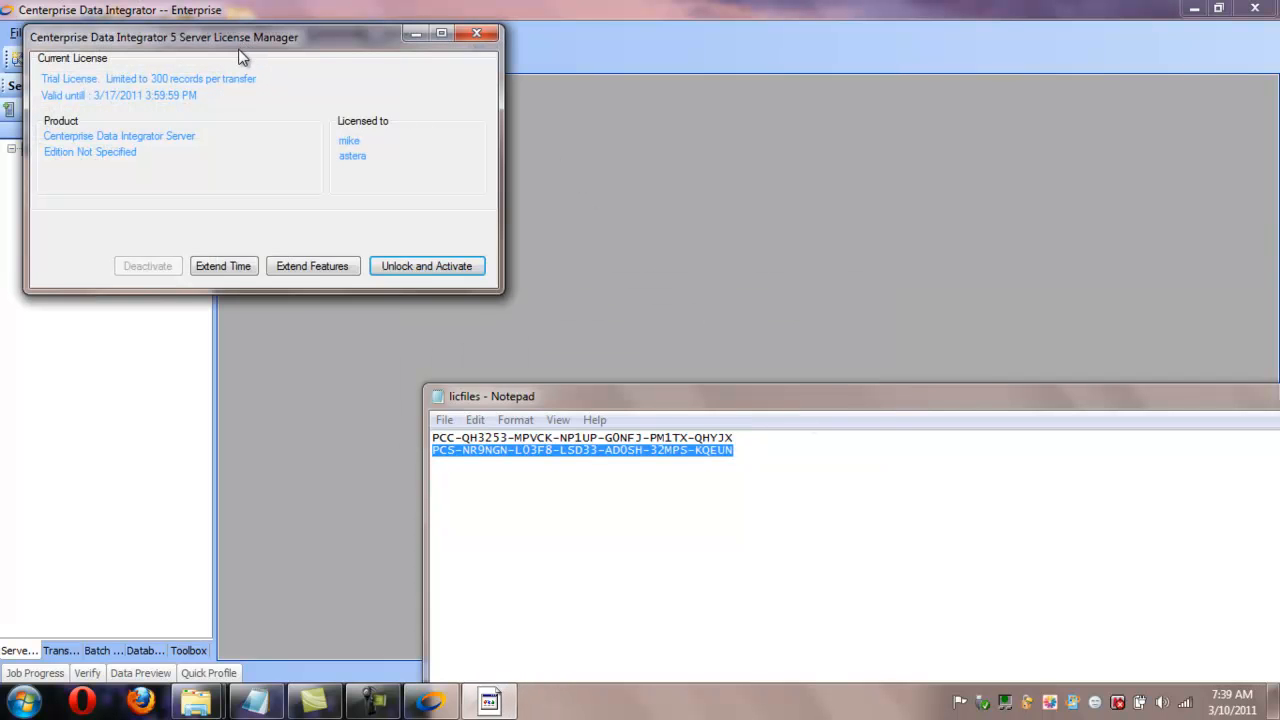
mouse_move(392, 152)
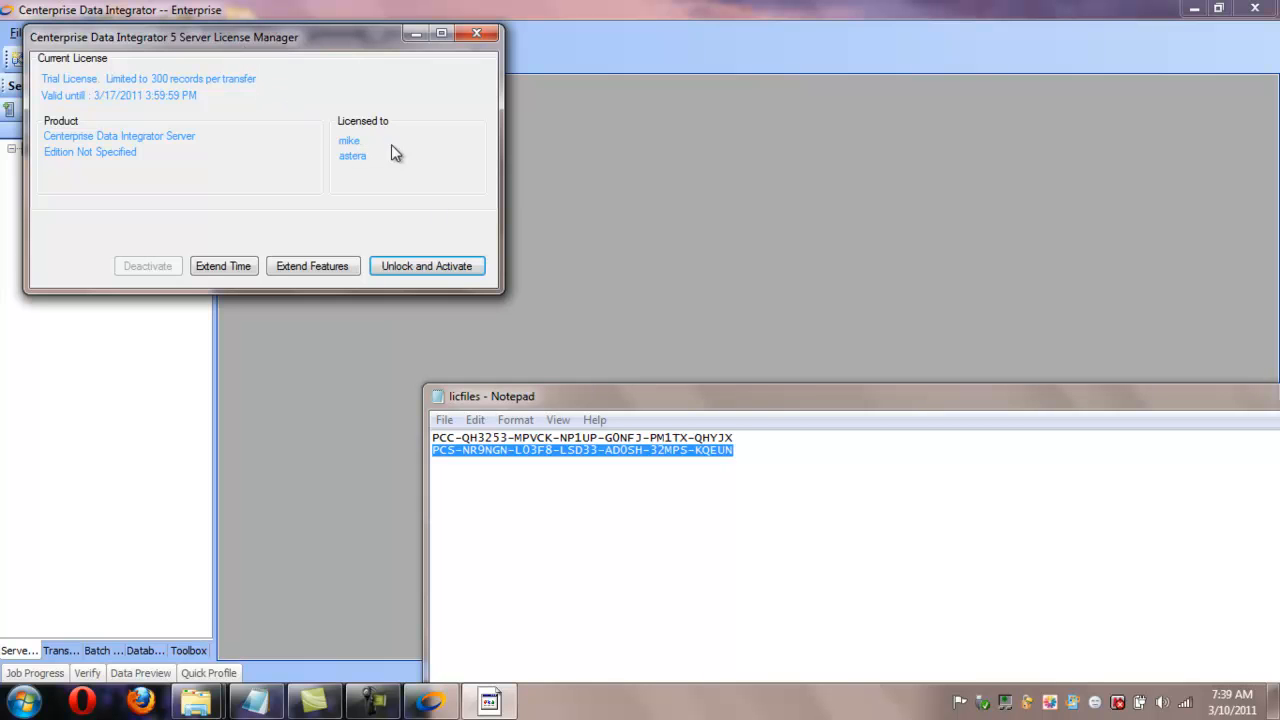
mouse_move(388, 220)
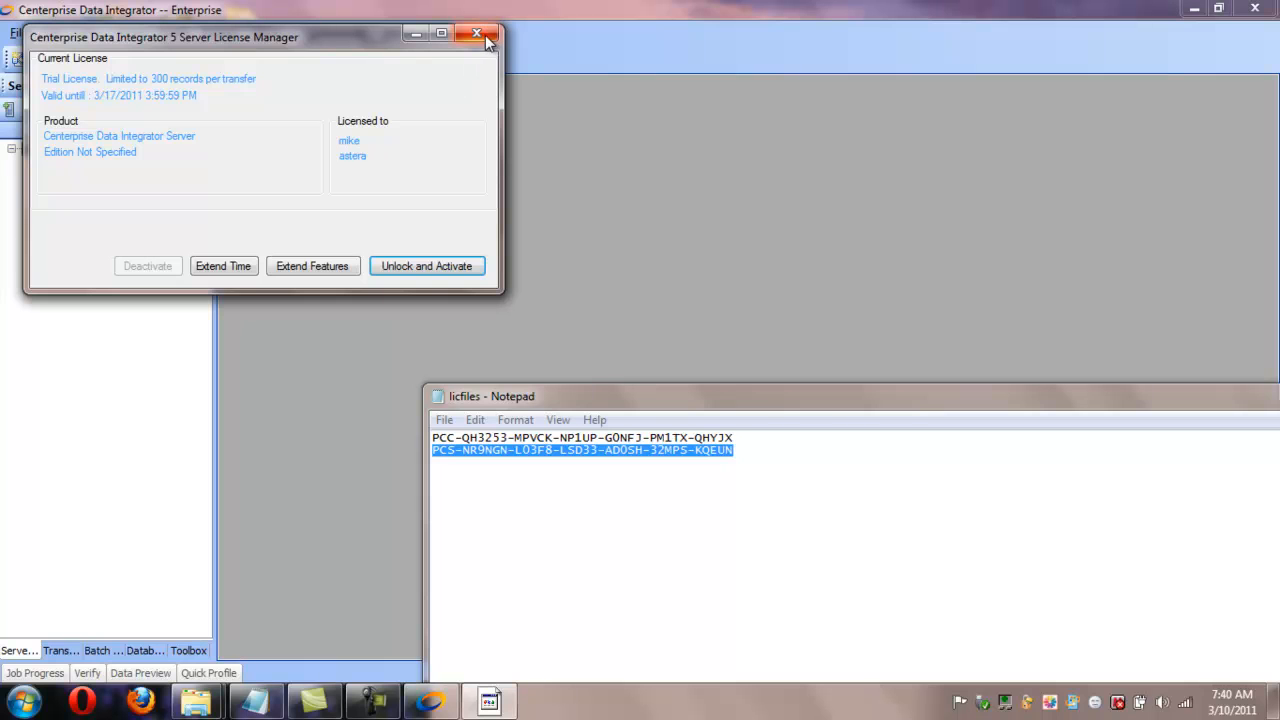
- Close the License Manager, query the CALCULON server and dismiss the service-cannot-be-opened error
click(476, 34)
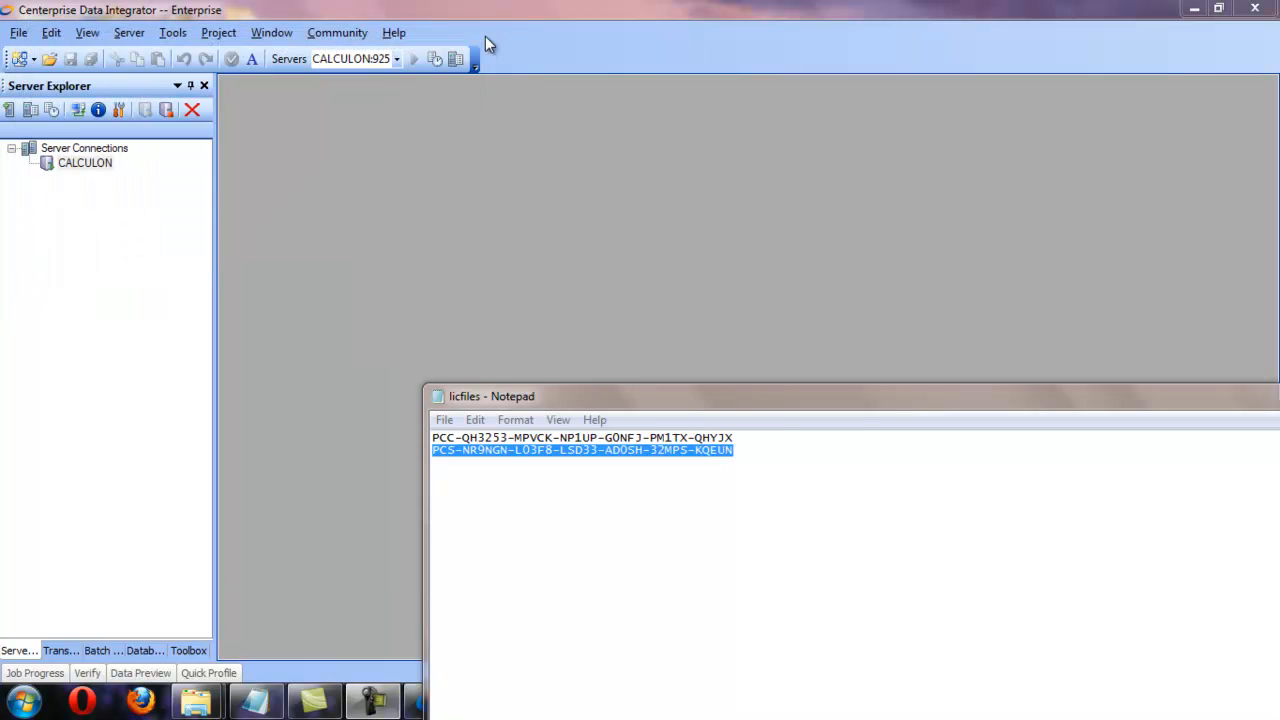
mouse_move(80, 168)
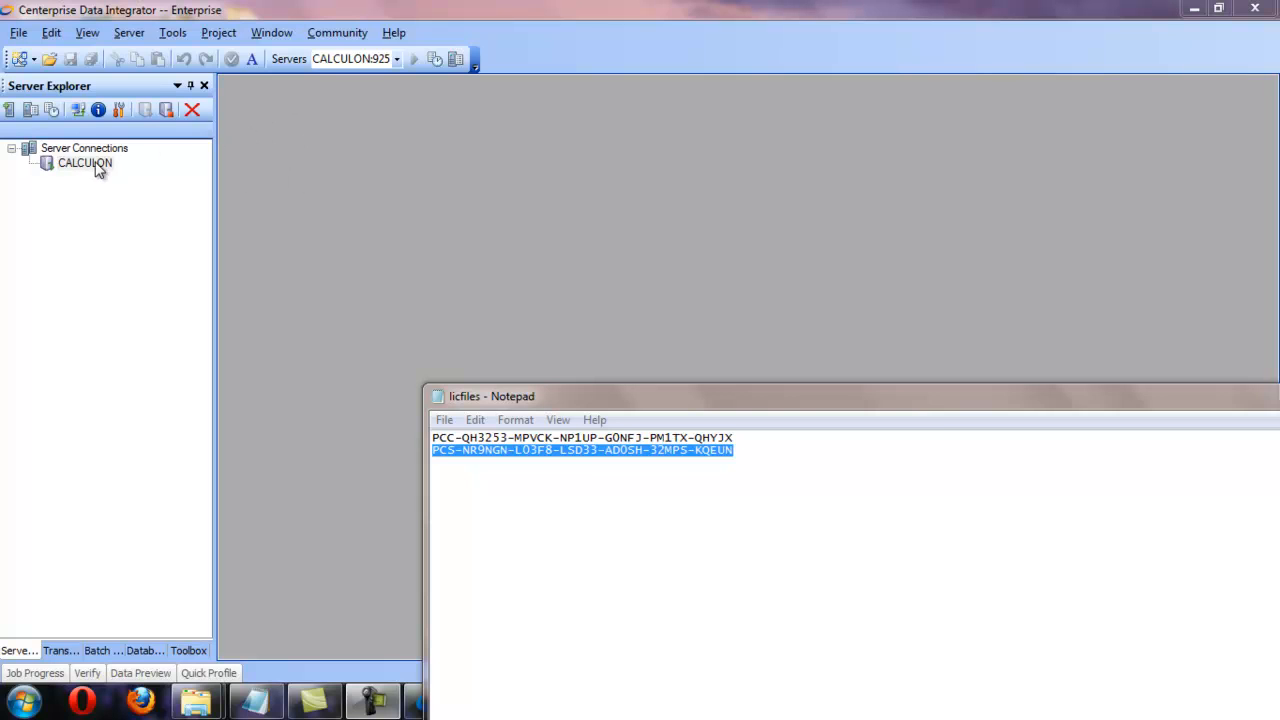
click(84, 164)
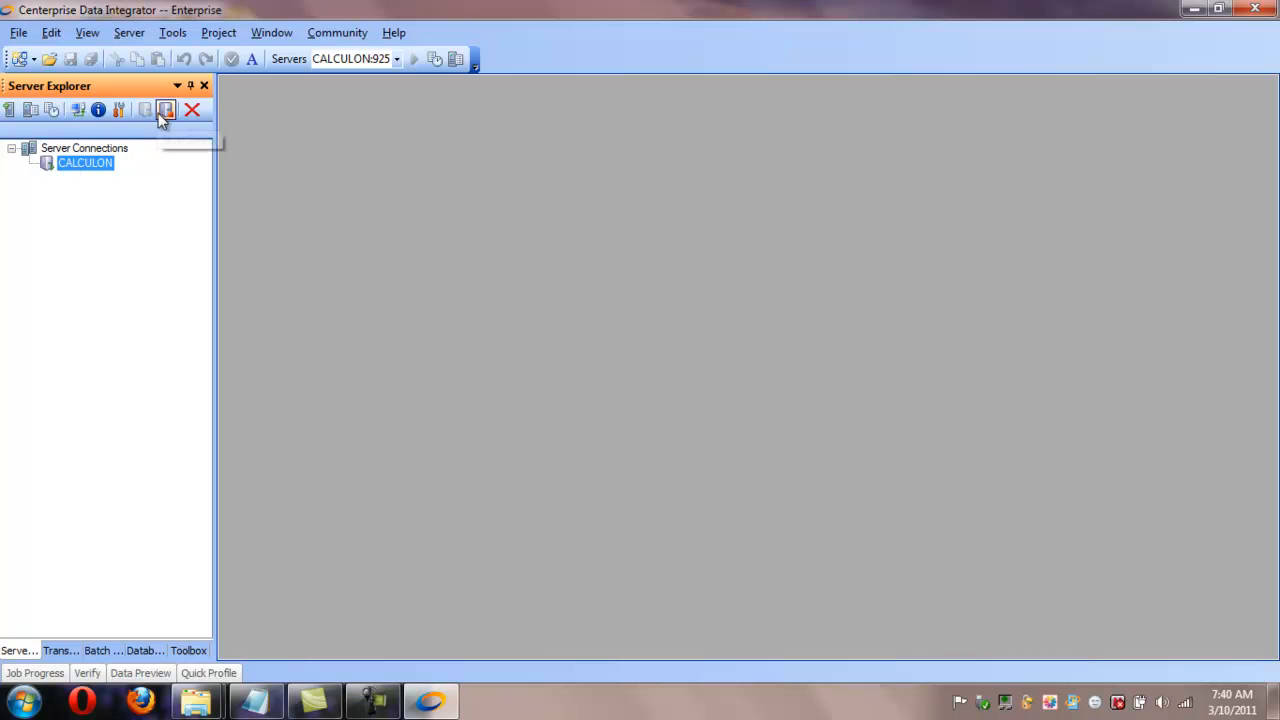
click(166, 110)
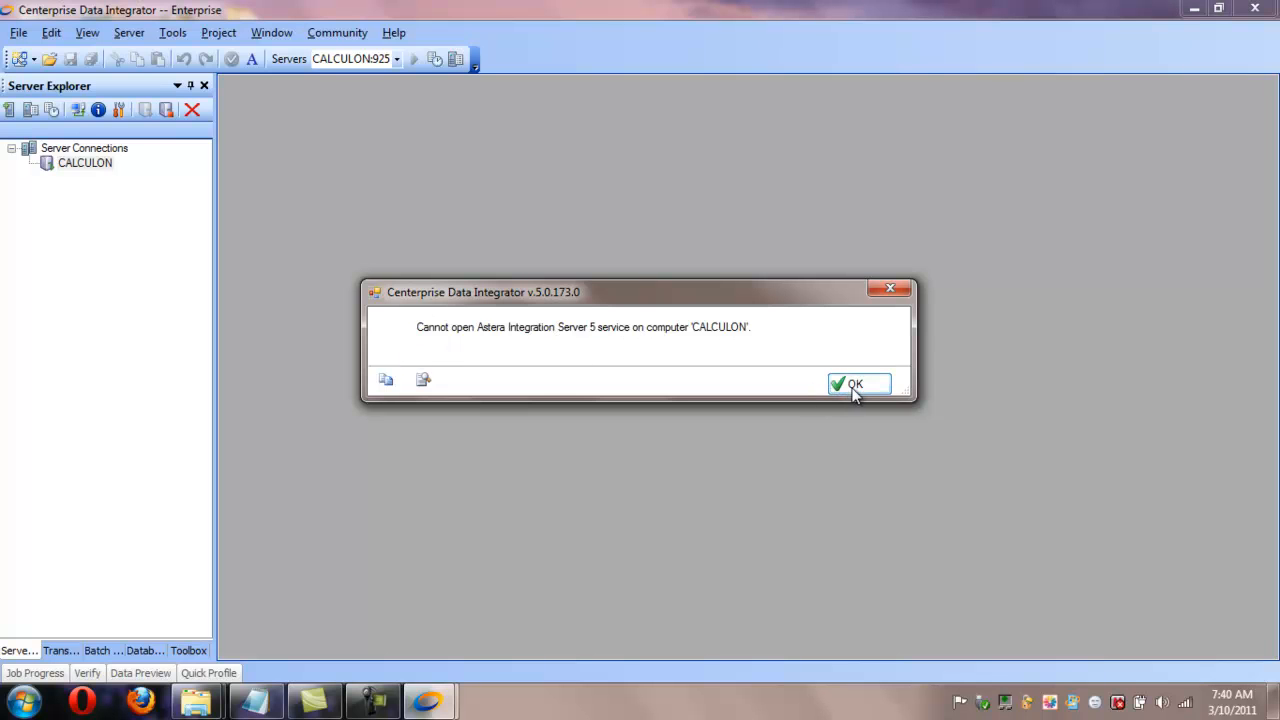
click(856, 384)
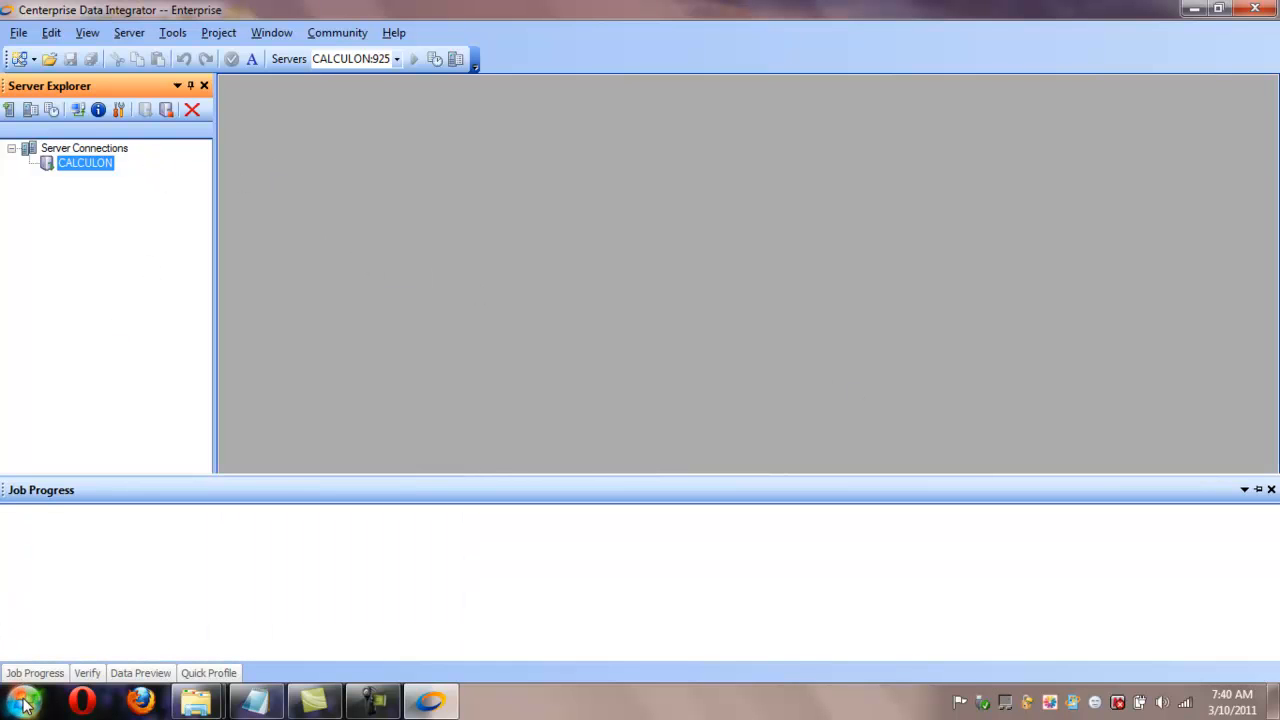
- Reach the Windows Services list in Computer Management via Computer > Manage
click(22, 700)
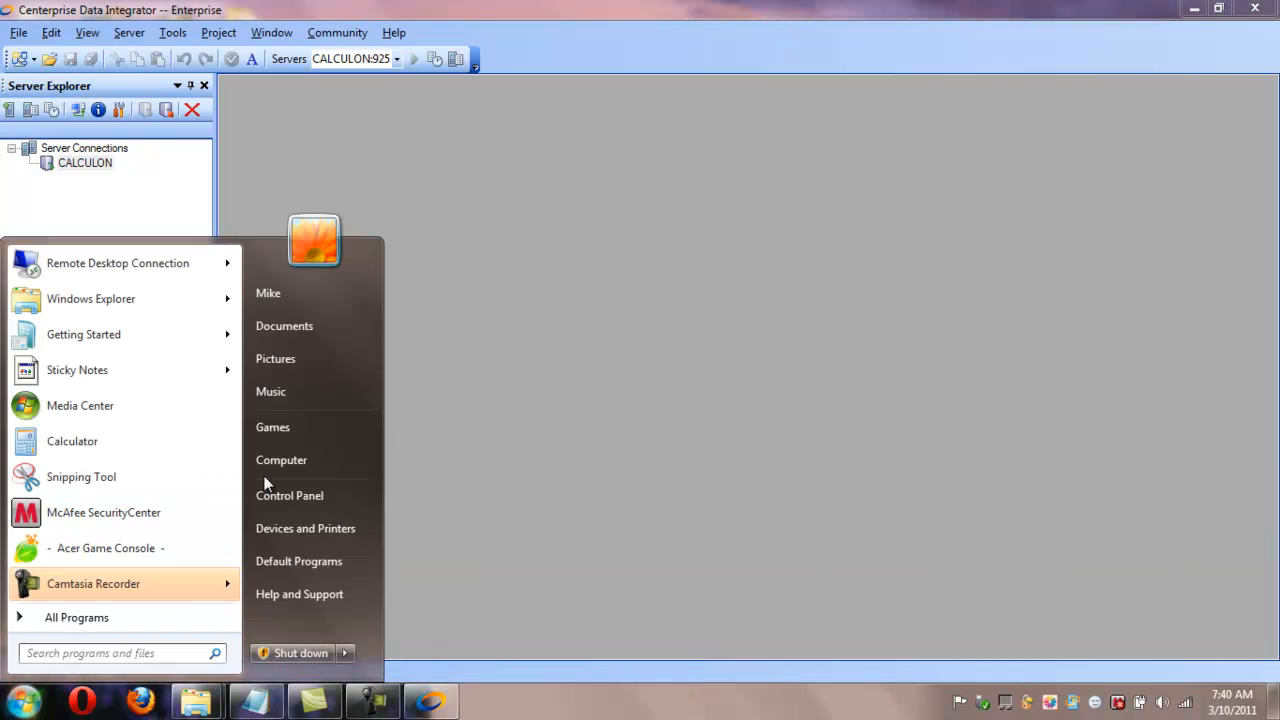
right_click(280, 458)
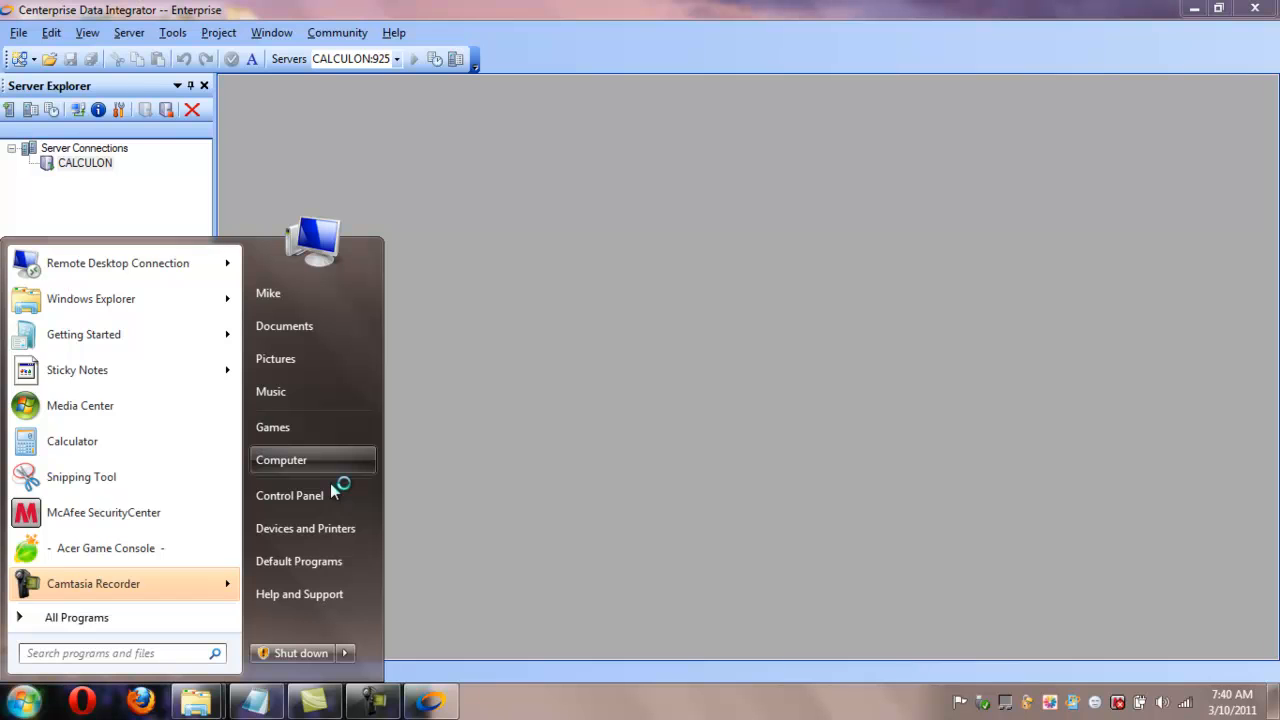
mouse_move(332, 492)
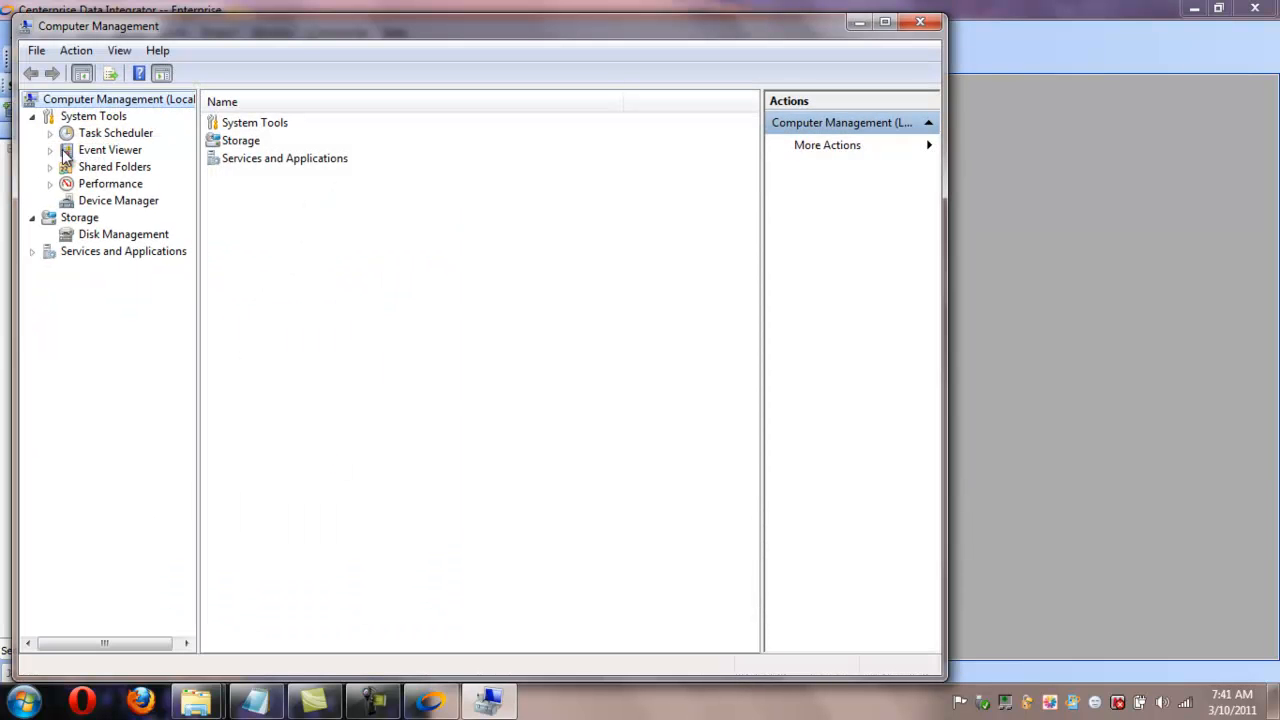
click(32, 252)
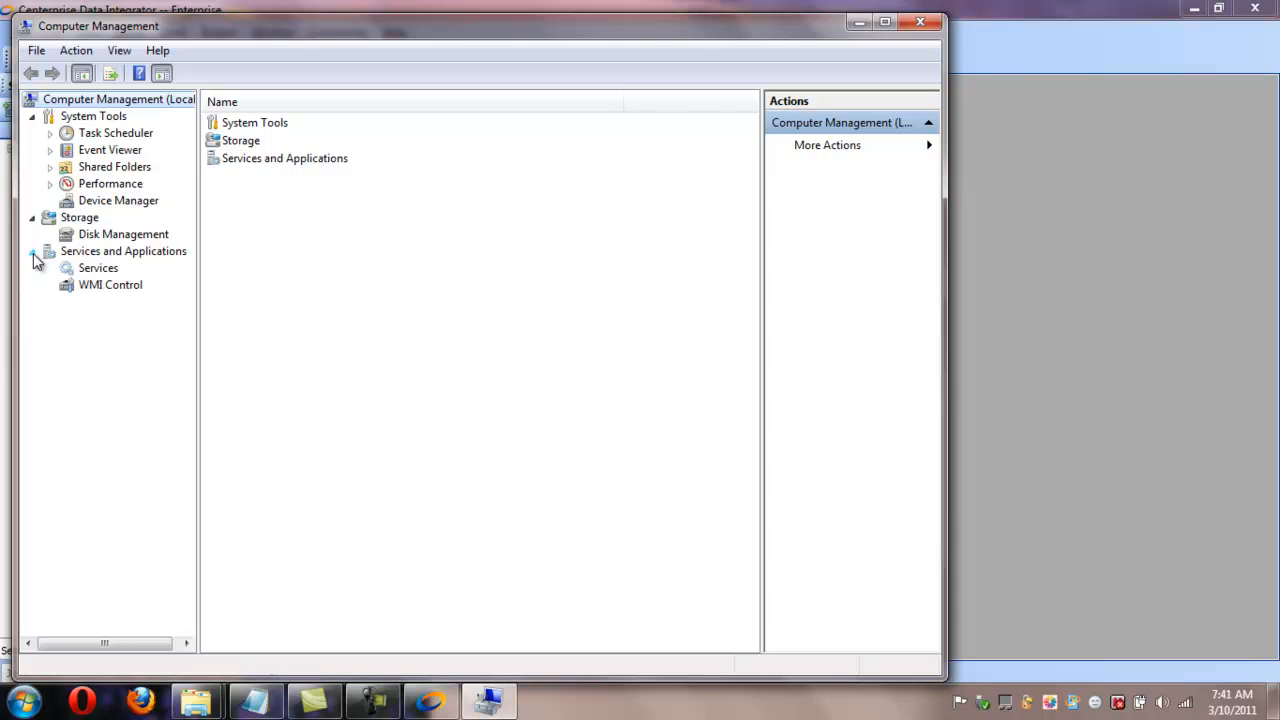
click(98, 268)
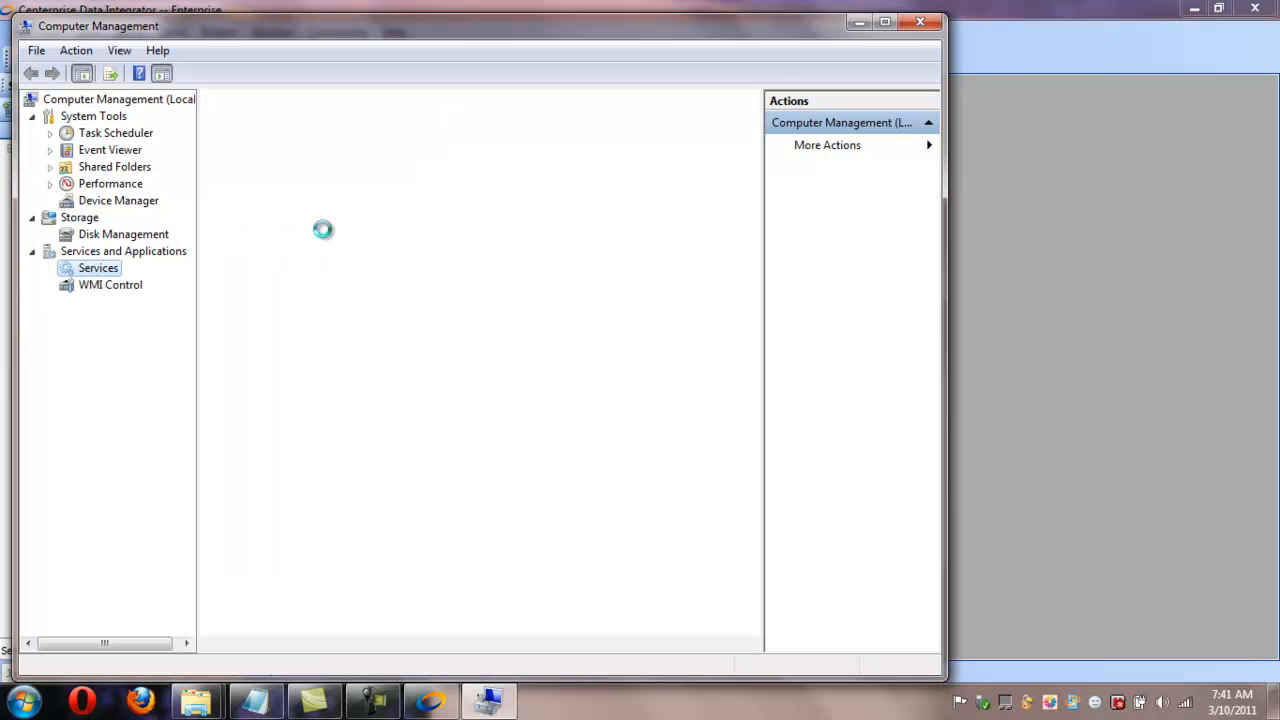
mouse_move(328, 236)
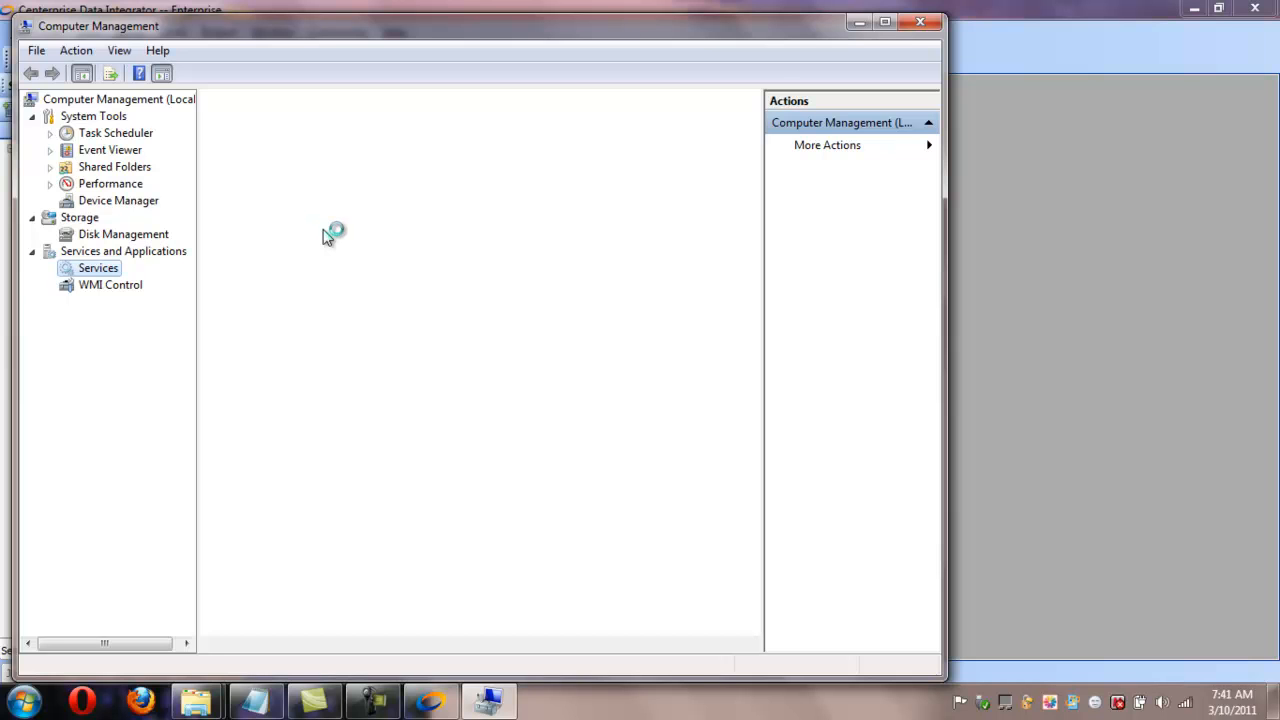
click(96, 268)
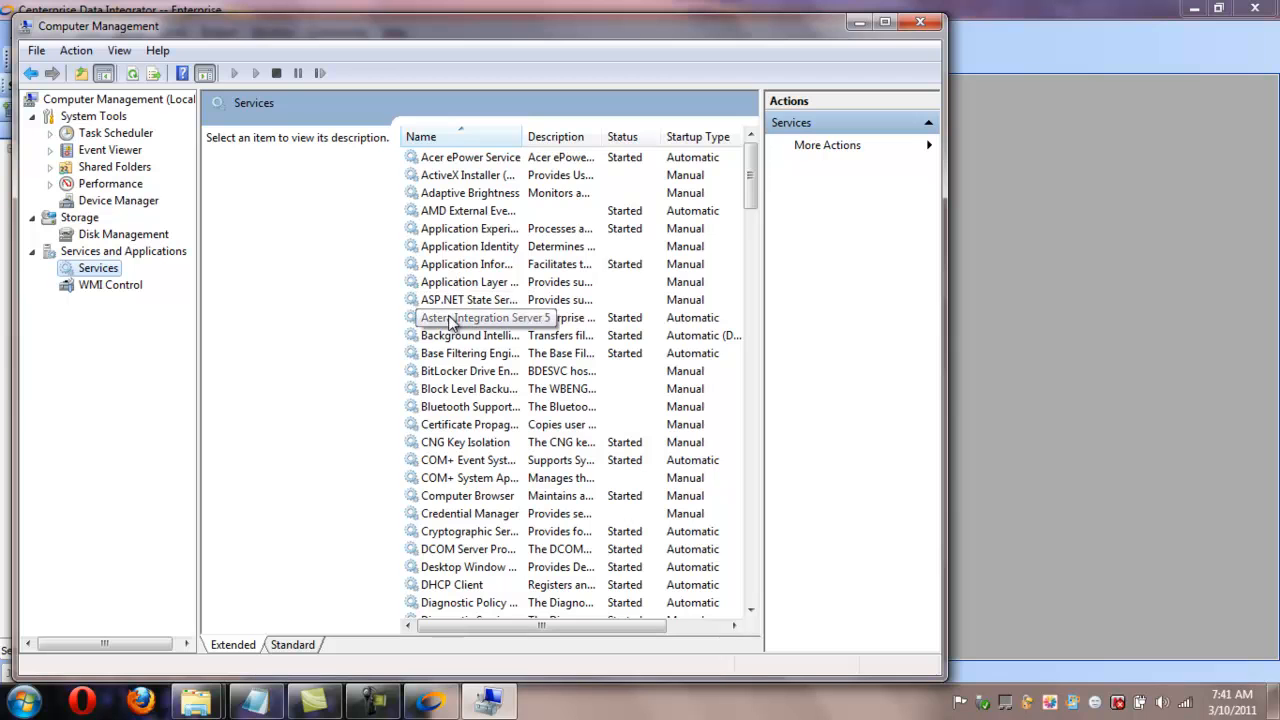
- Restart the Astera Integration Server 5 service
click(484, 316)
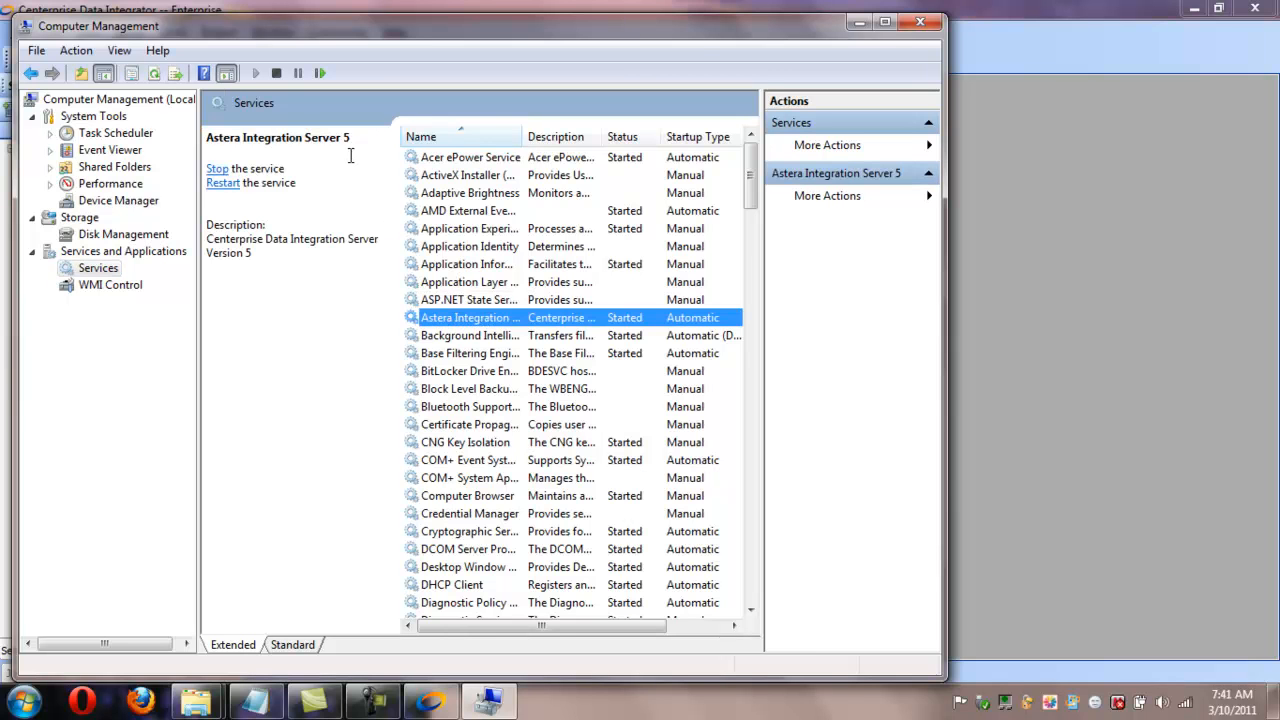
mouse_move(224, 184)
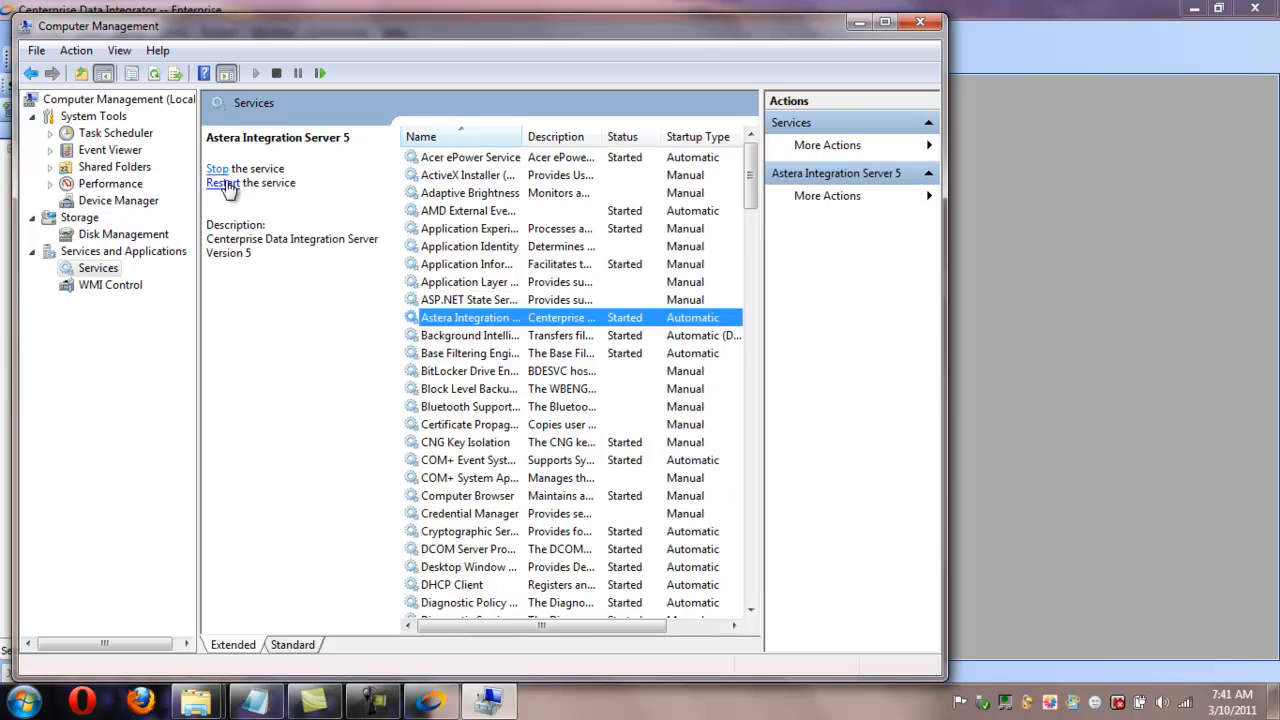
click(250, 184)
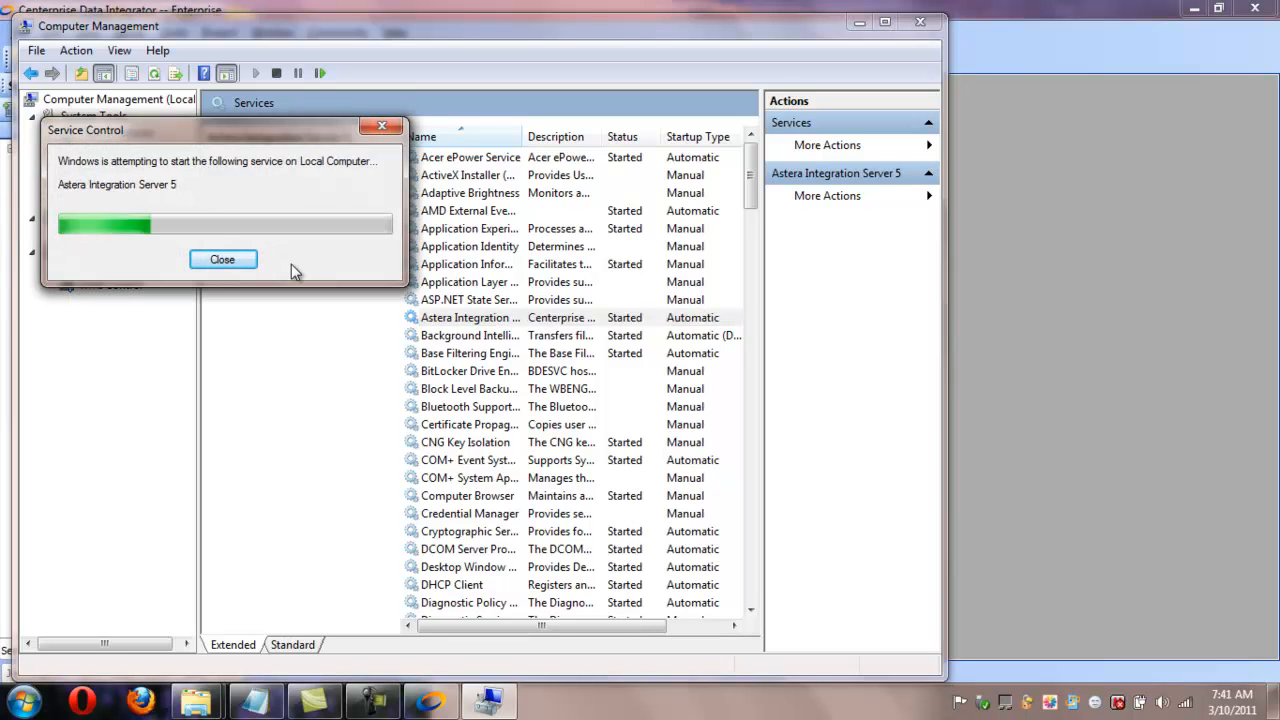
- Dismiss the restart progress and show CALCULON's Server Information with the new PCS trial license
click(222, 260)
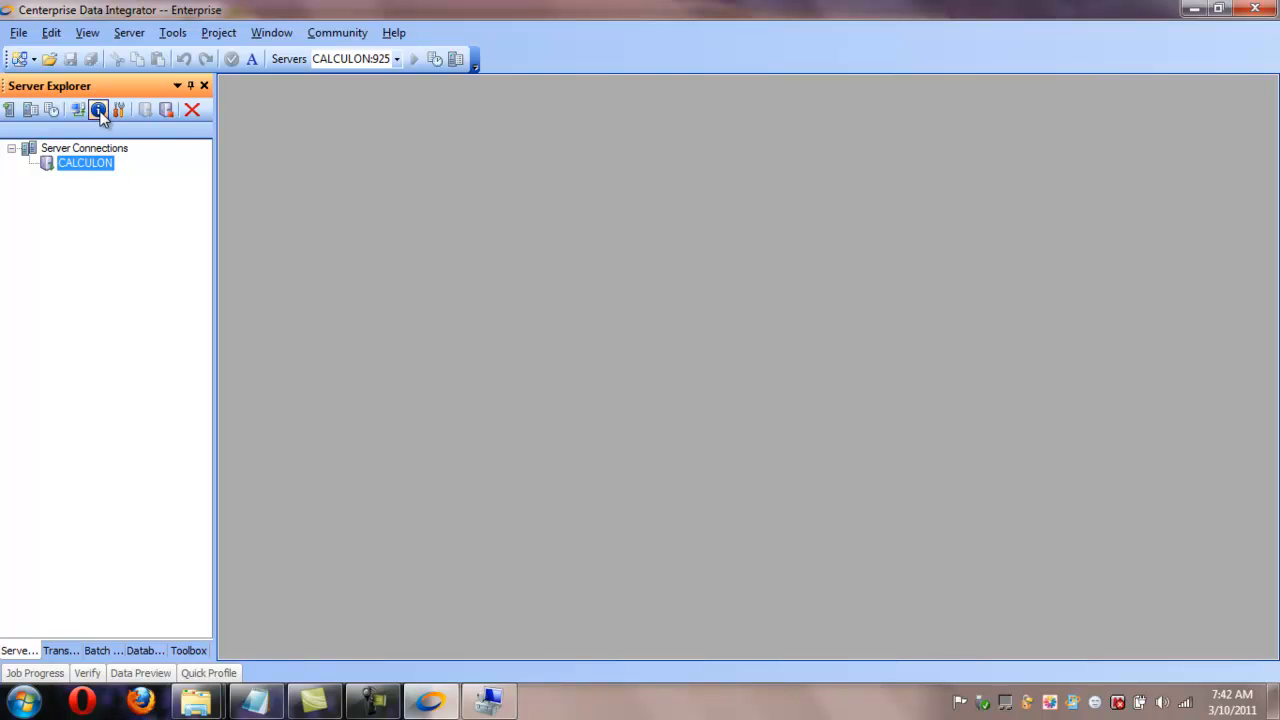
mouse_move(98, 110)
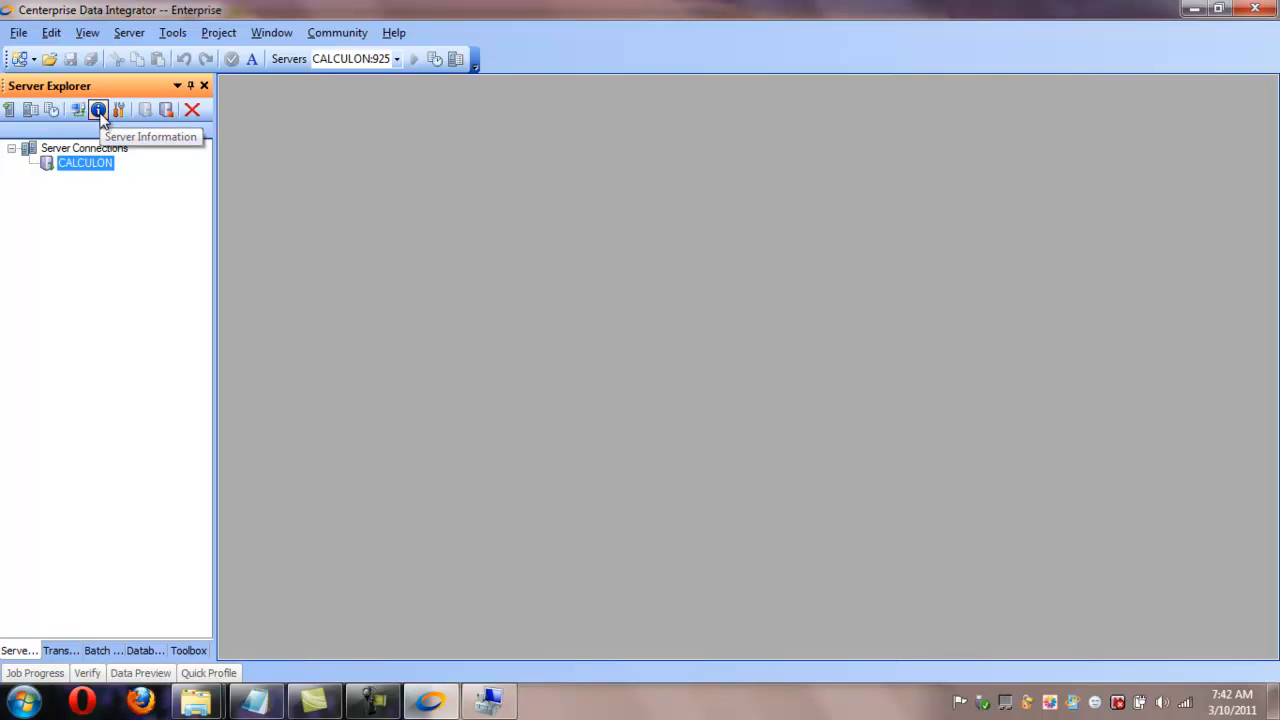
click(98, 110)
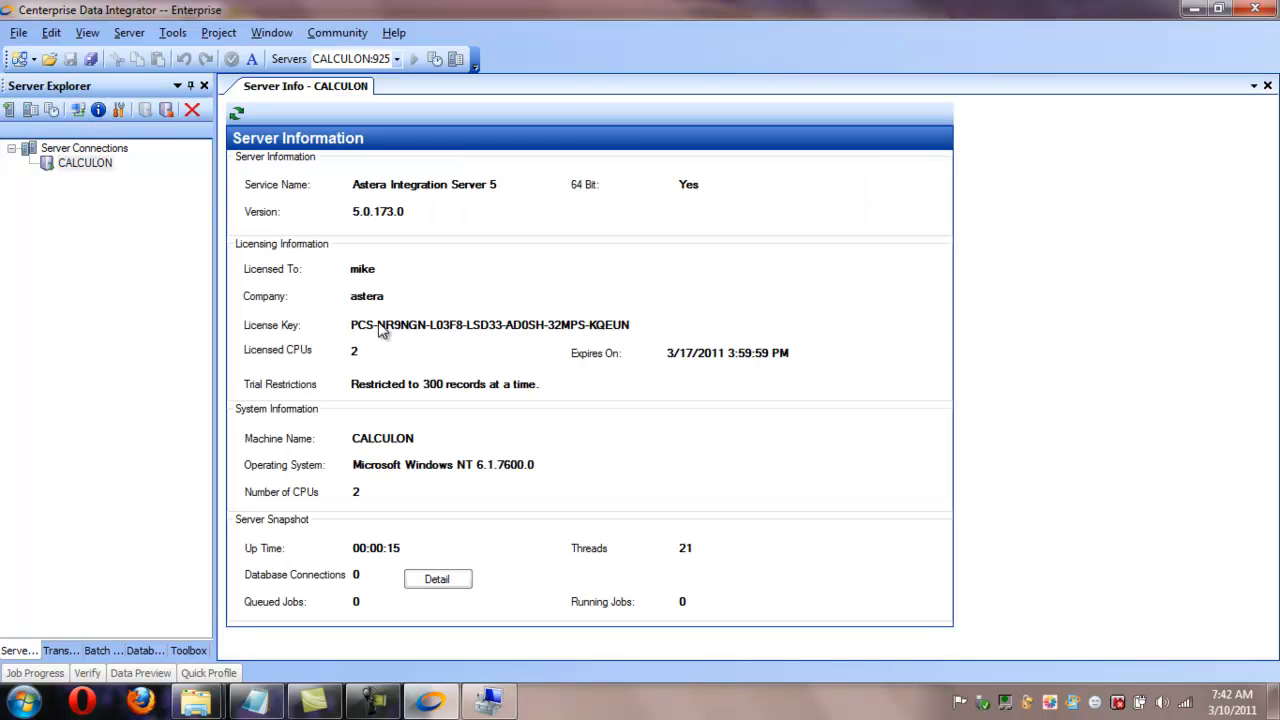
mouse_move(670, 356)
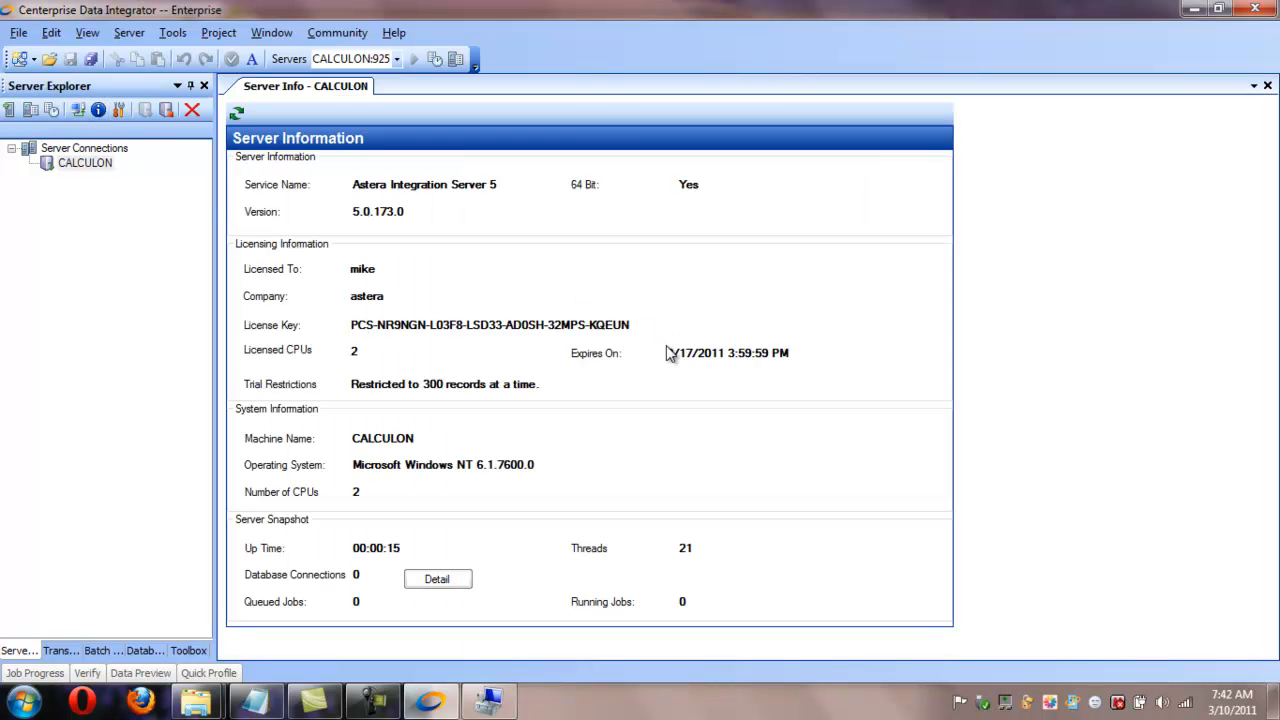